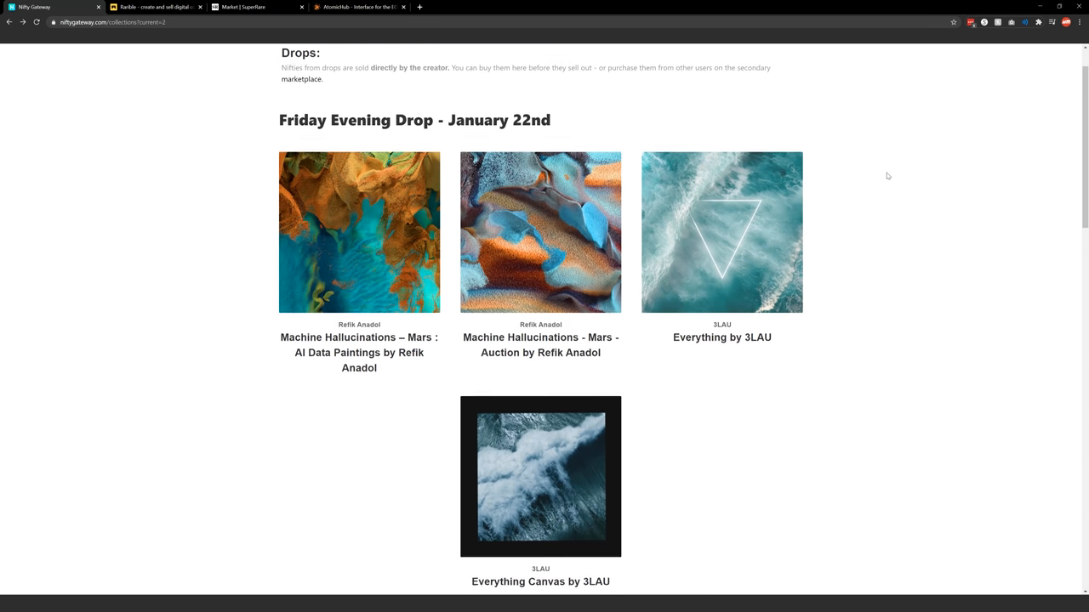
Step: Flip through the Rarible, SuperRare and AtomicHub pages, then return to Nifty Gateway drops
{"action": "scroll", "scroll_direction": "down", "scroll_amount": 3}
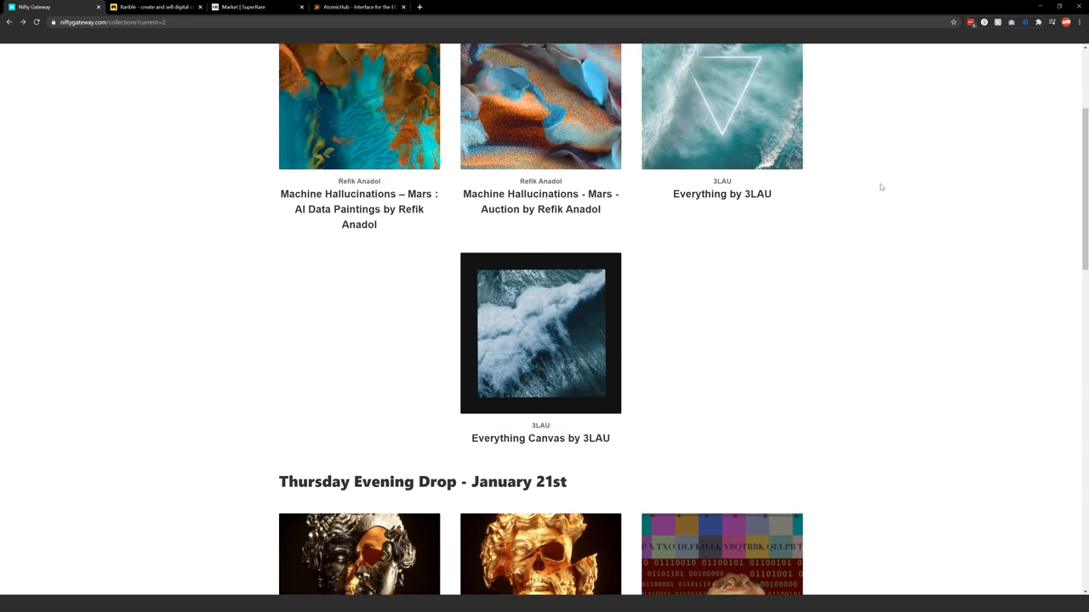
{"action": "scroll", "scroll_direction": "up", "scroll_amount": 3}
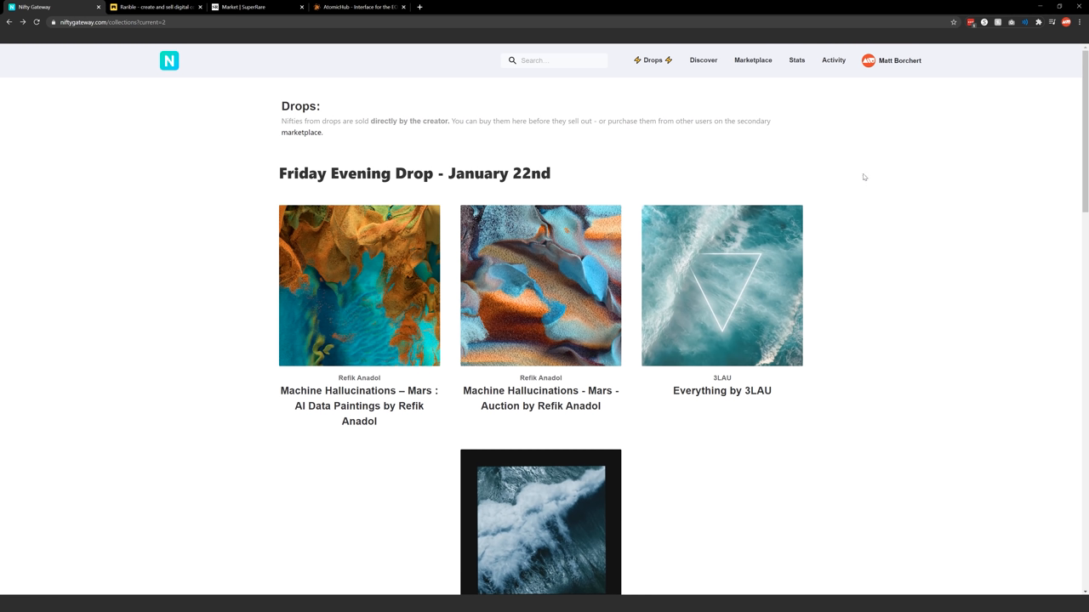
{"action": "left_click", "coordinate": [153, 7]}
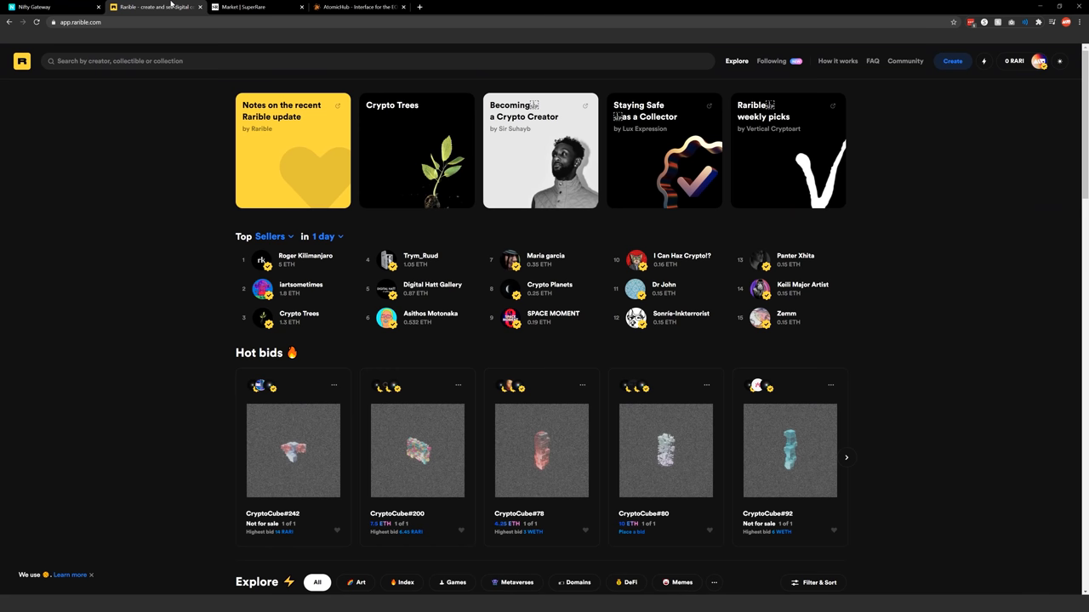
{"action": "left_click", "coordinate": [255, 7]}
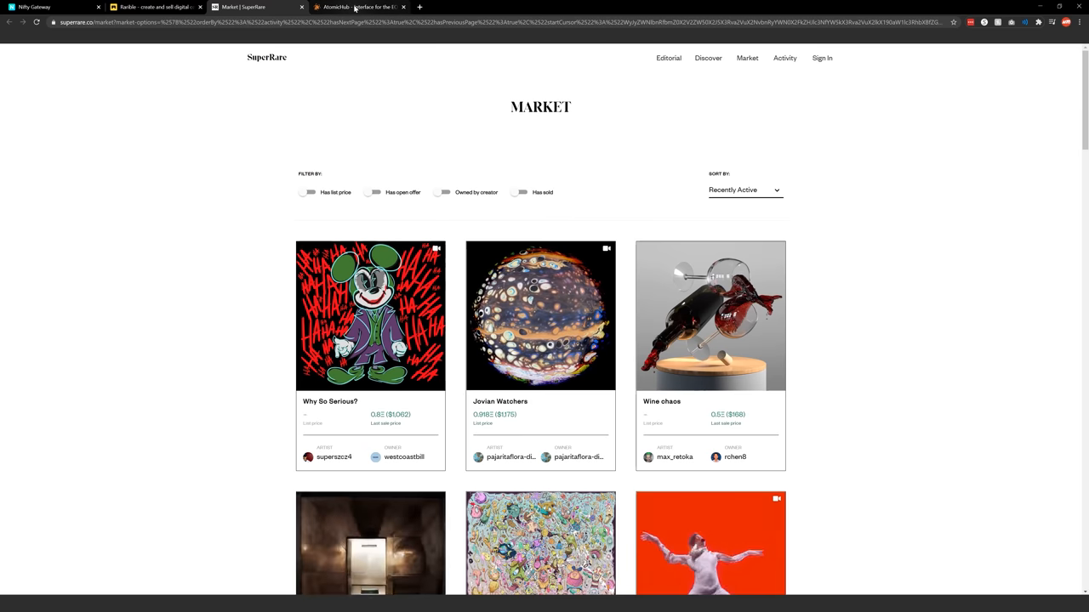
{"action": "left_click", "coordinate": [357, 7]}
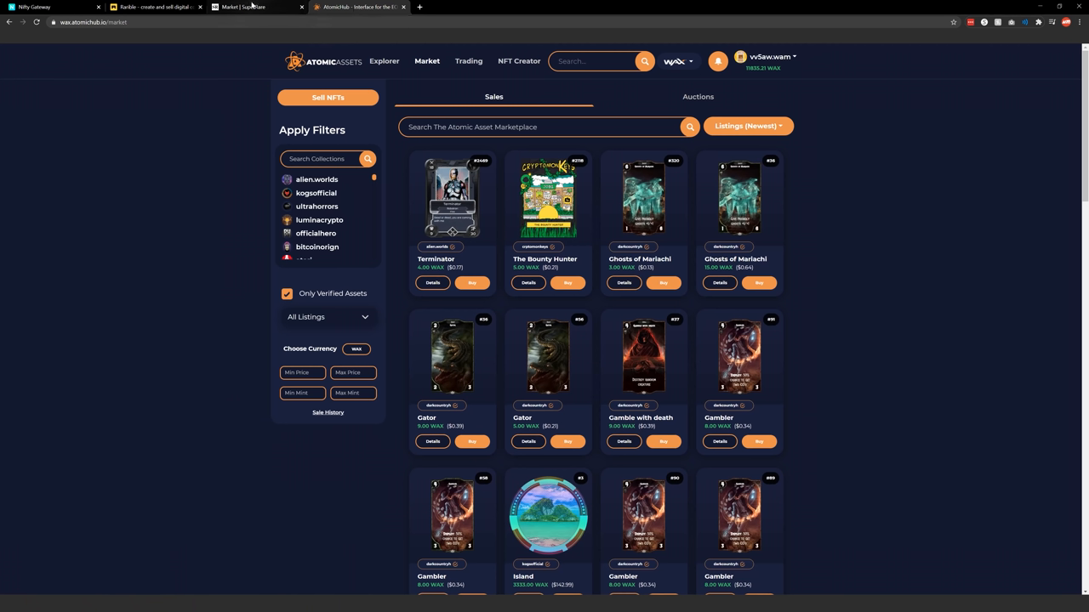
{"action": "mouse_move", "coordinate": [247, 7]}
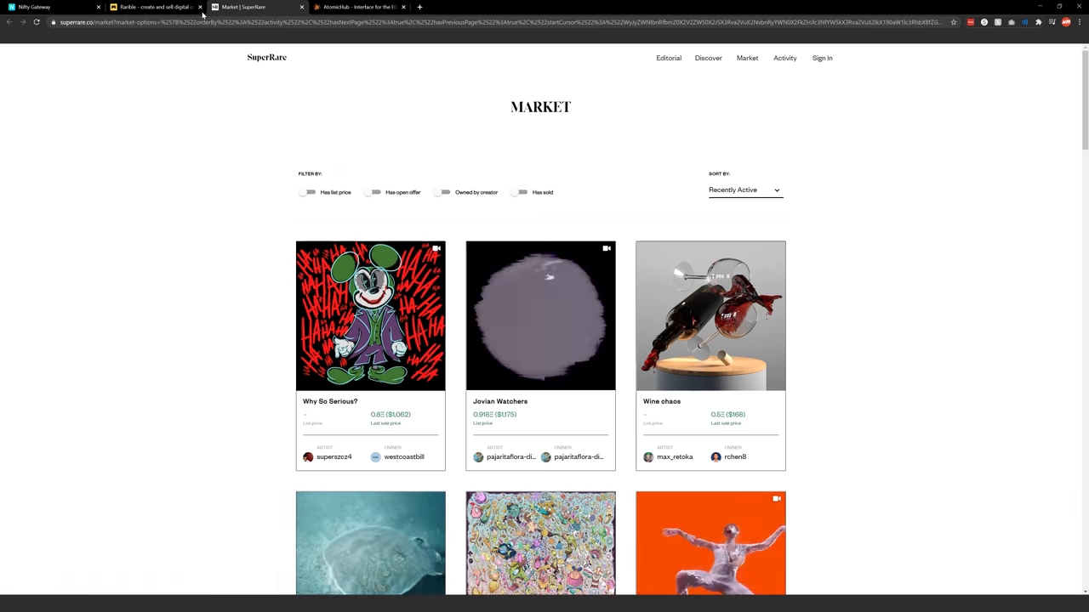
{"action": "left_click", "coordinate": [51, 7]}
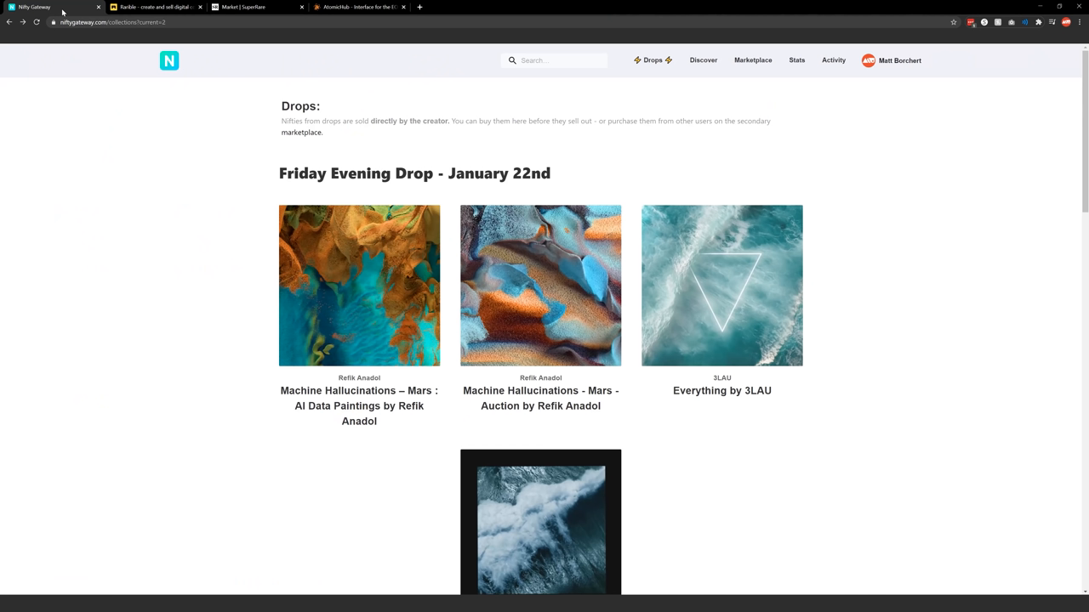
{"action": "mouse_move", "coordinate": [847, 156]}
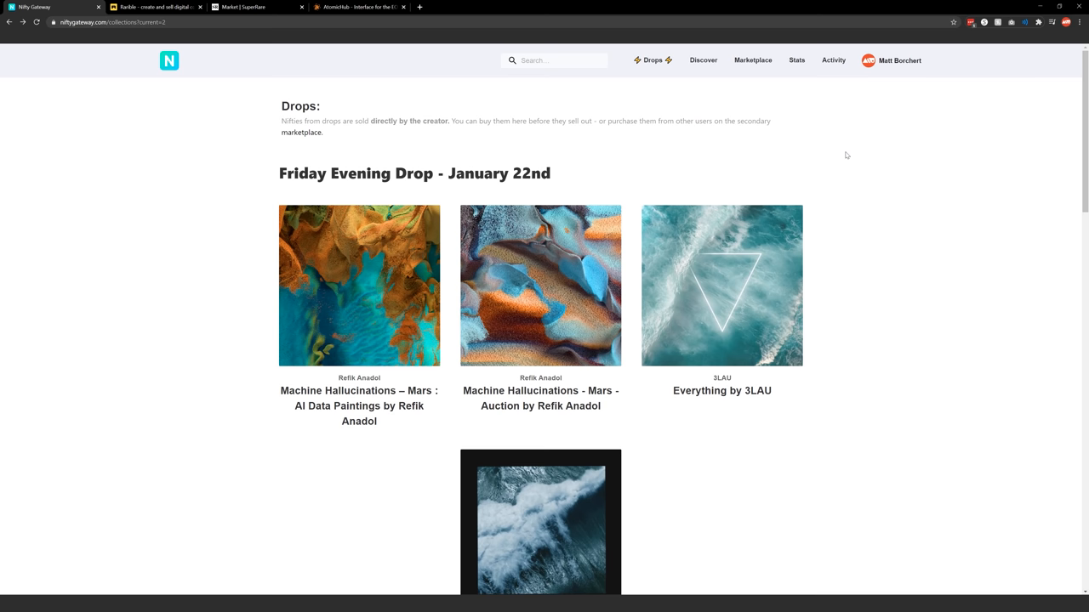
Step: Scroll the Drops page down to the Thursday Evening Drop – January 21st collections
{"action": "scroll", "scroll_direction": "down", "scroll_amount": 3}
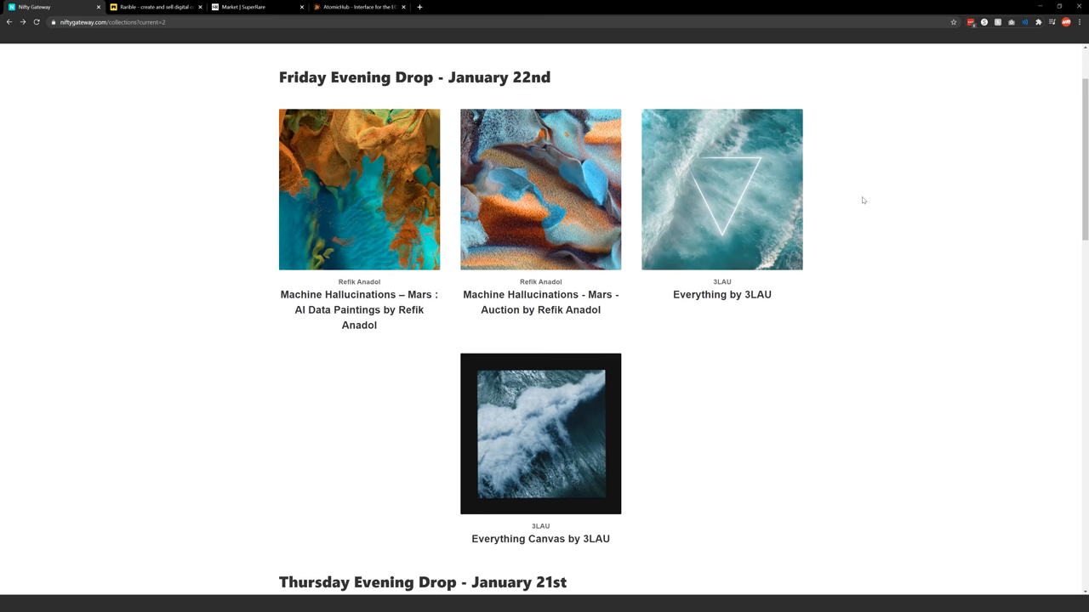
{"action": "scroll", "scroll_direction": "down", "scroll_amount": 3}
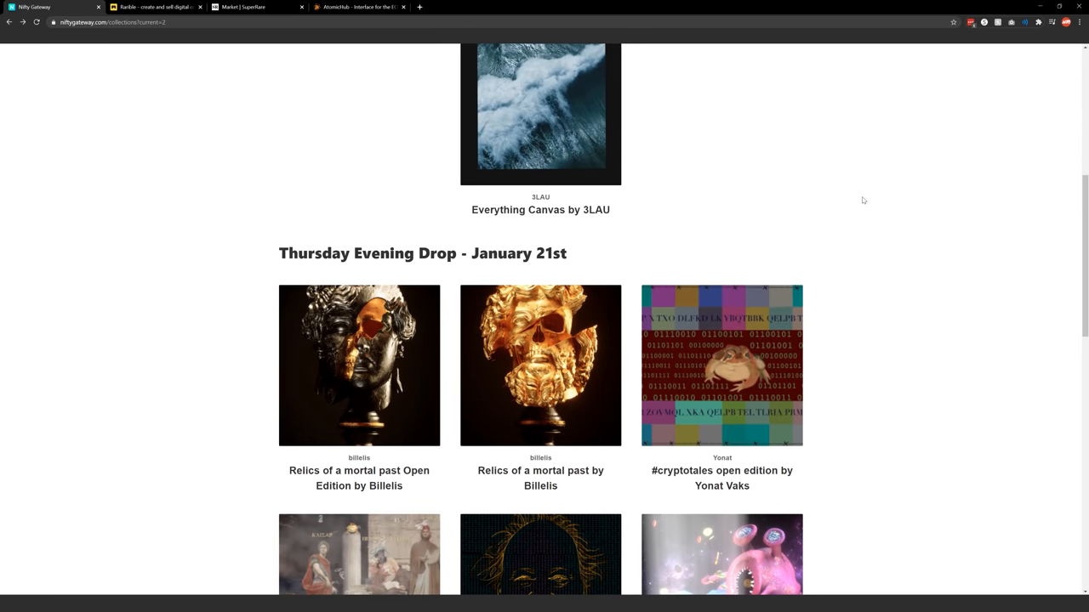
{"action": "scroll", "scroll_direction": "down", "scroll_amount": 3}
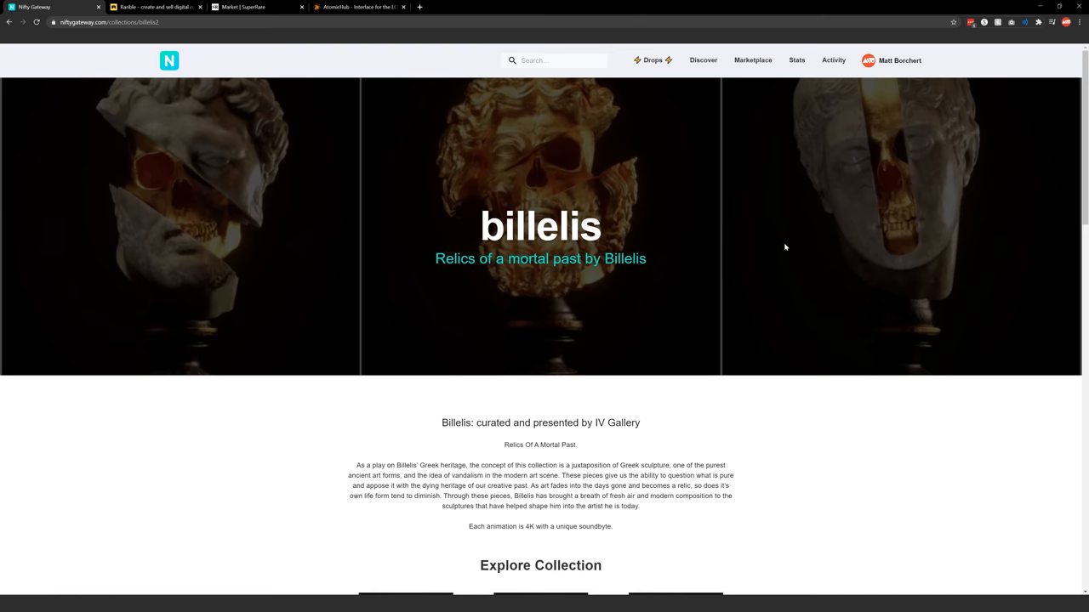
Step: Scroll to Explore Collection and open the ΕΥΝΟΙΑ piece's detail page
{"action": "scroll", "scroll_direction": "down", "scroll_amount": 3}
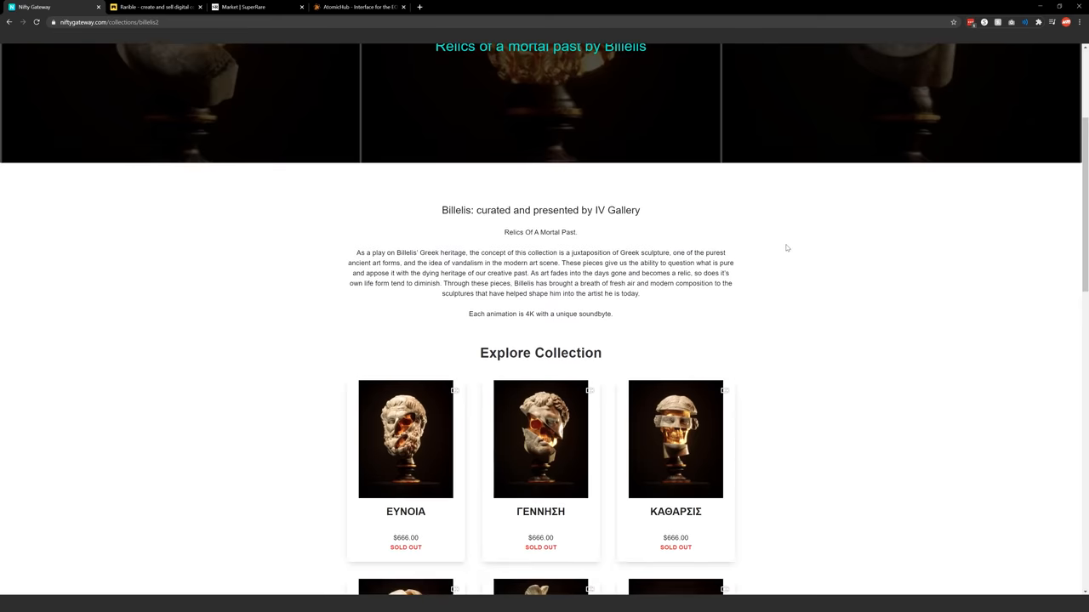
{"action": "scroll", "scroll_direction": "down", "scroll_amount": 3}
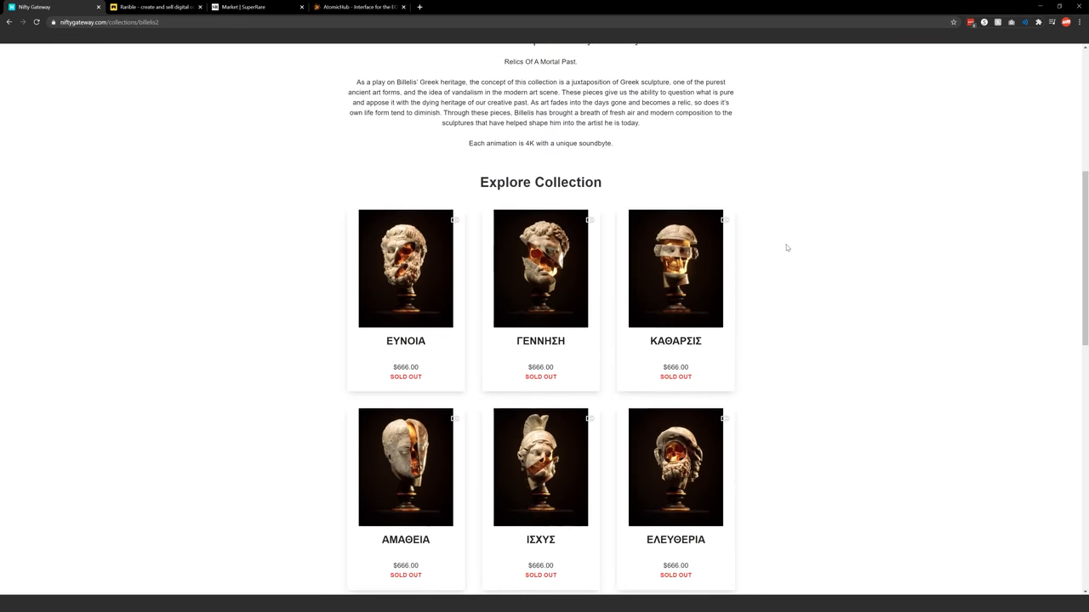
{"action": "scroll", "scroll_direction": "down", "scroll_amount": 3}
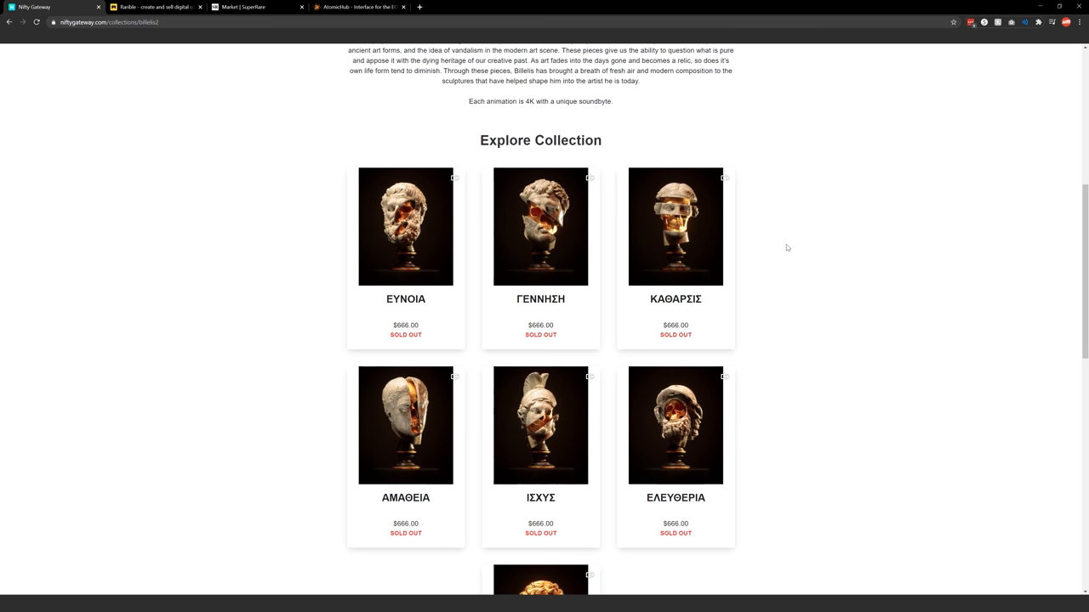
{"action": "mouse_move", "coordinate": [922, 258]}
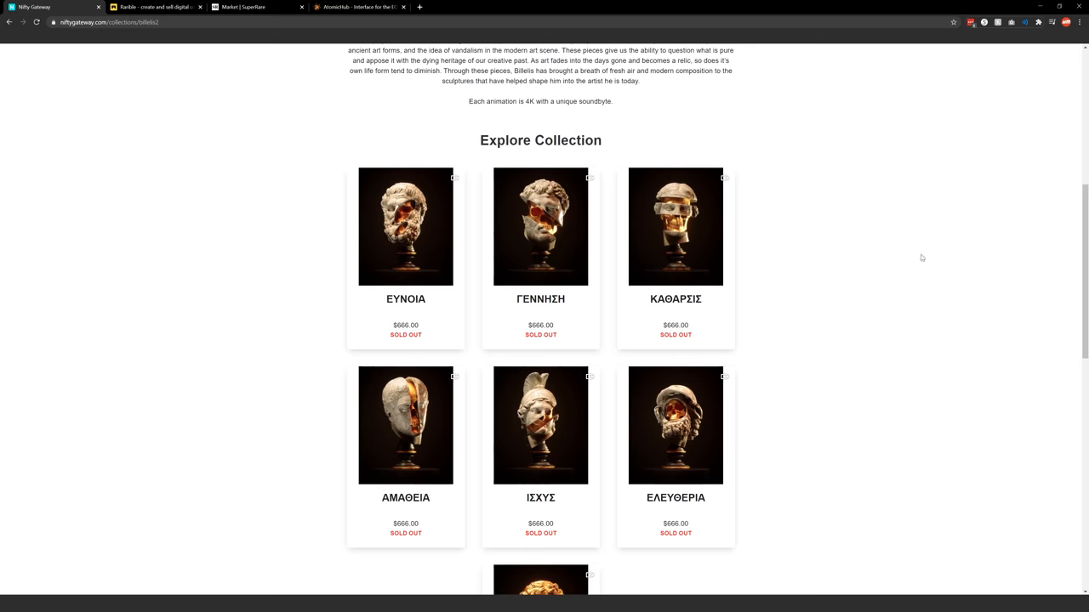
{"action": "left_click", "coordinate": [404, 227]}
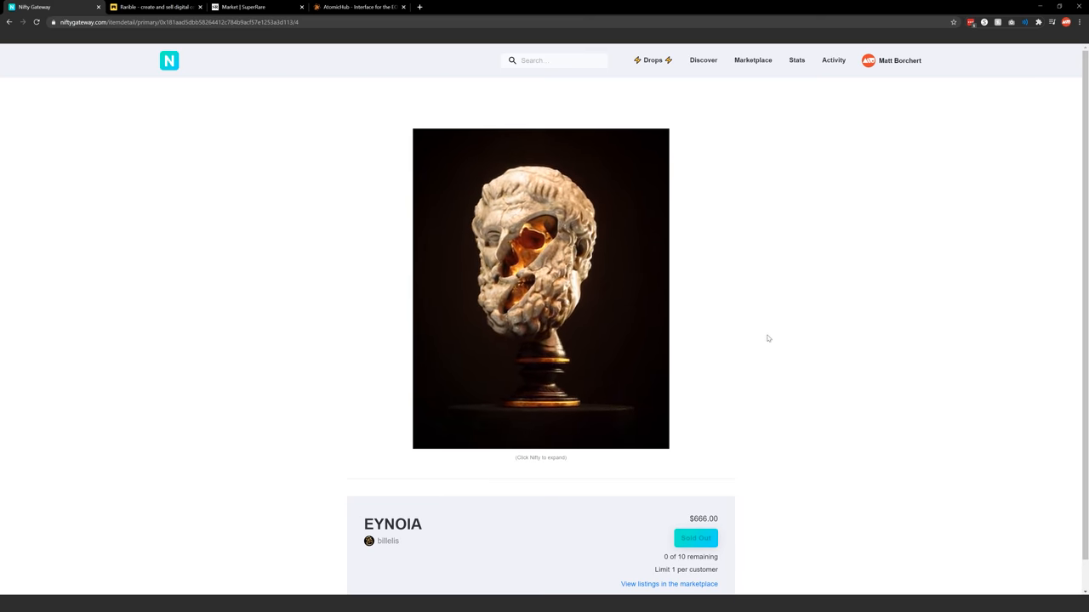
Step: Return to the Billelis collection and open the ΓΕΝΝΗΣΗ piece's detail page
{"action": "left_click", "coordinate": [388, 541]}
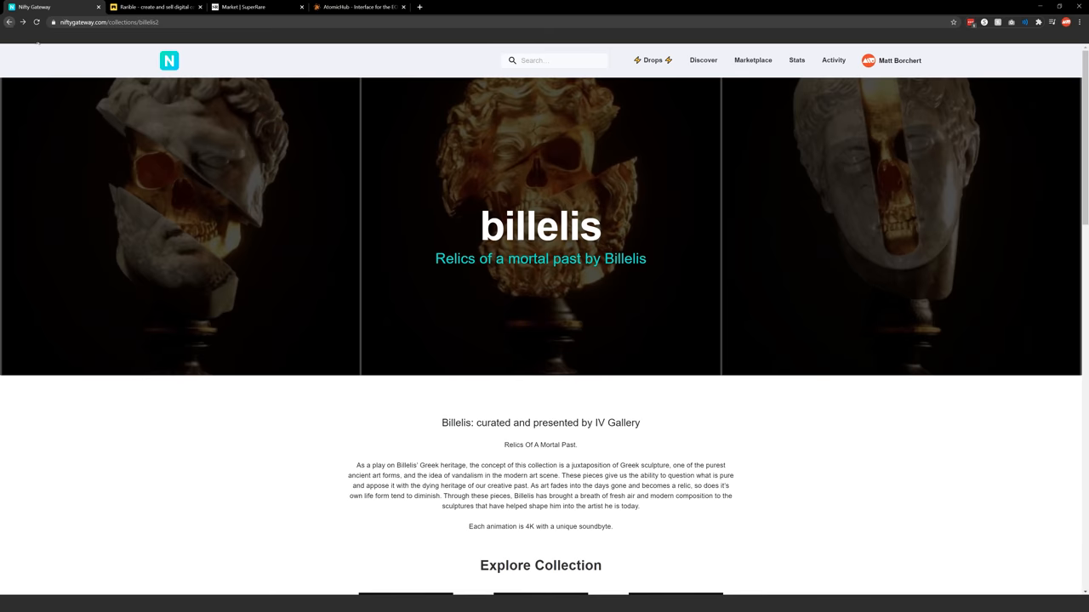
{"action": "scroll", "scroll_direction": "down", "scroll_amount": 3}
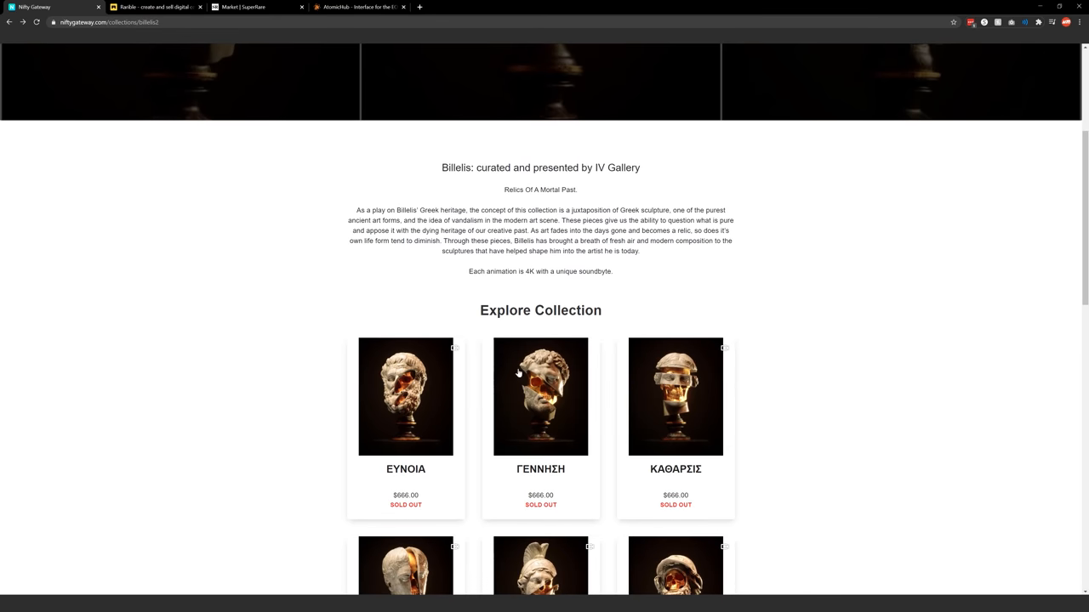
{"action": "left_click", "coordinate": [541, 397]}
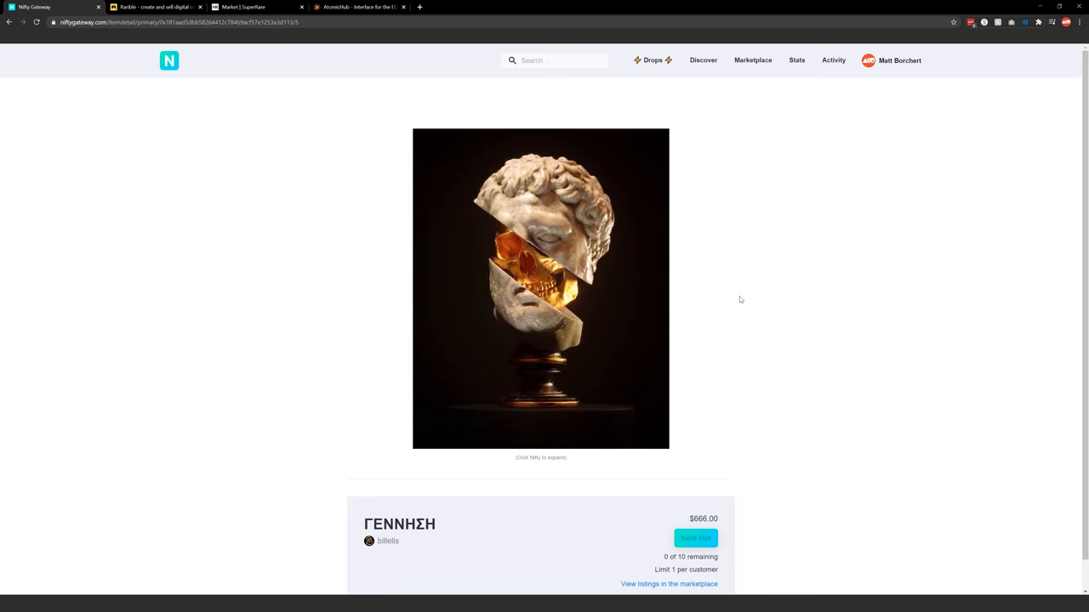
Step: Play the ΓΕΝΝΗΣΗ animation enlarged, then close the viewer
{"action": "left_click", "coordinate": [541, 287]}
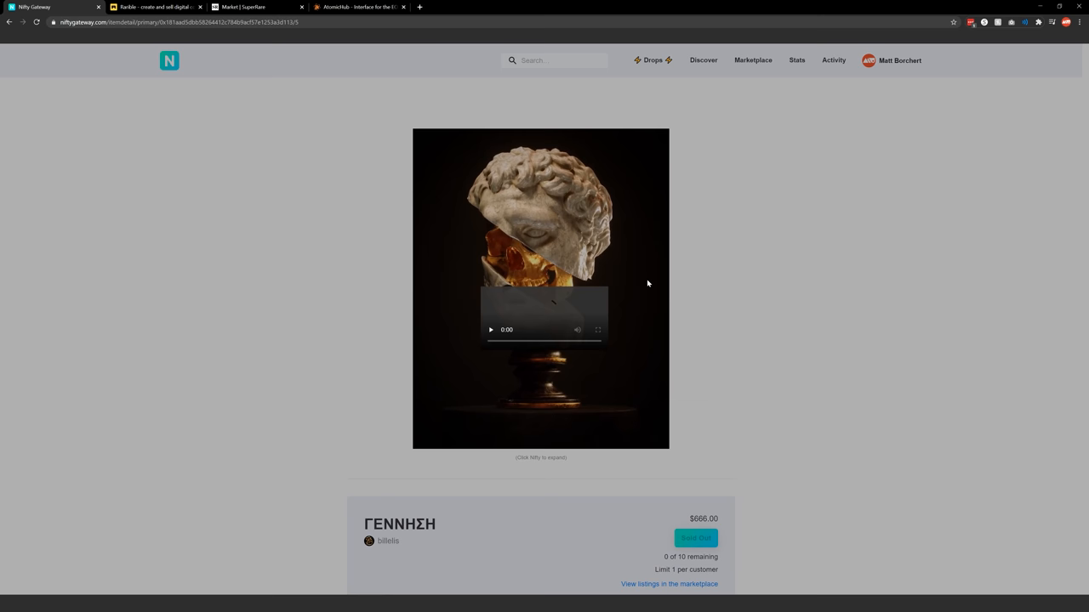
{"action": "left_click", "coordinate": [540, 288]}
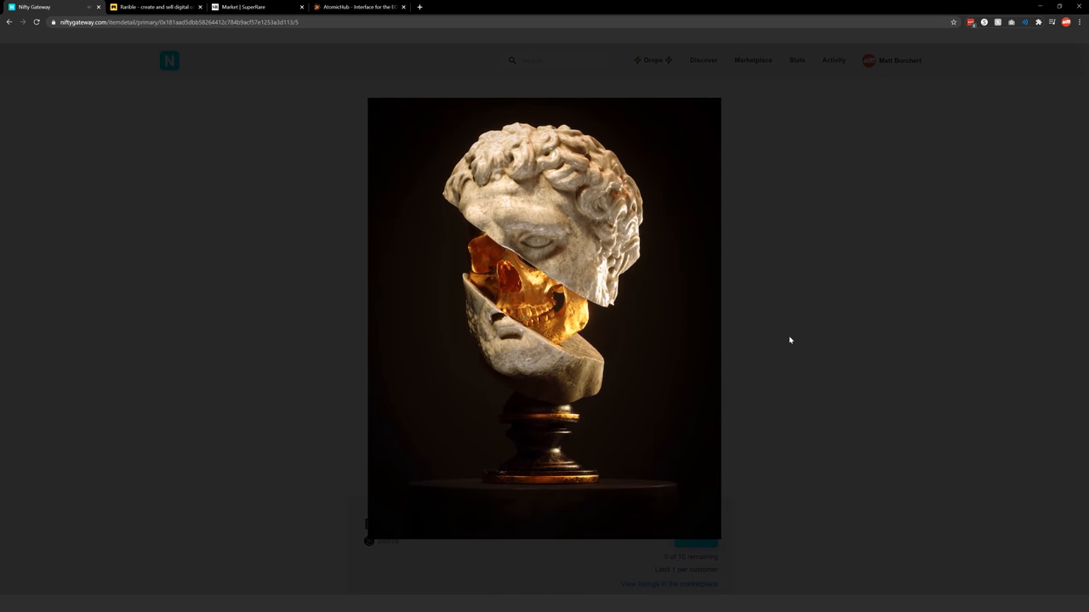
{"action": "left_click", "coordinate": [545, 320]}
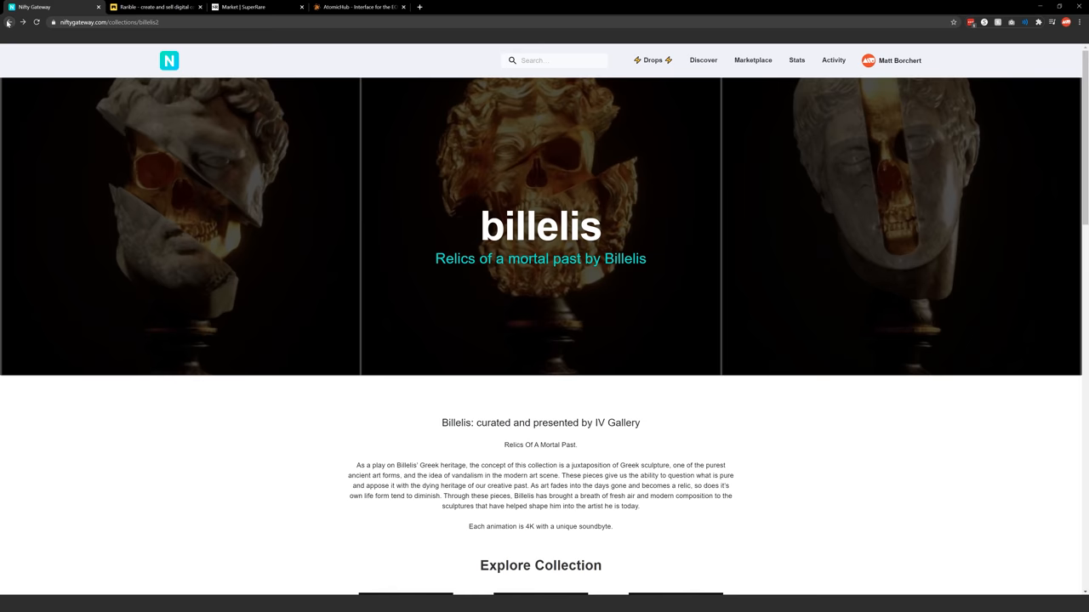
Step: Go back to the drops page and bring the Friday Evening Drop – January 22nd into view
{"action": "left_click", "coordinate": [9, 22]}
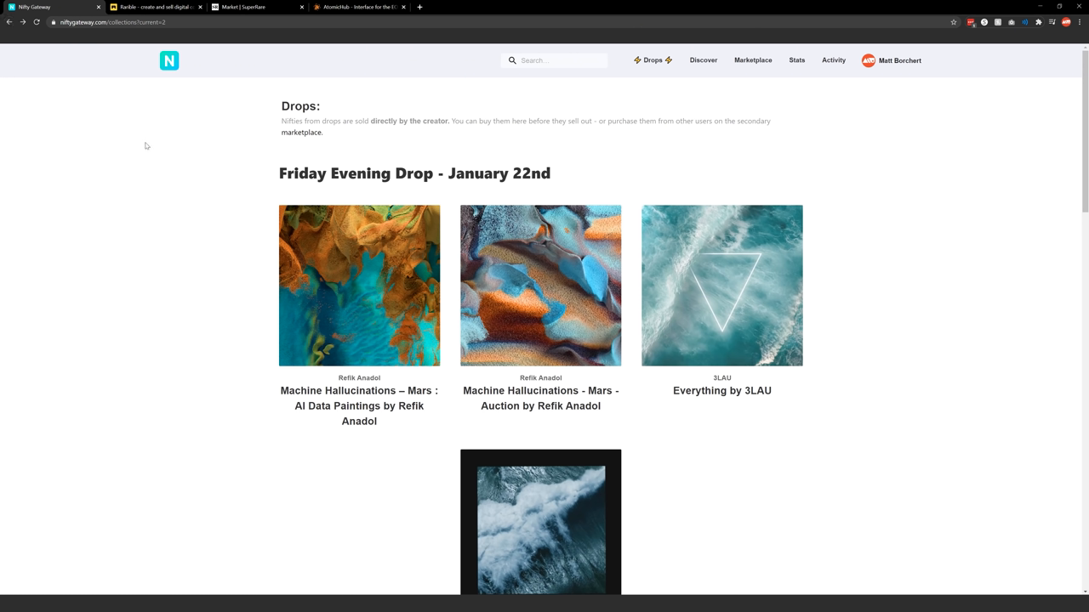
{"action": "mouse_move", "coordinate": [126, 235]}
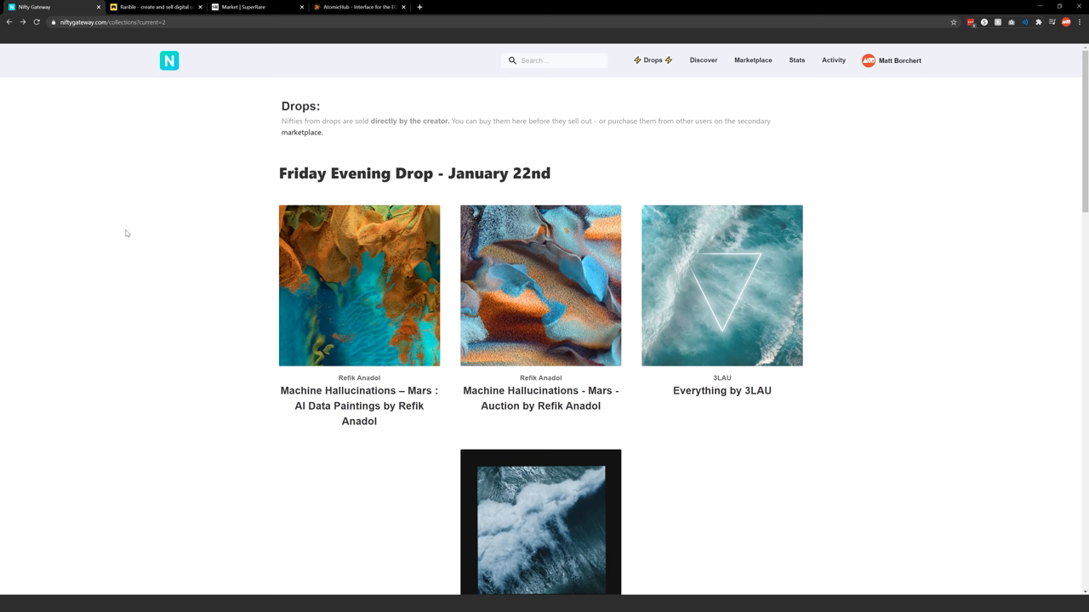
{"action": "mouse_move", "coordinate": [187, 265]}
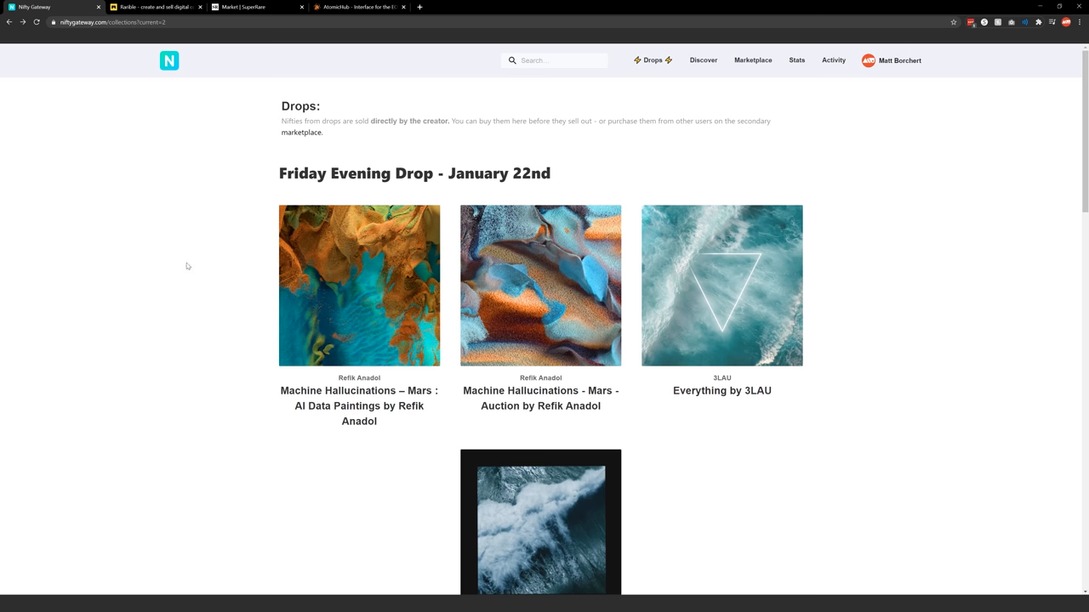
{"action": "scroll", "scroll_direction": "down", "scroll_amount": 3}
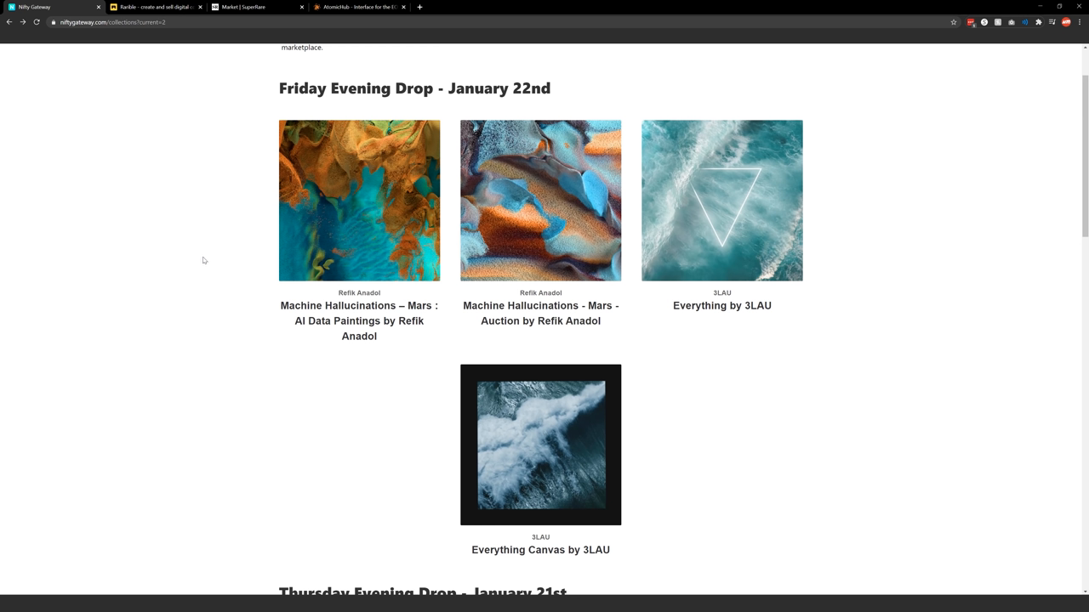
{"action": "mouse_move", "coordinate": [205, 262]}
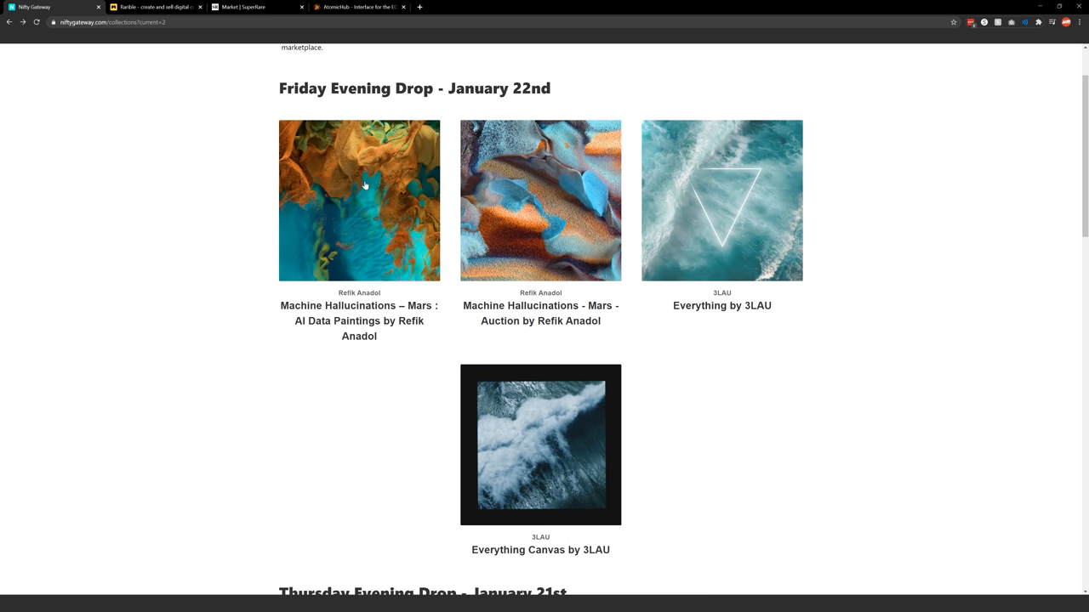
Step: Open the Machine Hallucinations – Mars AI Data Paintings collection and scroll through it
{"action": "left_click", "coordinate": [359, 201]}
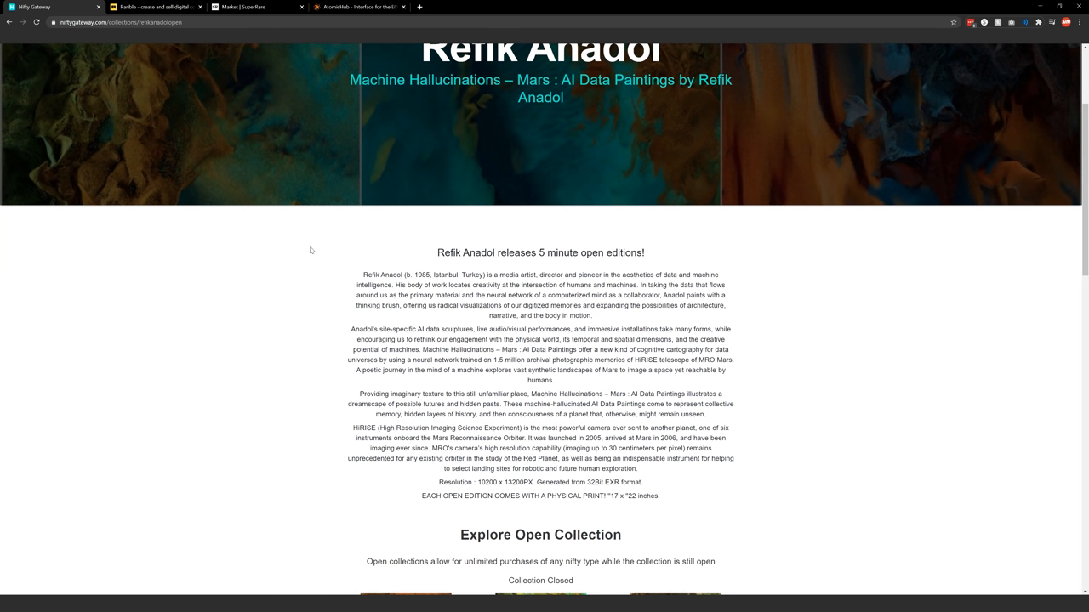
{"action": "scroll", "scroll_direction": "down", "scroll_amount": 3}
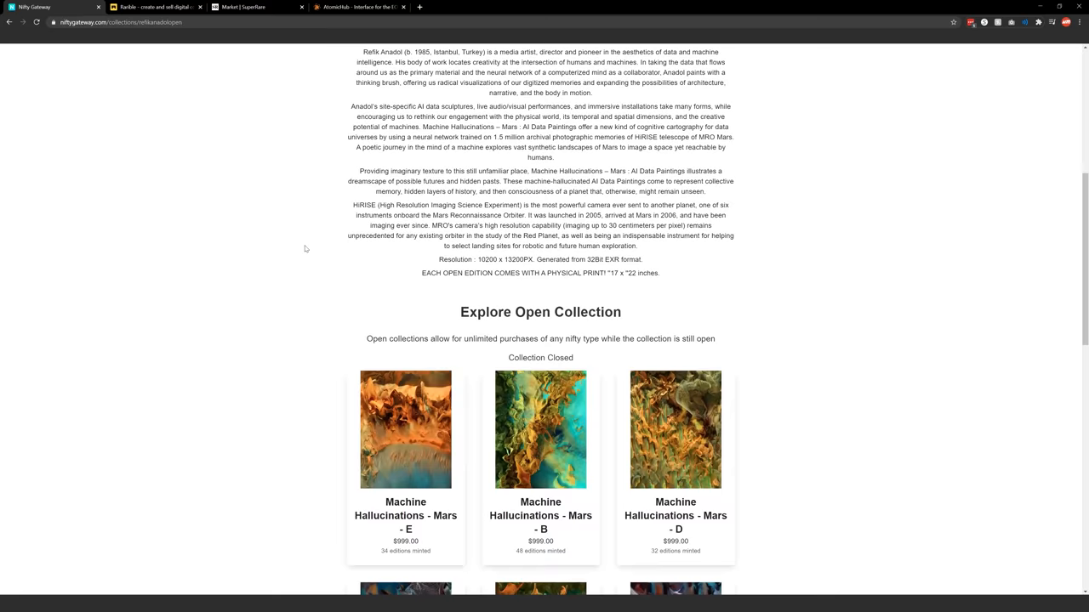
{"action": "scroll", "scroll_direction": "down", "scroll_amount": 3}
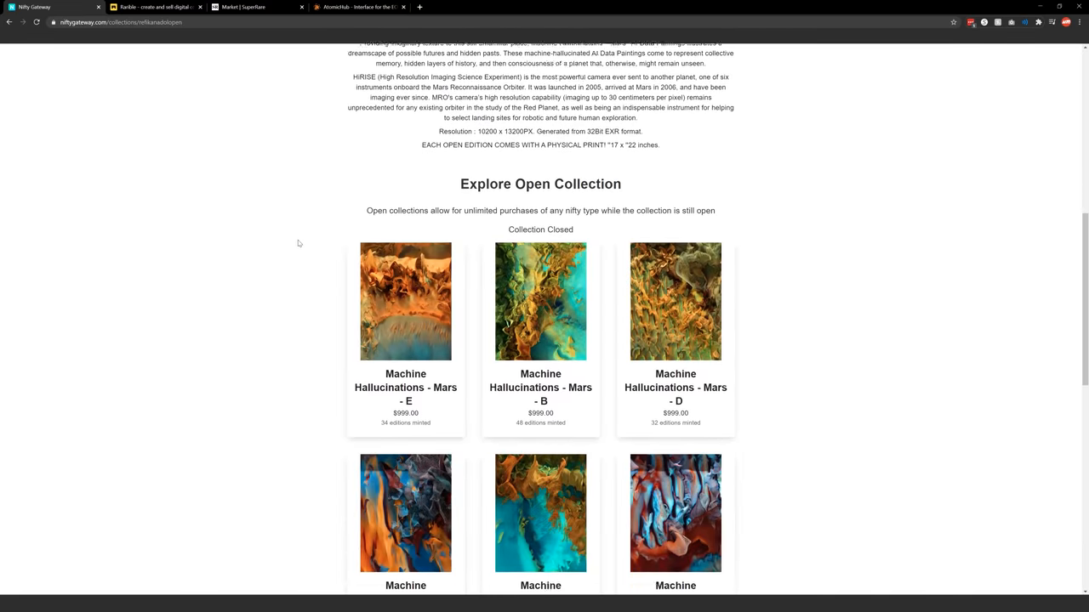
{"action": "scroll", "scroll_direction": "down", "scroll_amount": 3}
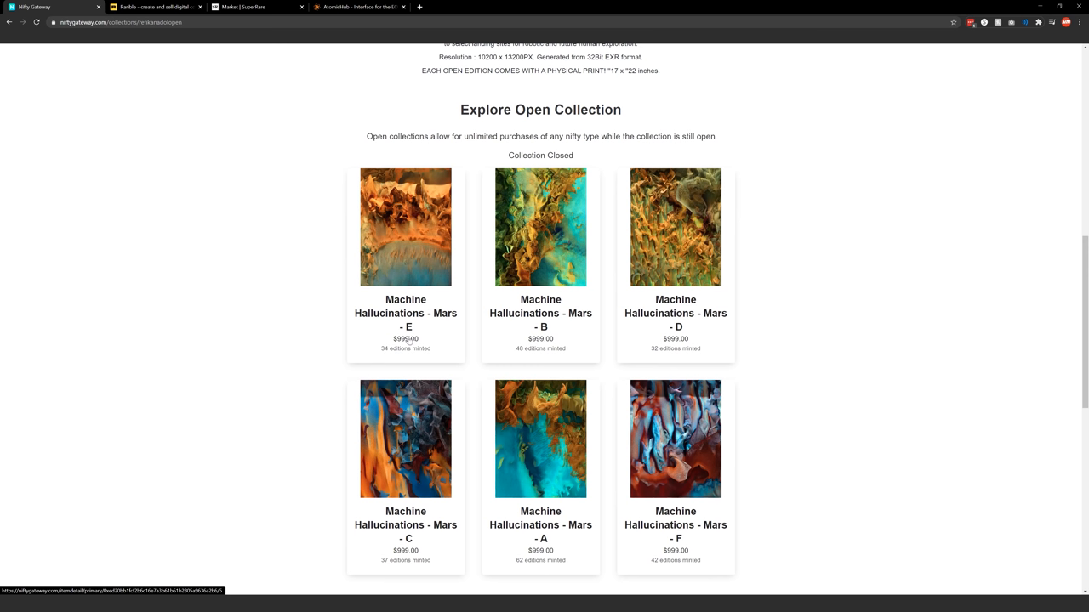
{"action": "mouse_move", "coordinate": [385, 348]}
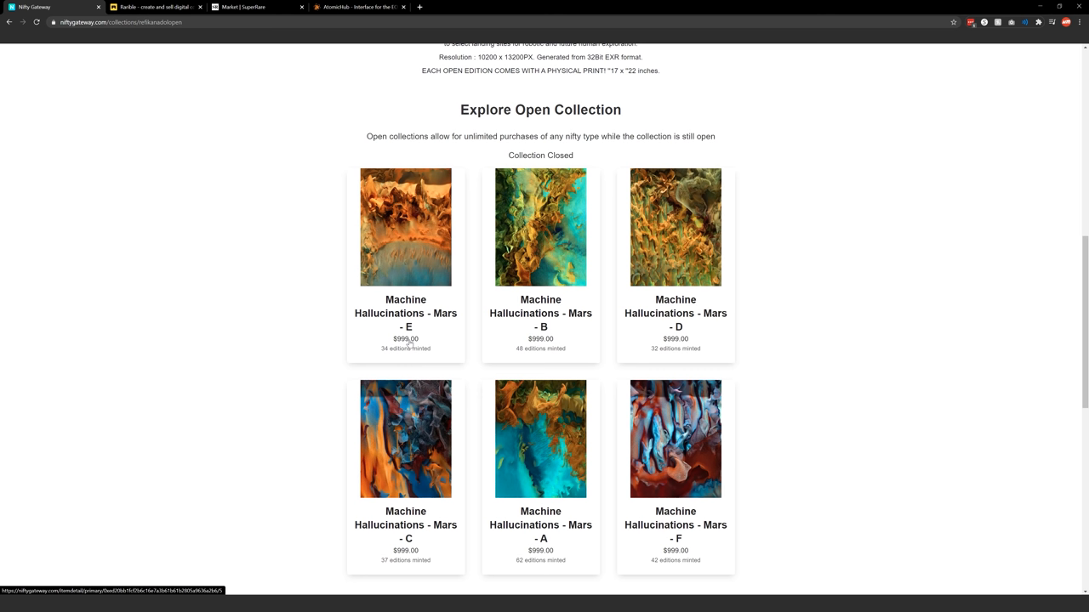
{"action": "mouse_move", "coordinate": [391, 357]}
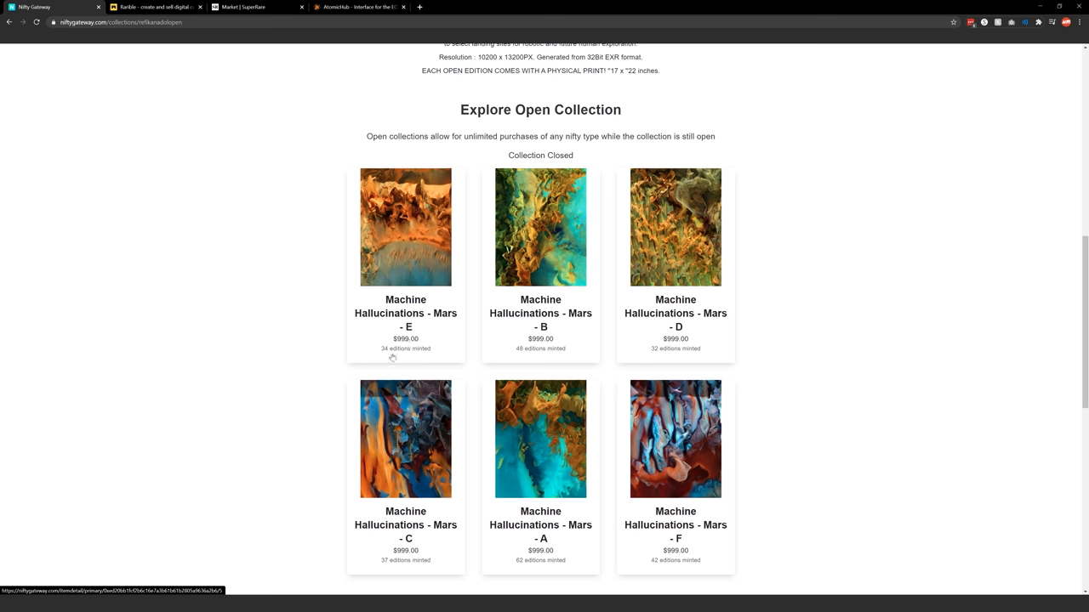
{"action": "mouse_move", "coordinate": [409, 358]}
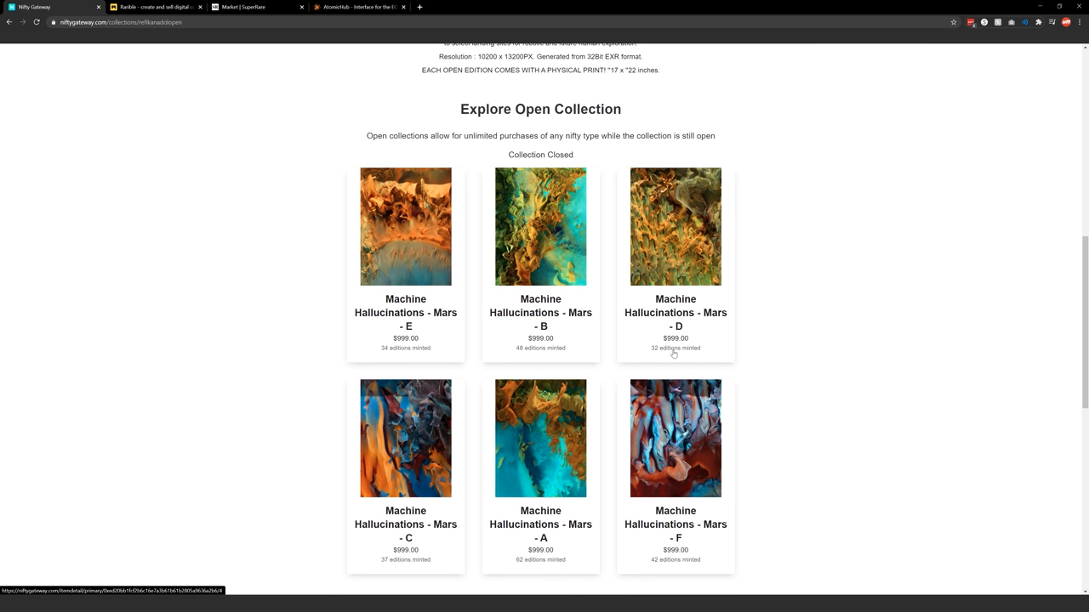
{"action": "scroll", "scroll_direction": "down", "scroll_amount": 3}
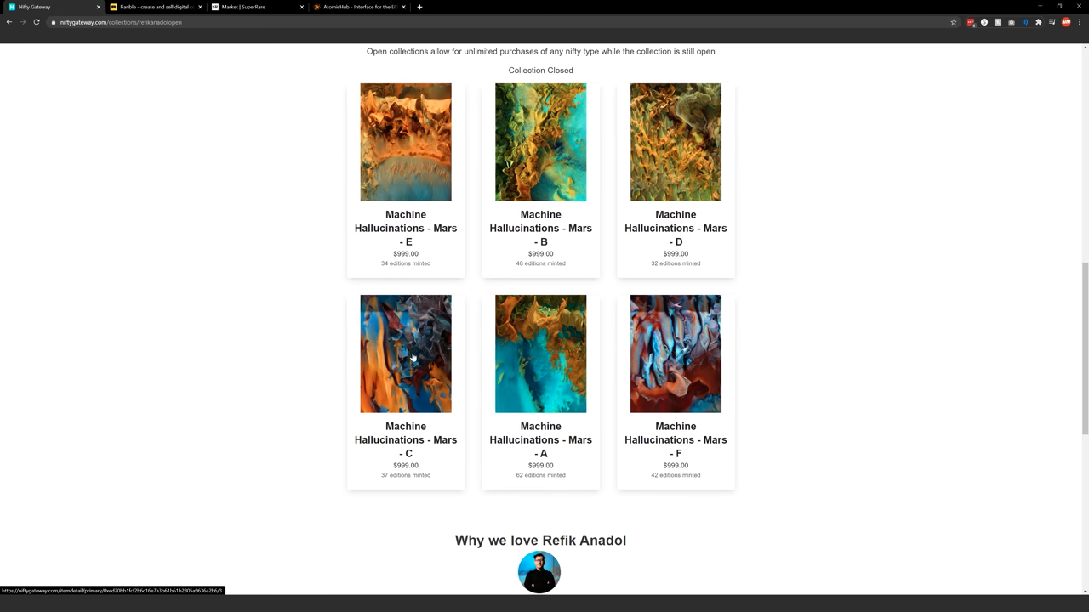
Step: View the Machine Hallucinations - Mars - C piece, then go back to the recent drops list
{"action": "left_click", "coordinate": [405, 353]}
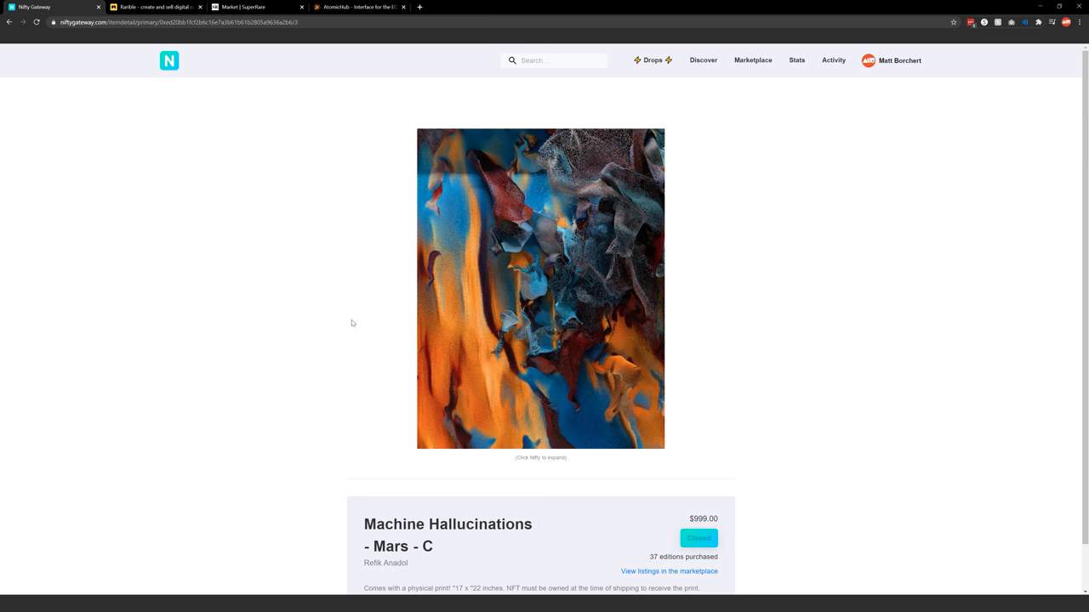
{"action": "scroll", "scroll_direction": "down", "scroll_amount": 3}
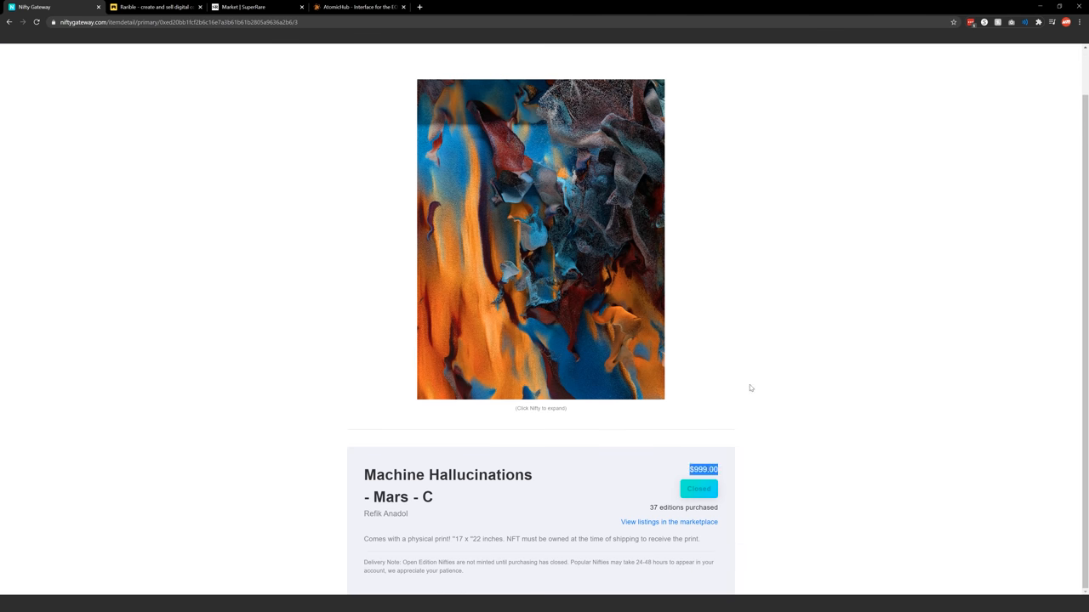
{"action": "mouse_move", "coordinate": [754, 391]}
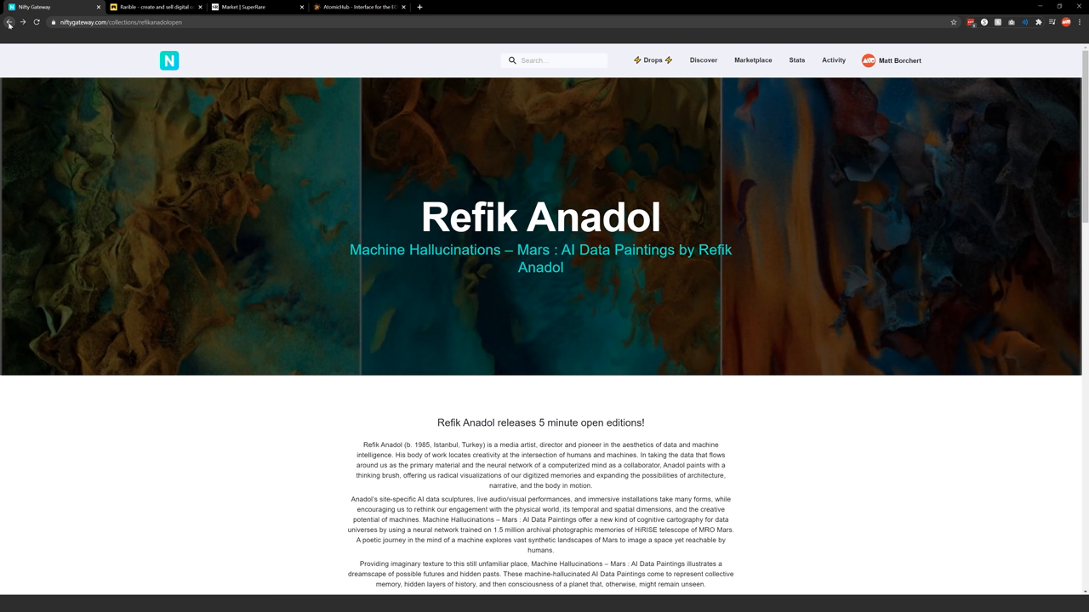
{"action": "left_click", "coordinate": [8, 22]}
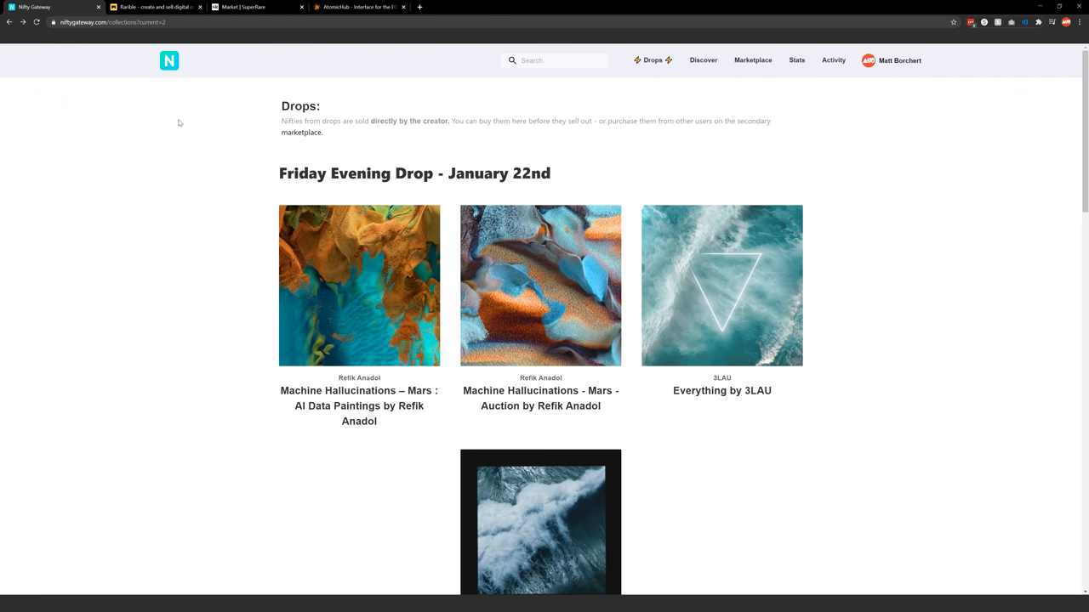
{"action": "mouse_move", "coordinate": [189, 181]}
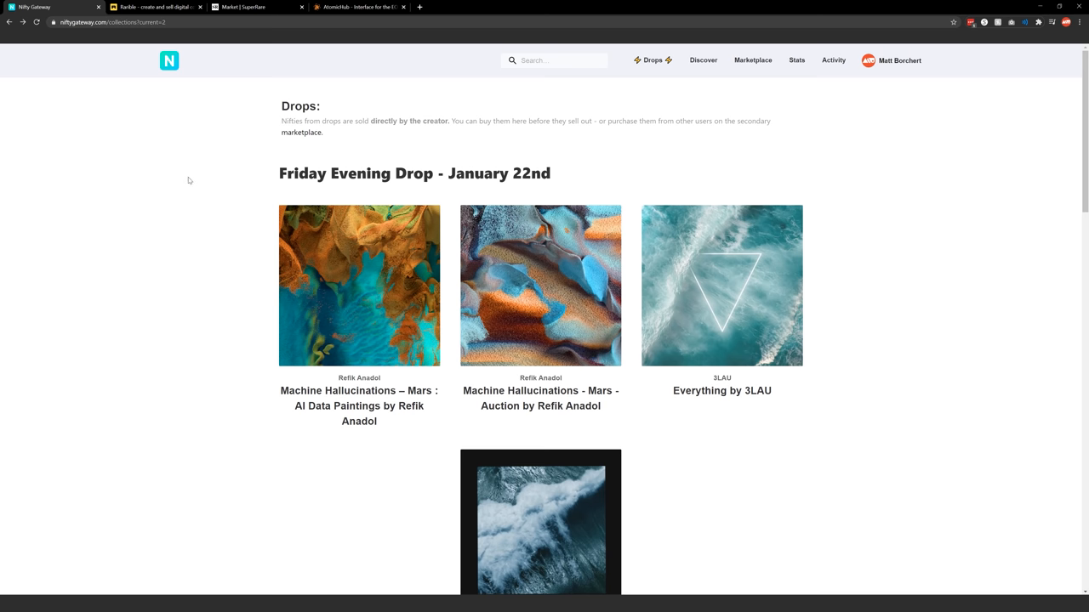
Step: Scroll the drops and open the Billelis open edition piece ΥΠΟΛΗΨΗ priced $250
{"action": "scroll", "scroll_direction": "down", "scroll_amount": 3}
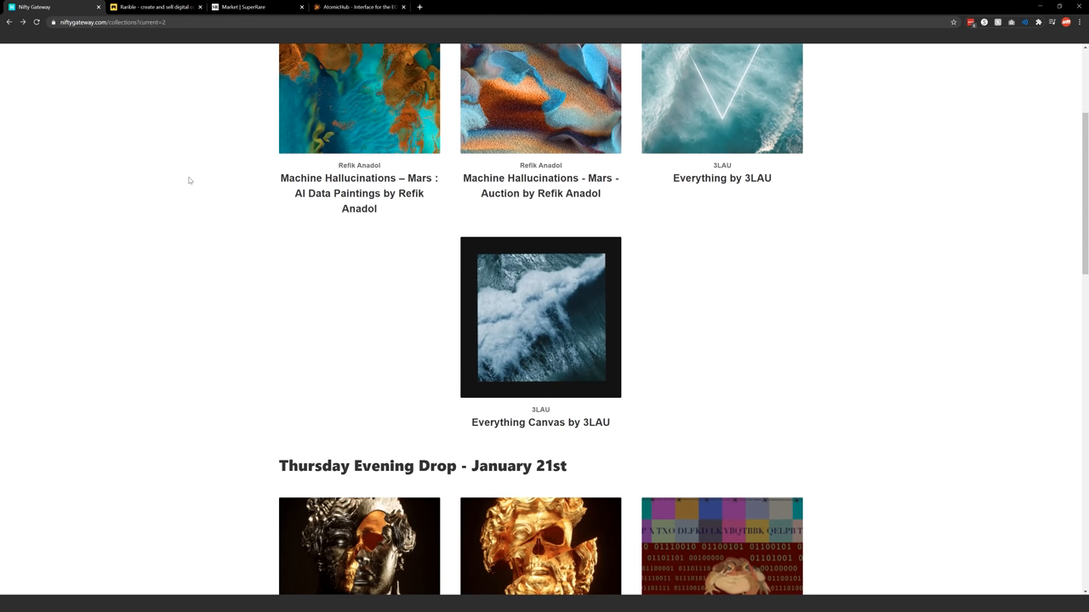
{"action": "scroll", "scroll_direction": "down", "scroll_amount": 3}
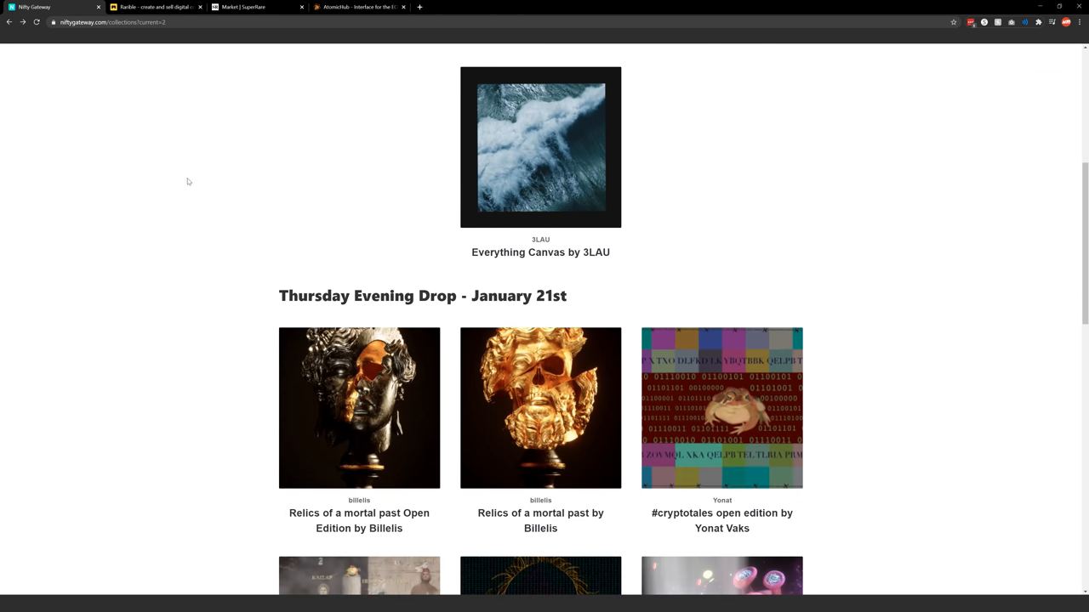
{"action": "scroll", "scroll_direction": "down", "scroll_amount": 3}
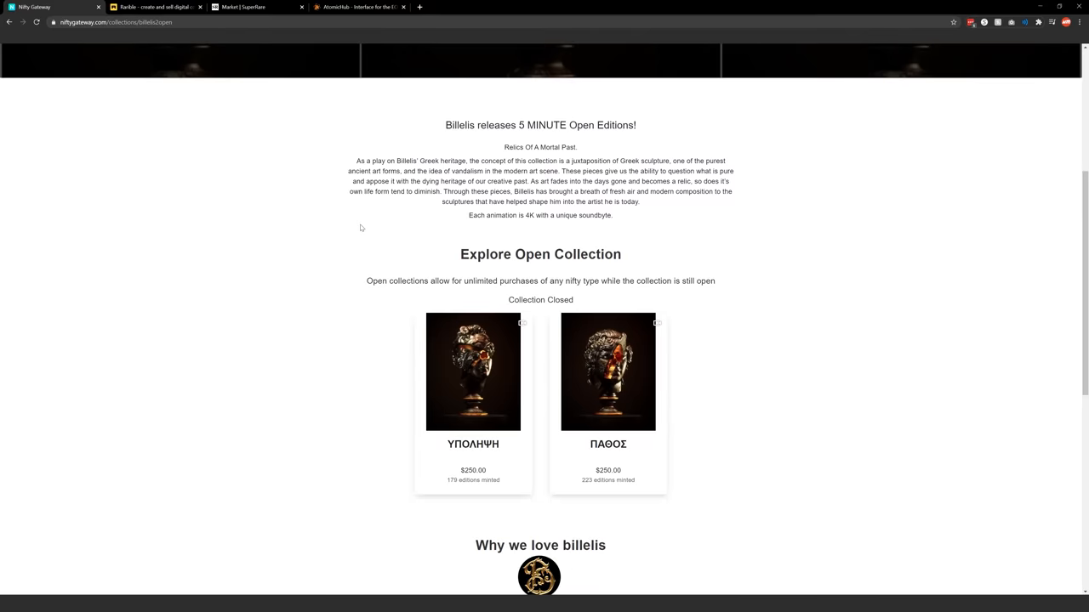
{"action": "scroll", "scroll_direction": "down", "scroll_amount": 3}
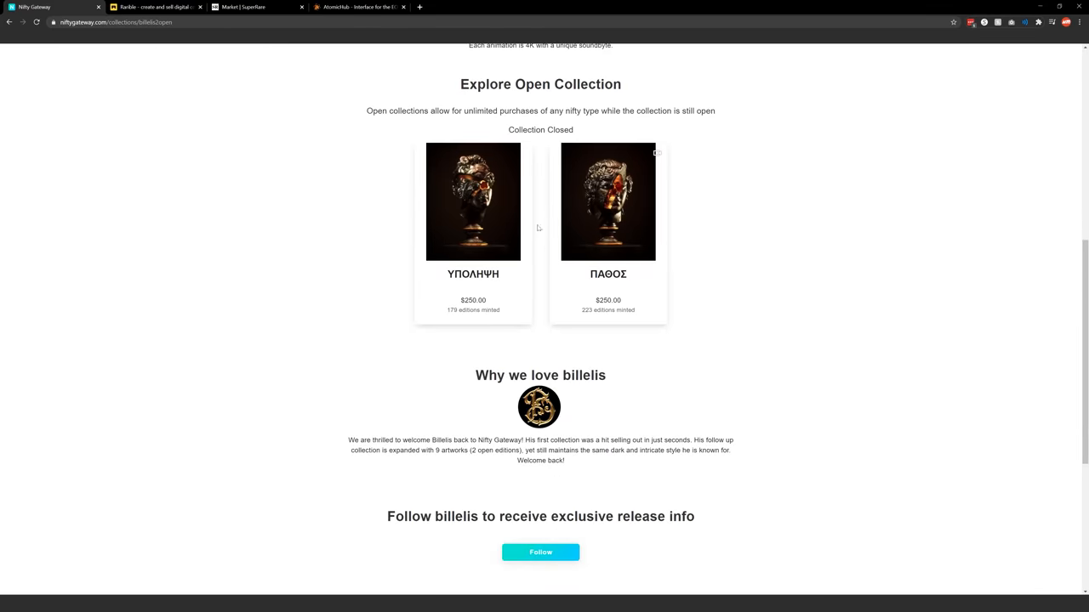
{"action": "left_click", "coordinate": [473, 201]}
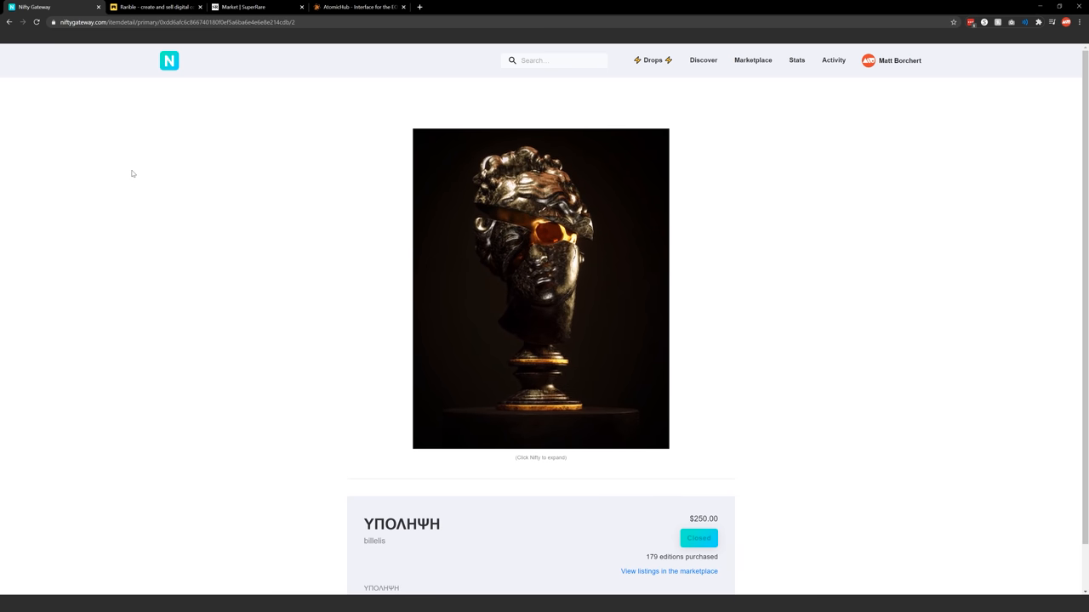
Step: View the ΥΠΟΛΗΨΗ artwork, then go to the Relics of a mortal past collection
{"action": "left_click", "coordinate": [541, 288]}
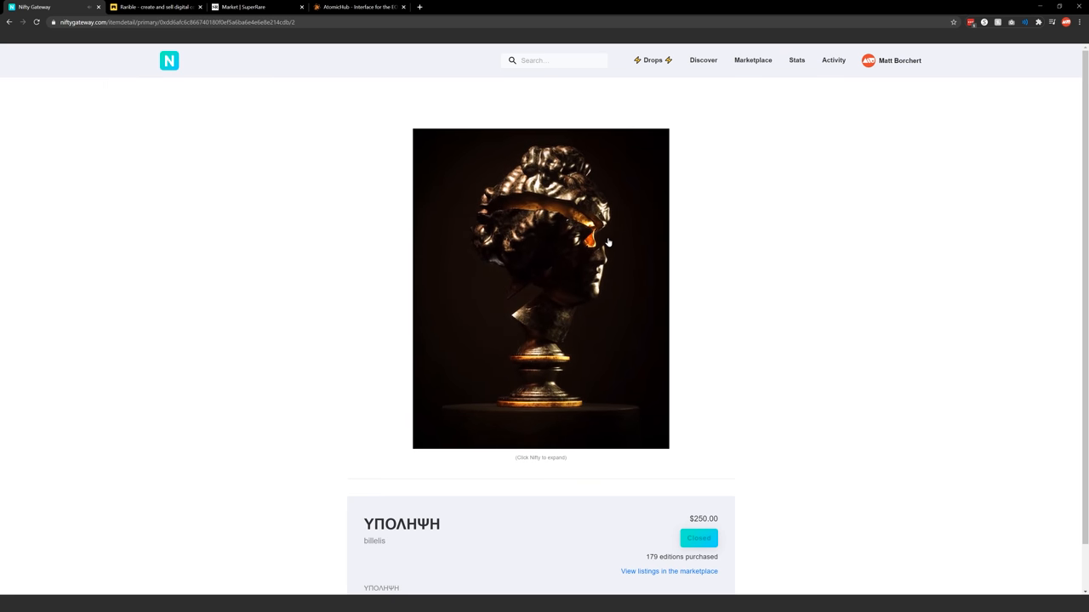
{"action": "left_click", "coordinate": [374, 541]}
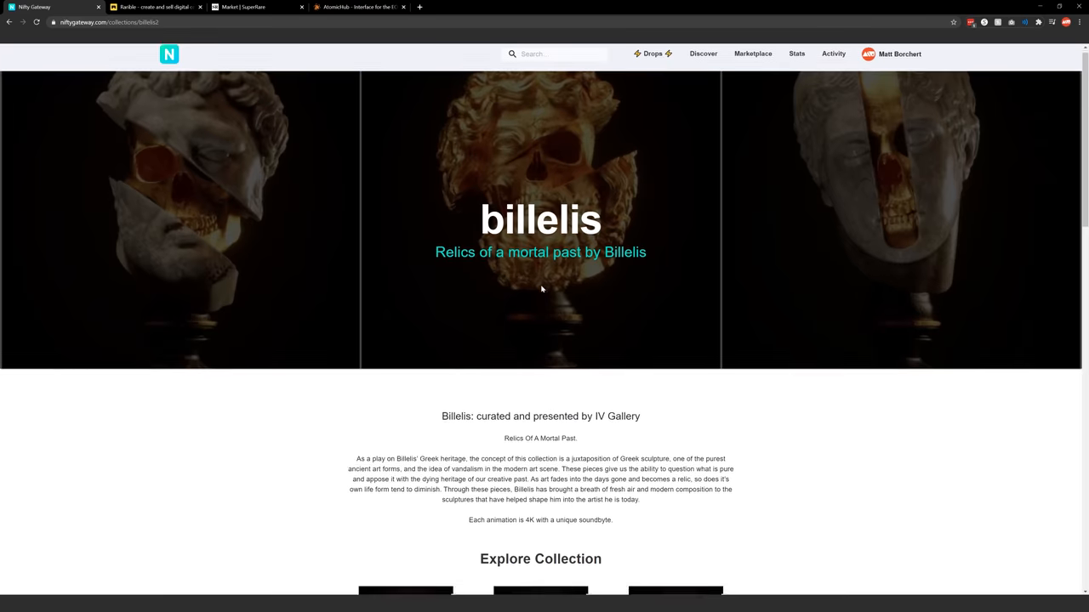
Step: Scroll the ΕΥΝΟΙΑ page and select its $666.00 price with 0 of 10 remaining
{"action": "scroll", "scroll_direction": "down", "scroll_amount": 3}
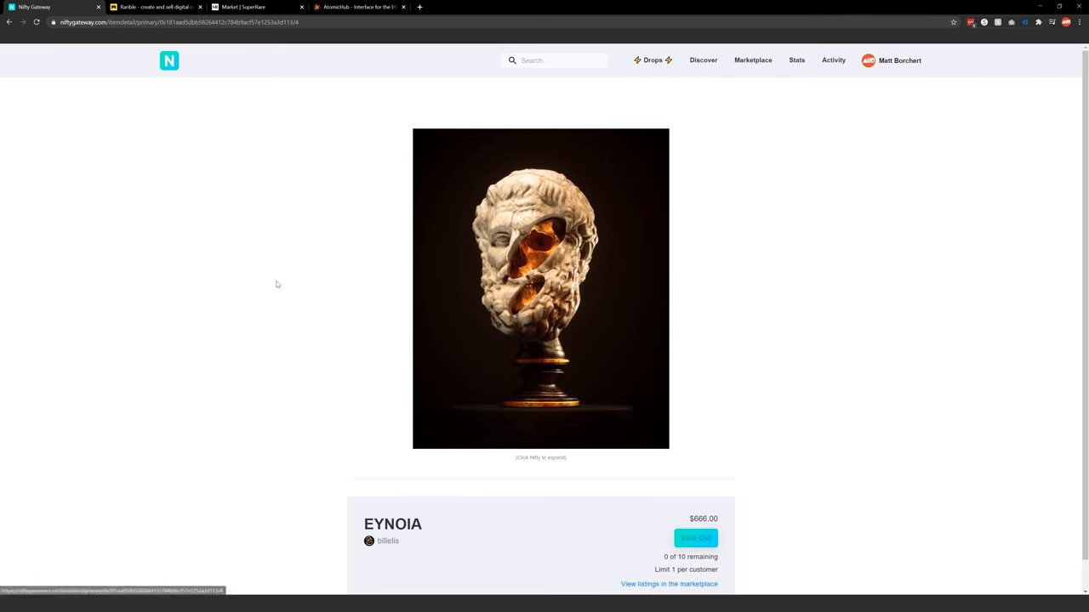
{"action": "scroll", "scroll_direction": "down", "scroll_amount": 3}
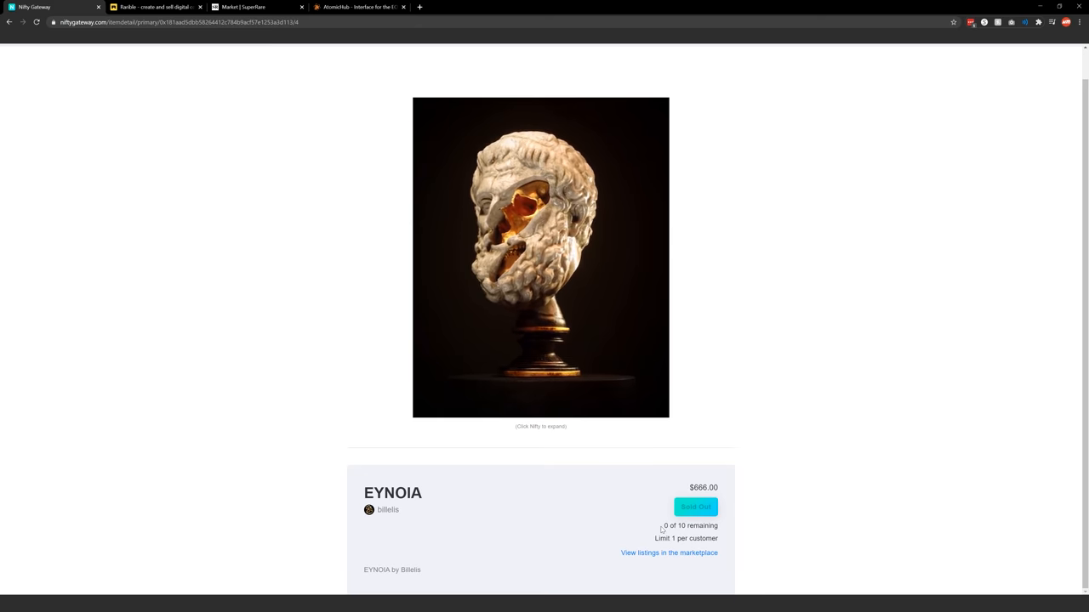
{"action": "double_click", "coordinate": [689, 525]}
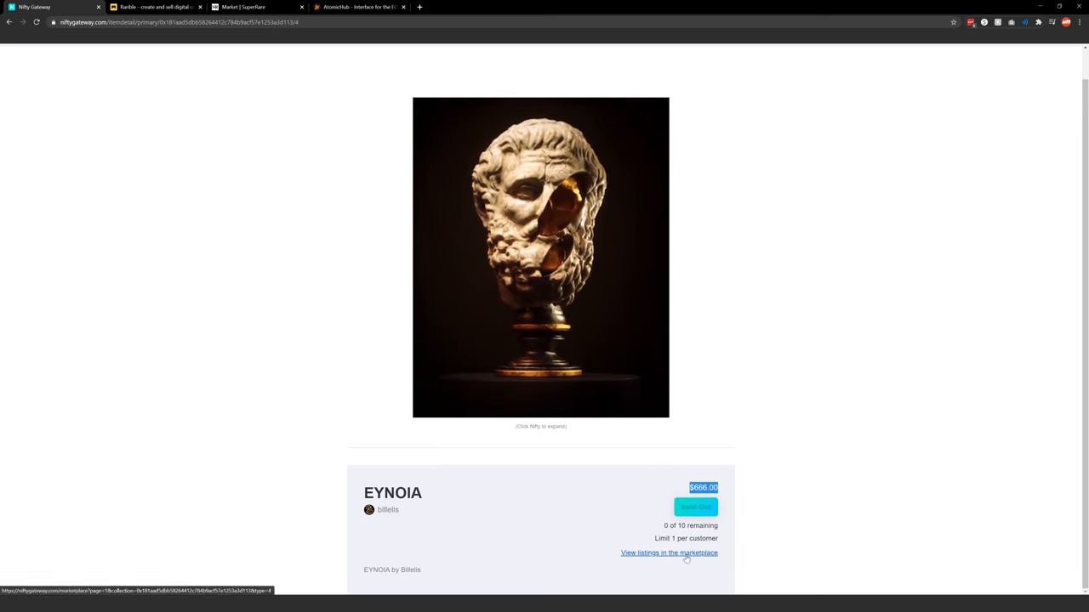
Step: Show ΕΥΝΟΙΑ marketplace editions on sale and select the $2,299.10 asking price
{"action": "left_click", "coordinate": [669, 552]}
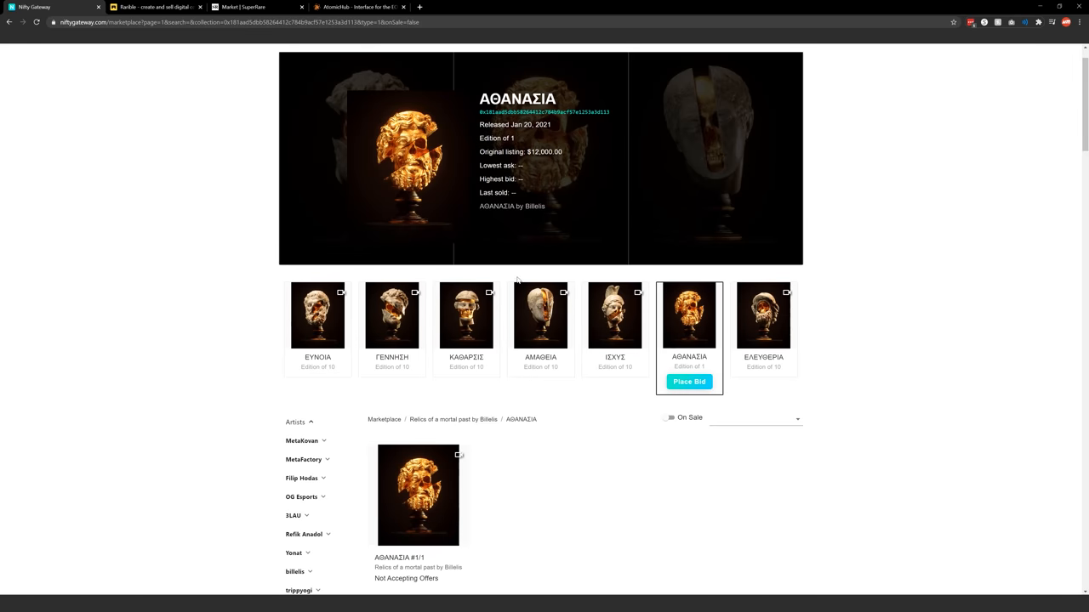
{"action": "left_click", "coordinate": [316, 315]}
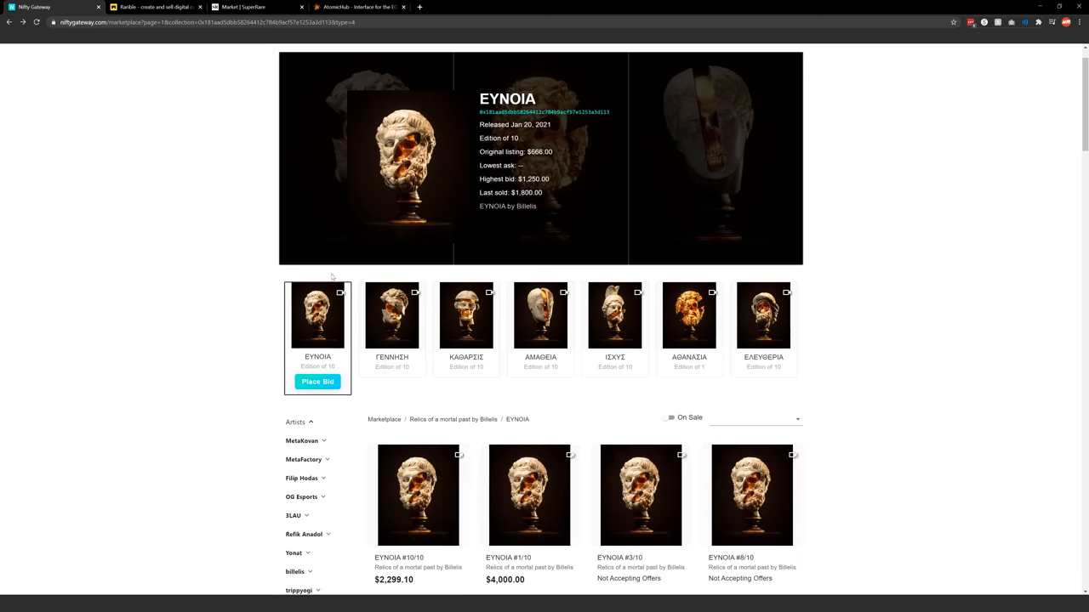
{"action": "left_click", "coordinate": [670, 400]}
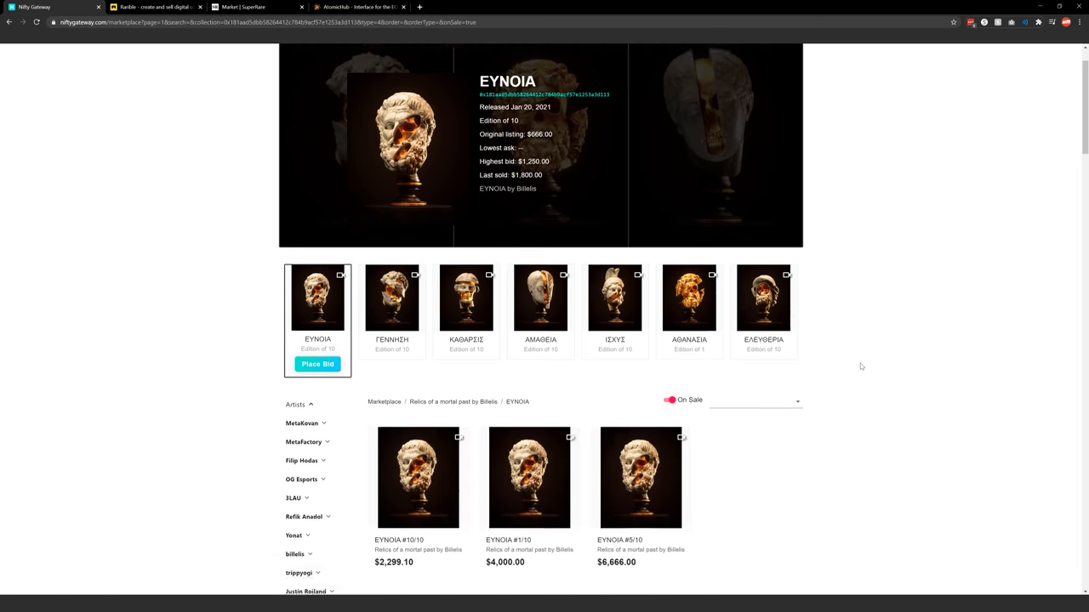
{"action": "scroll", "scroll_direction": "down", "scroll_amount": 3}
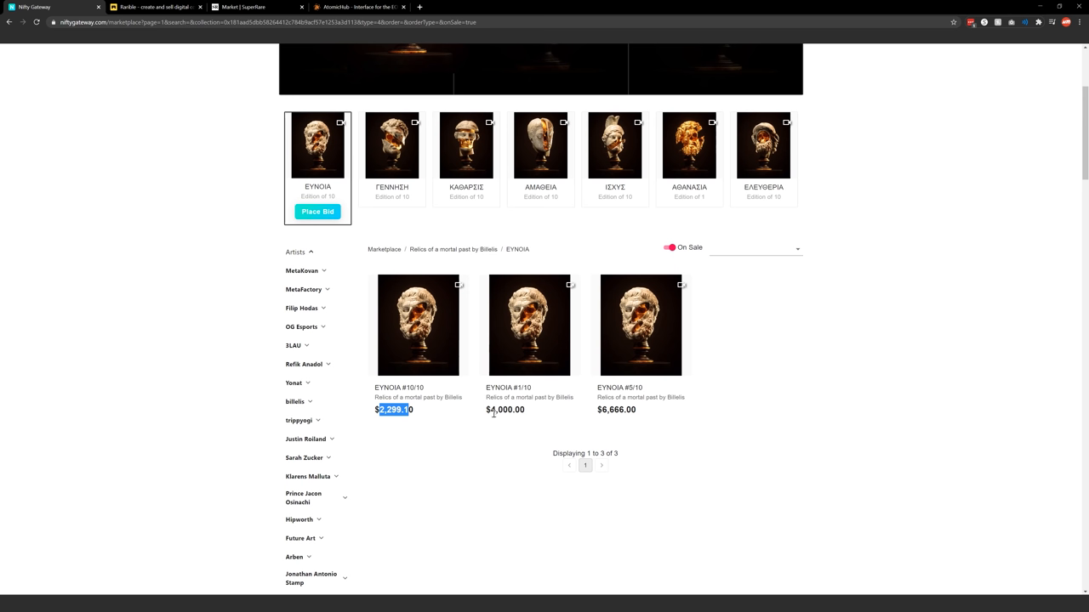
{"action": "double_click", "coordinate": [616, 408]}
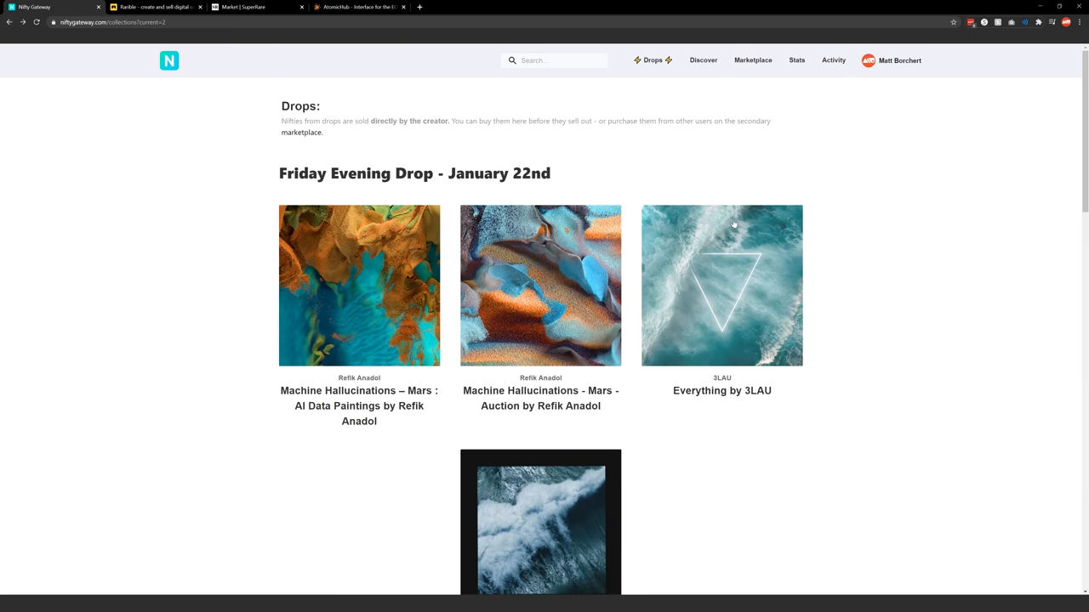
{"action": "scroll", "scroll_direction": "down", "scroll_amount": 3}
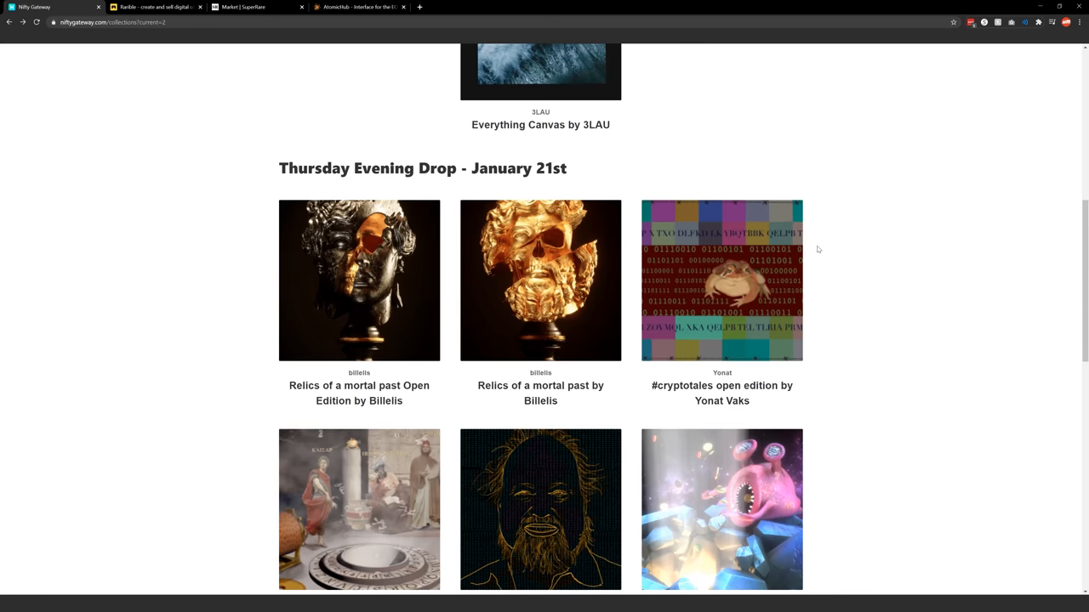
{"action": "scroll", "scroll_direction": "down", "scroll_amount": 3}
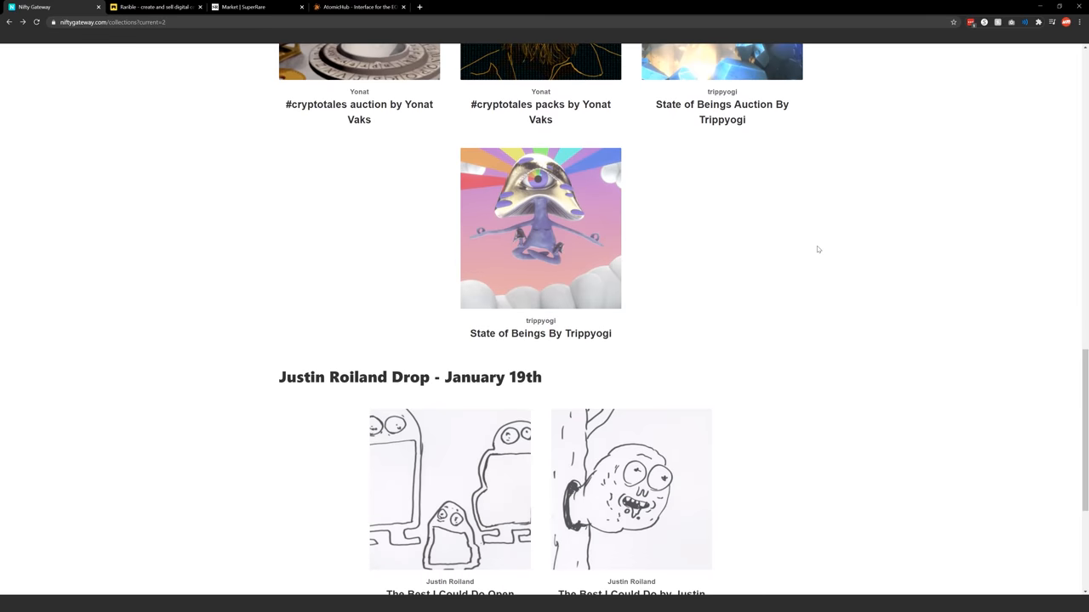
{"action": "scroll", "scroll_direction": "down", "scroll_amount": 3}
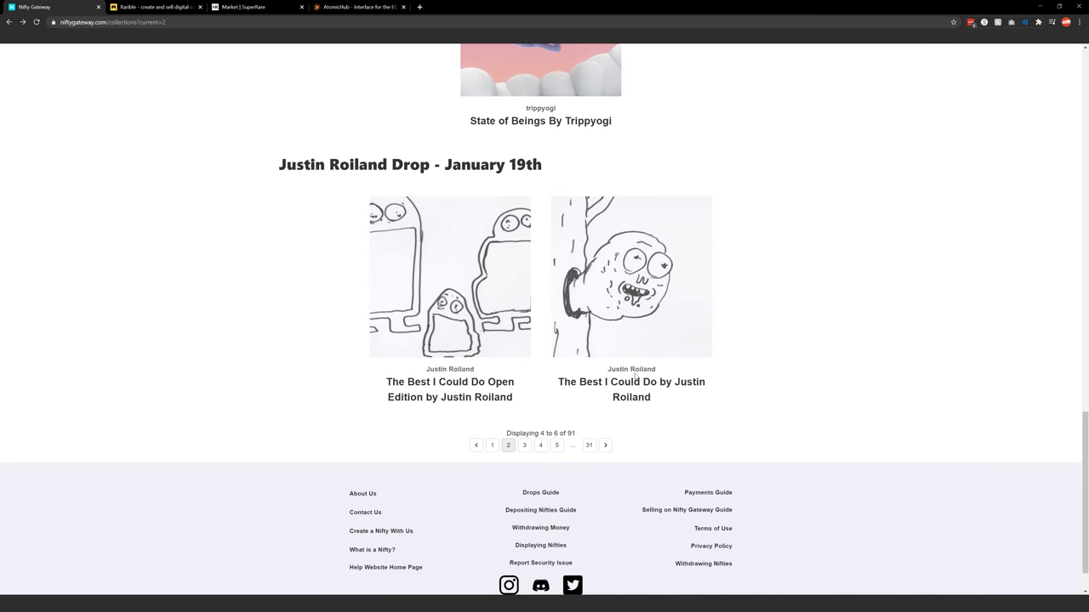
{"action": "mouse_move", "coordinate": [633, 367]}
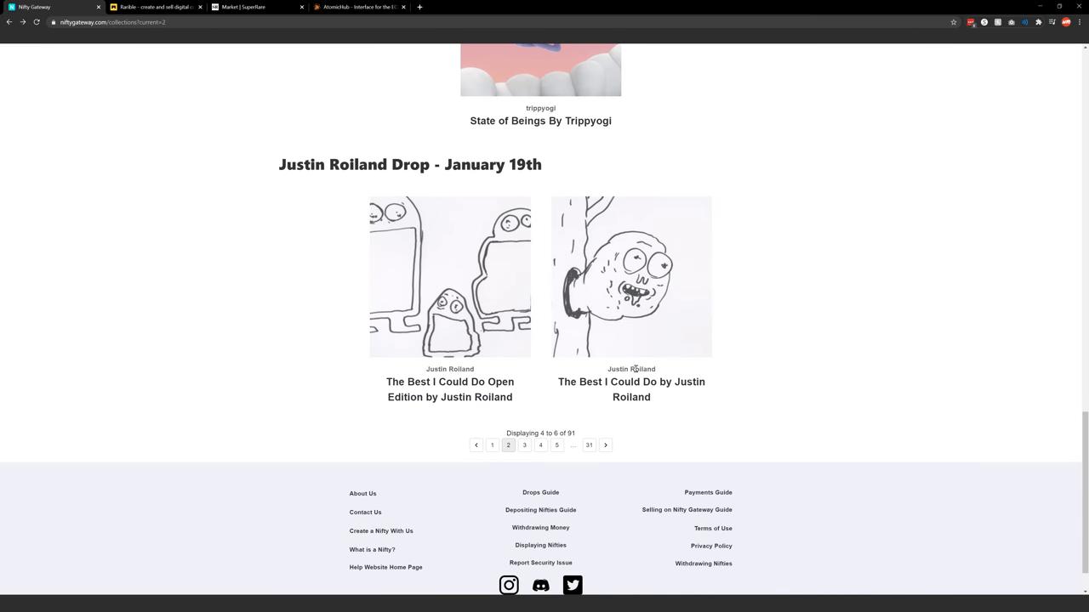
{"action": "mouse_move", "coordinate": [636, 232]}
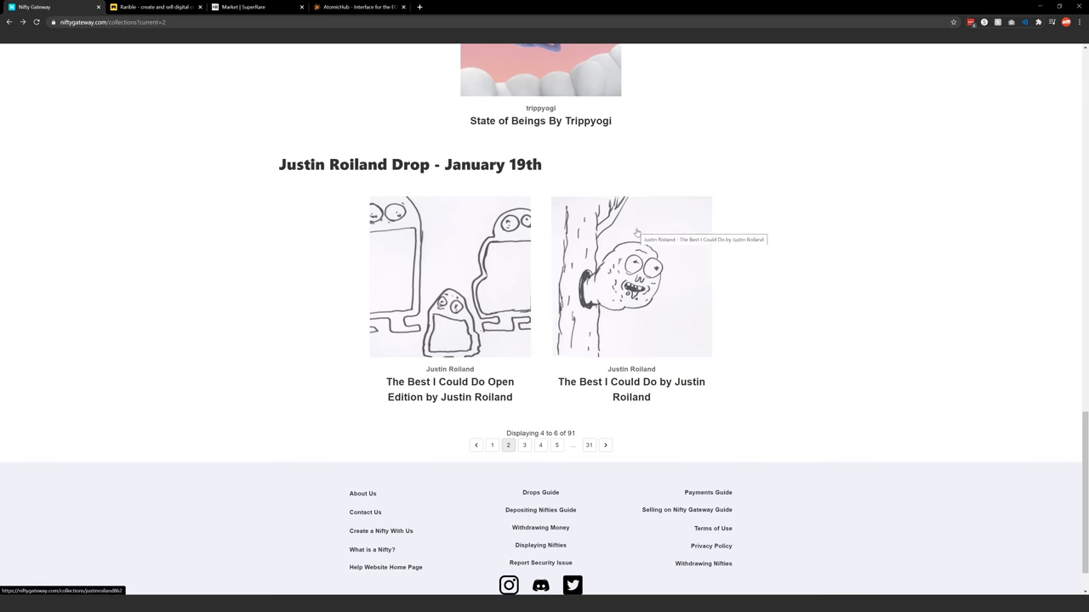
{"action": "mouse_move", "coordinate": [629, 281]}
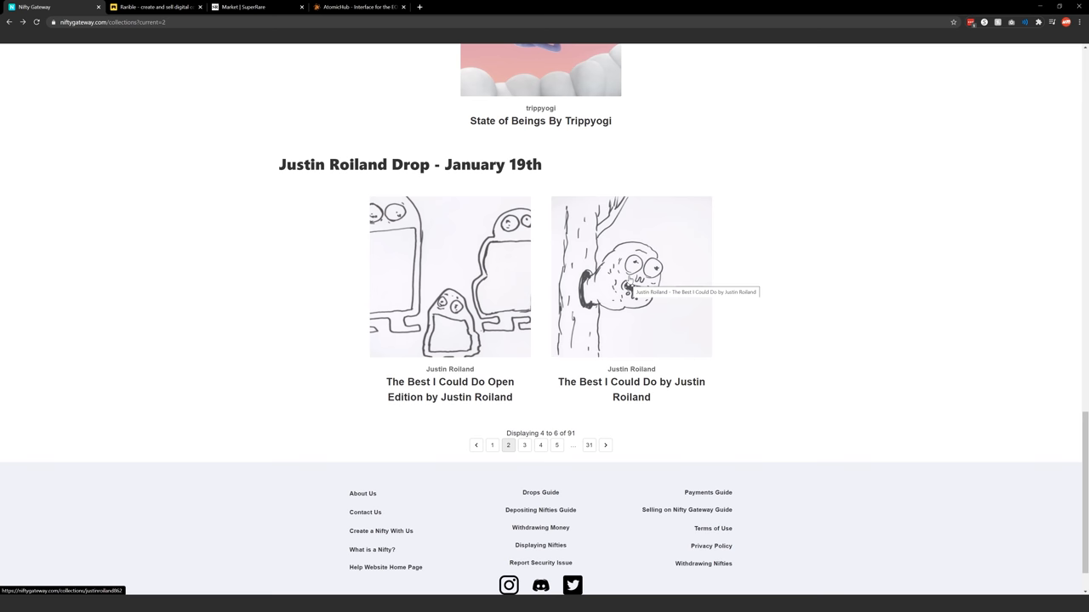
{"action": "mouse_move", "coordinate": [527, 228]}
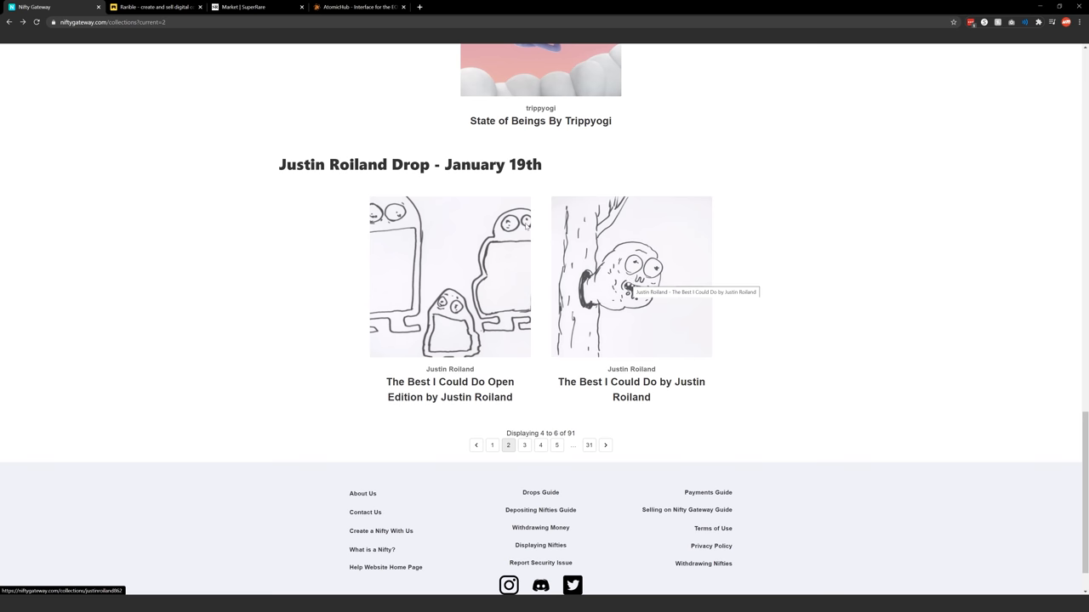
{"action": "mouse_move", "coordinate": [674, 255]}
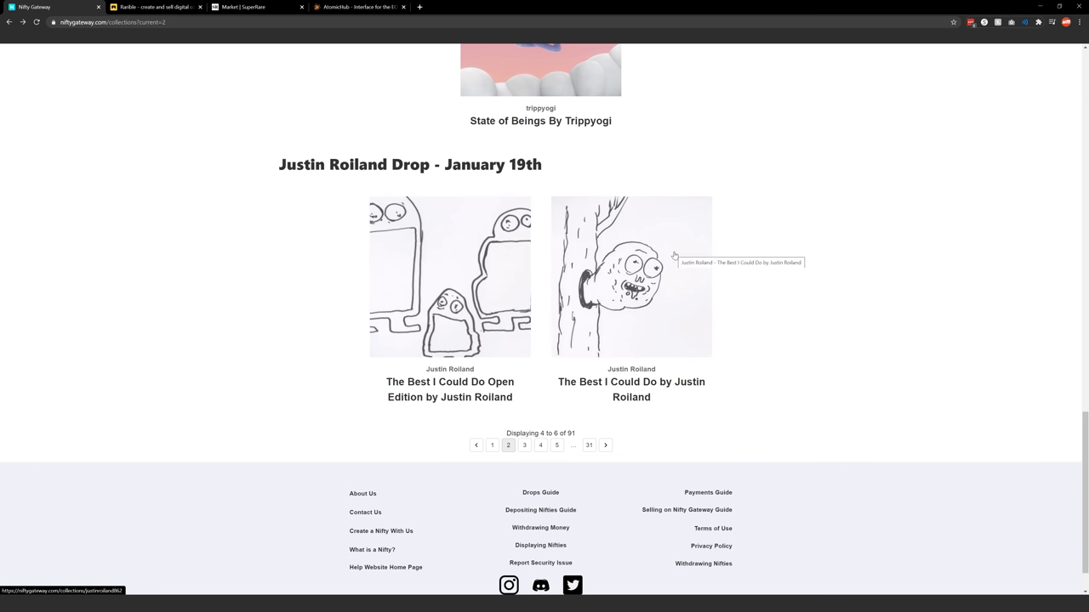
{"action": "mouse_move", "coordinate": [827, 251]}
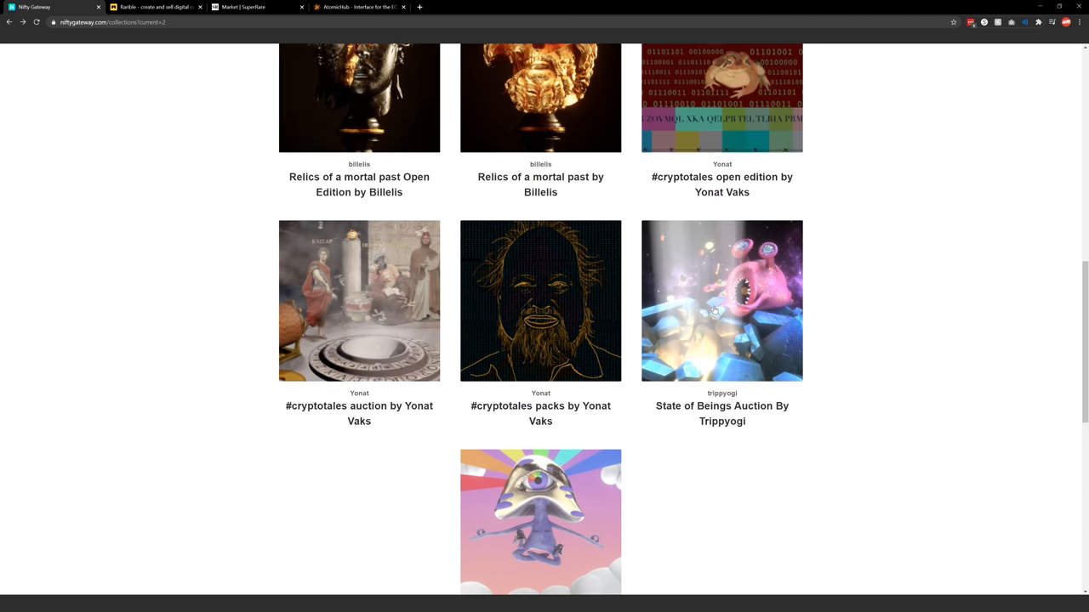
Step: Peek at the Rarible homepage and return to the Nifty Gateway drops page
{"action": "scroll", "scroll_direction": "up", "scroll_amount": 3}
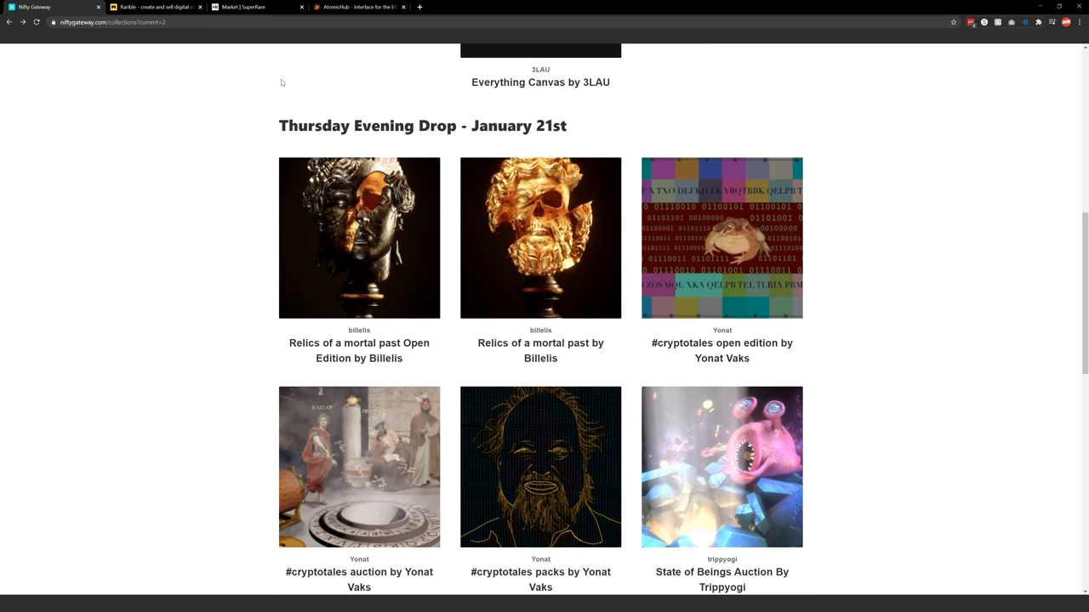
{"action": "left_click", "coordinate": [153, 7]}
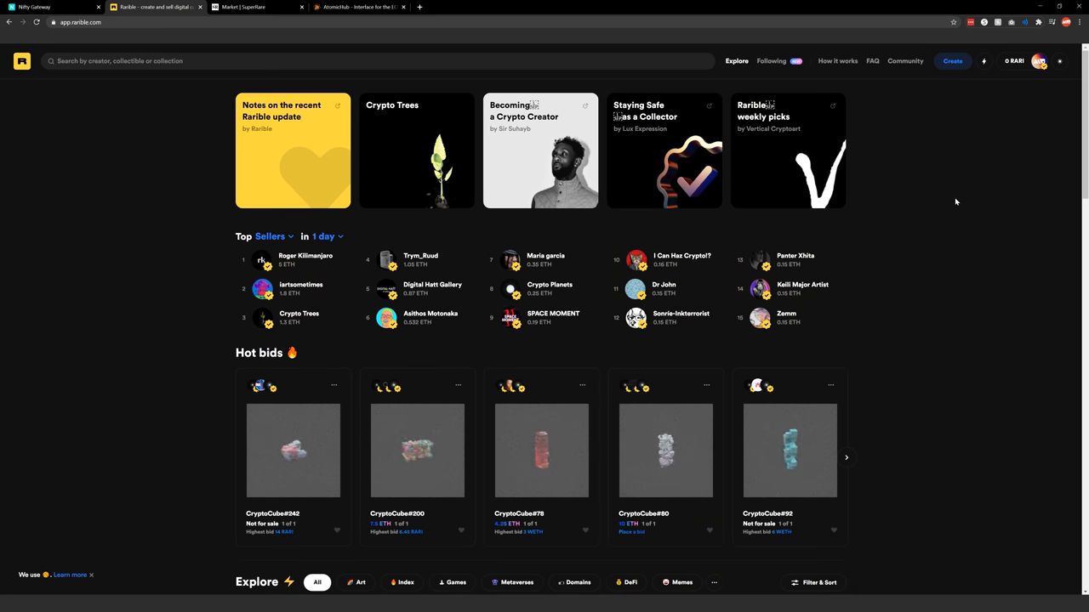
{"action": "left_click", "coordinate": [51, 7]}
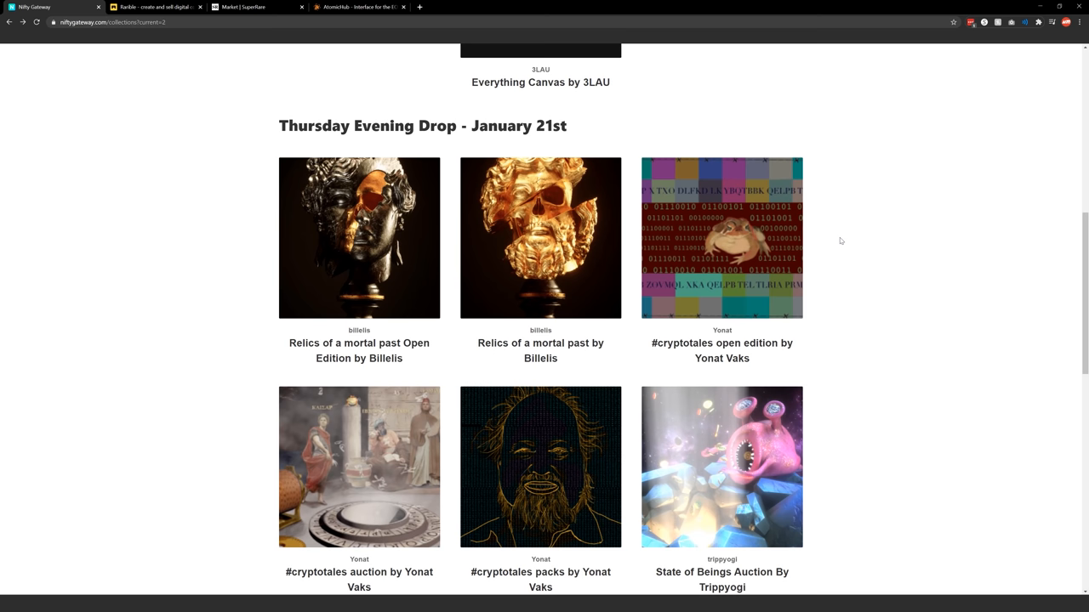
Step: Scroll the drops back up to the Friday January 22nd drop, then move to Rarible
{"action": "scroll", "scroll_direction": "down", "scroll_amount": 3}
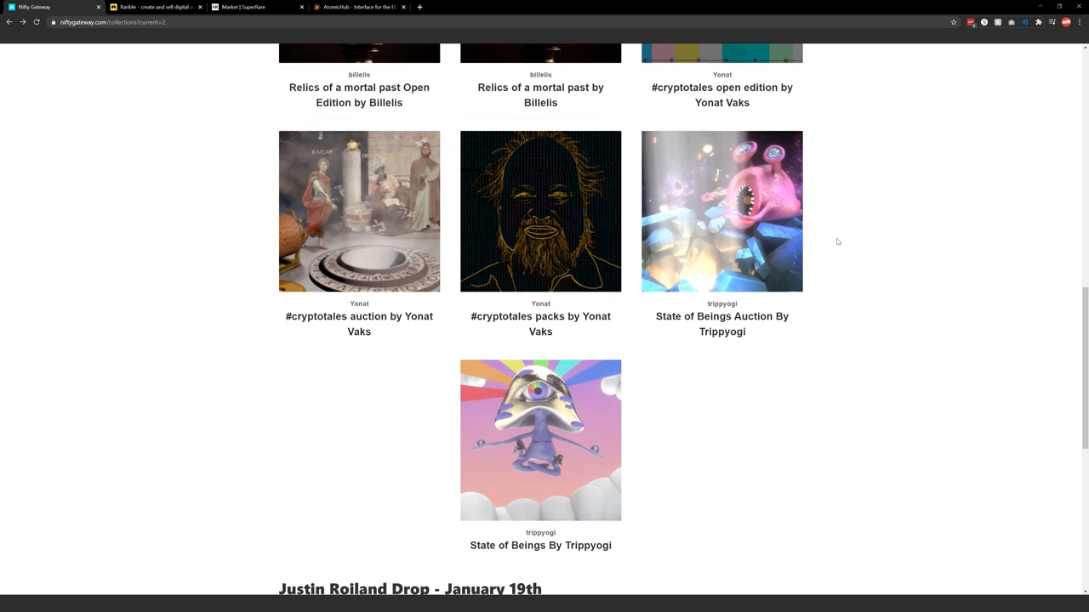
{"action": "scroll", "scroll_direction": "down", "scroll_amount": 3}
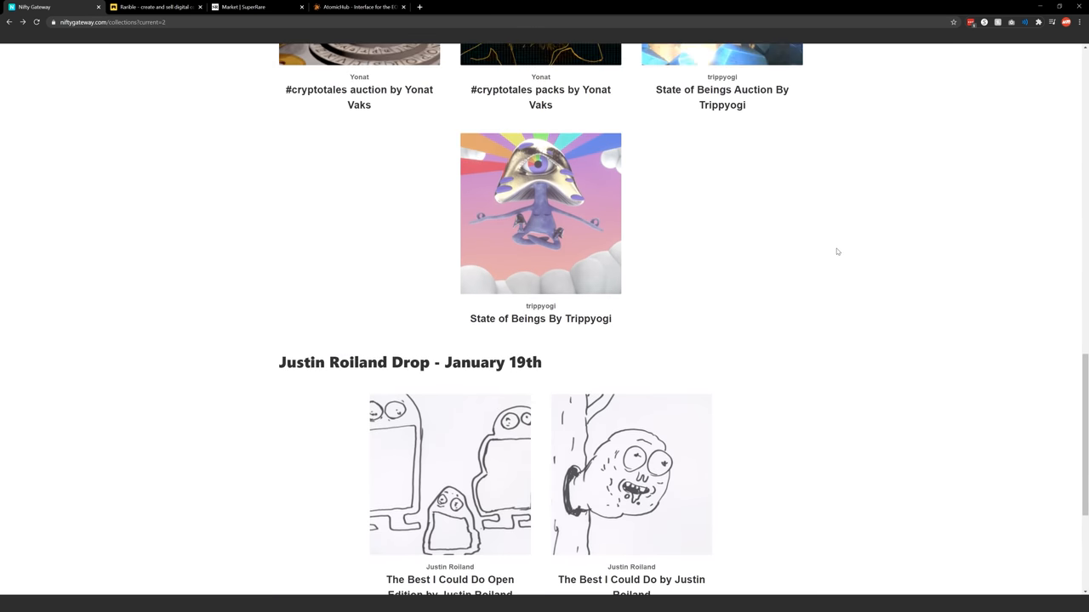
{"action": "scroll", "scroll_direction": "up", "scroll_amount": 3}
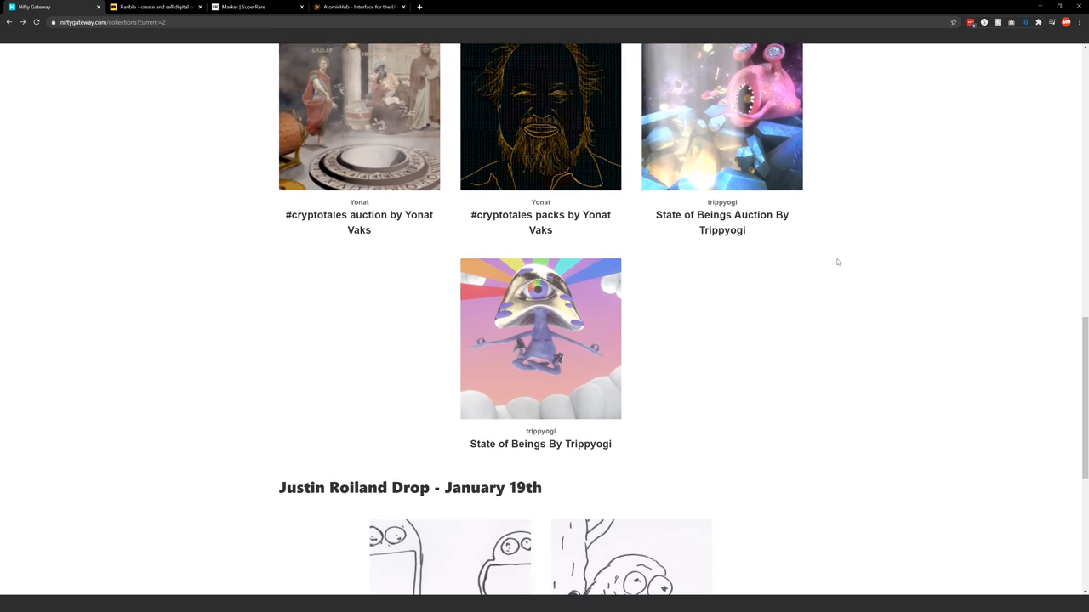
{"action": "scroll", "scroll_direction": "up", "scroll_amount": 3}
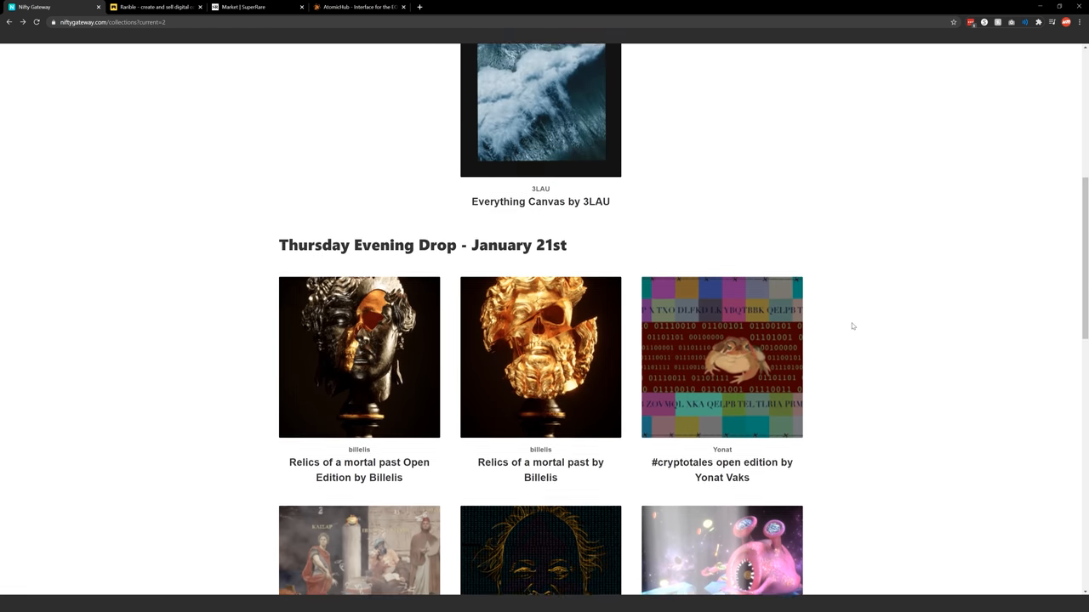
{"action": "scroll", "scroll_direction": "up", "scroll_amount": 3}
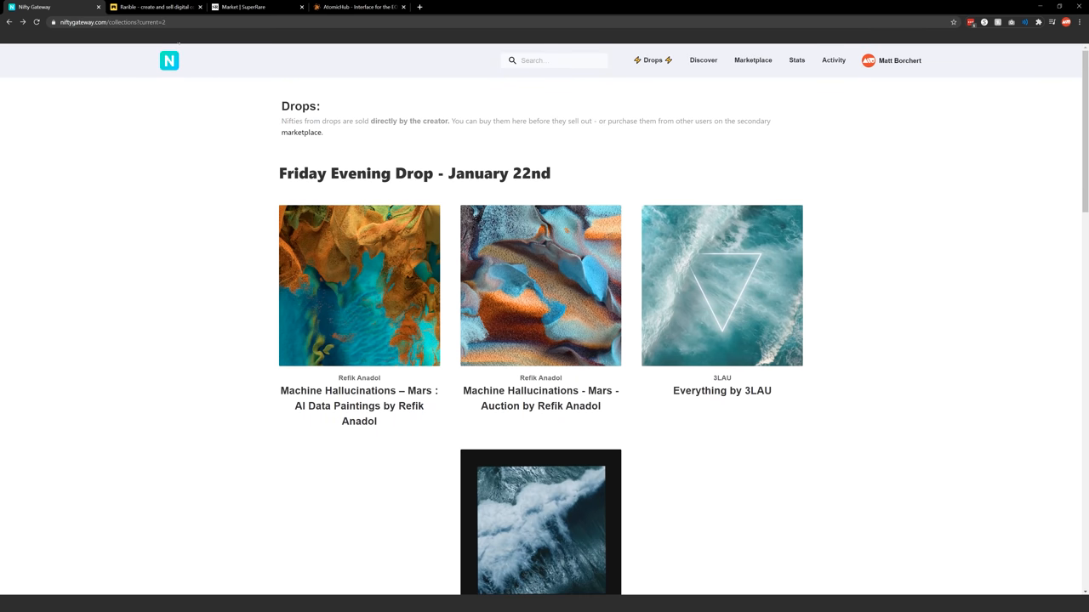
{"action": "left_click", "coordinate": [153, 7]}
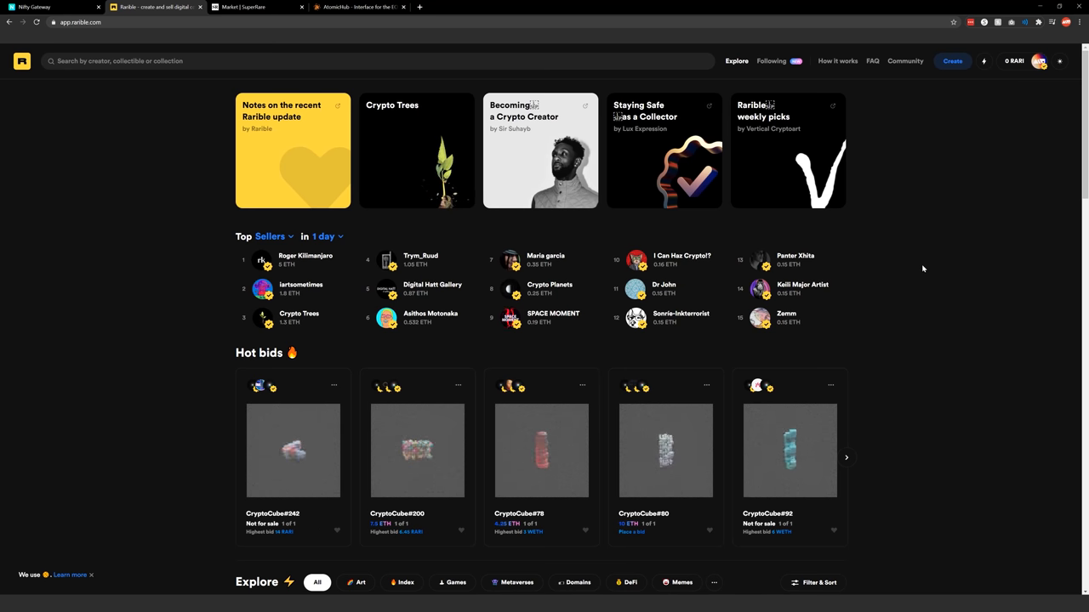
{"action": "scroll", "scroll_direction": "down", "scroll_amount": 3}
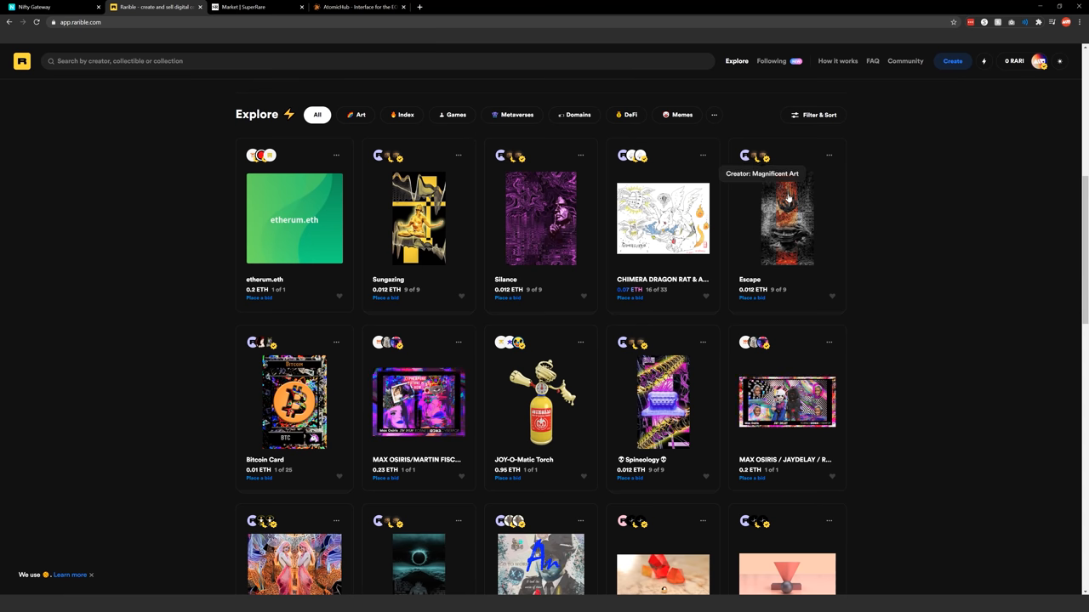
{"action": "mouse_move", "coordinate": [915, 230]}
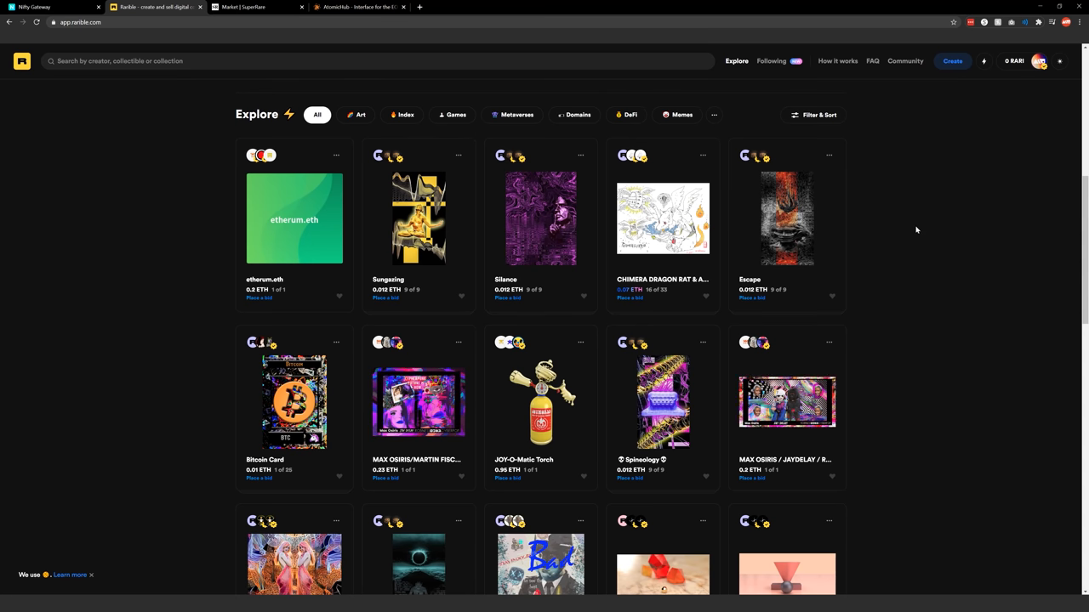
{"action": "mouse_move", "coordinate": [851, 218]}
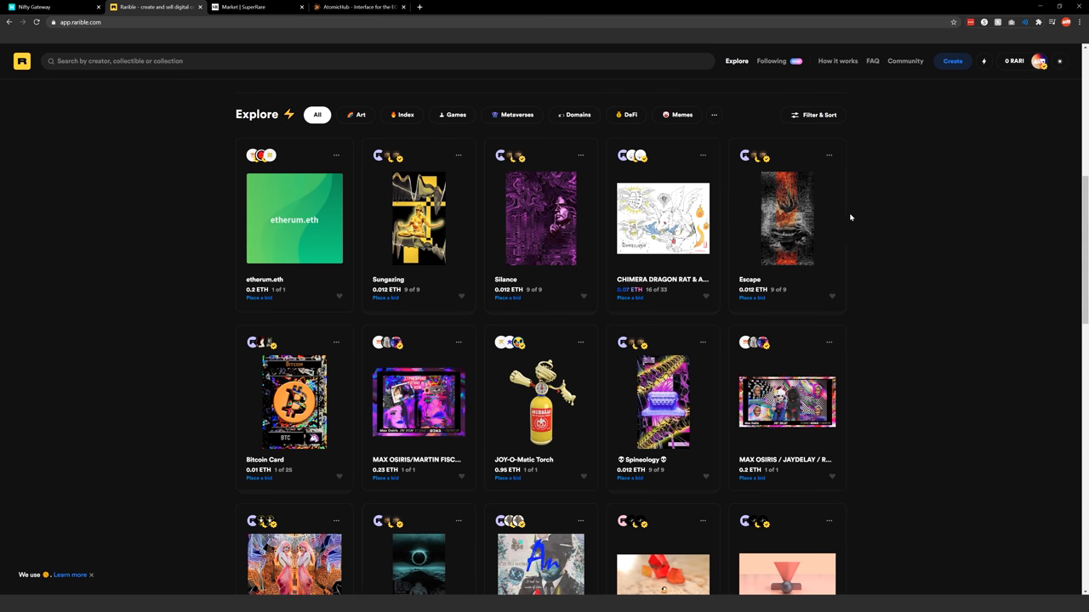
{"action": "scroll", "scroll_direction": "down", "scroll_amount": 3}
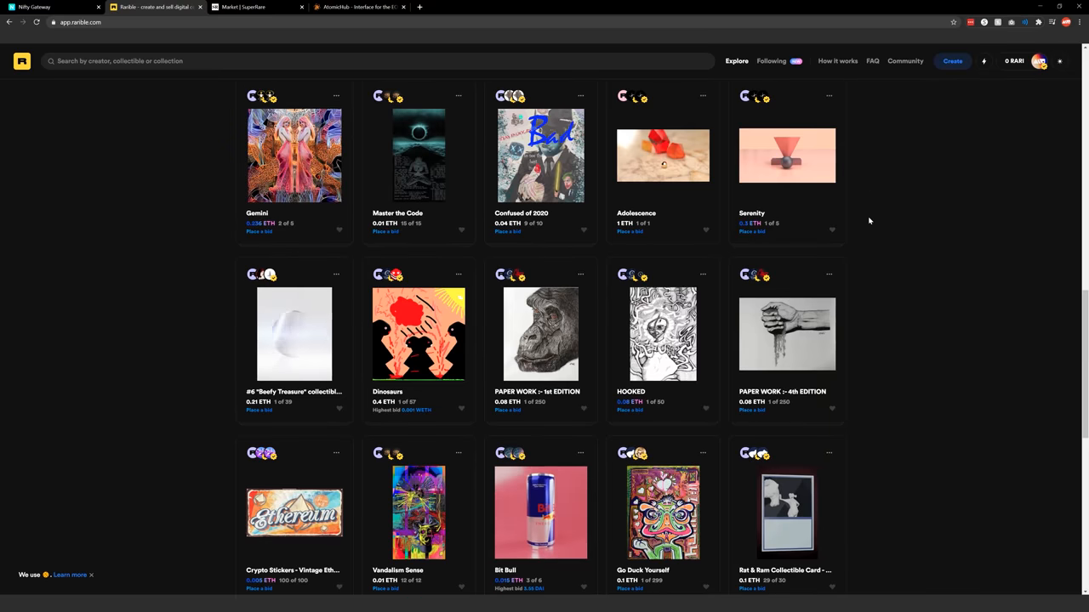
{"action": "scroll", "scroll_direction": "down", "scroll_amount": 3}
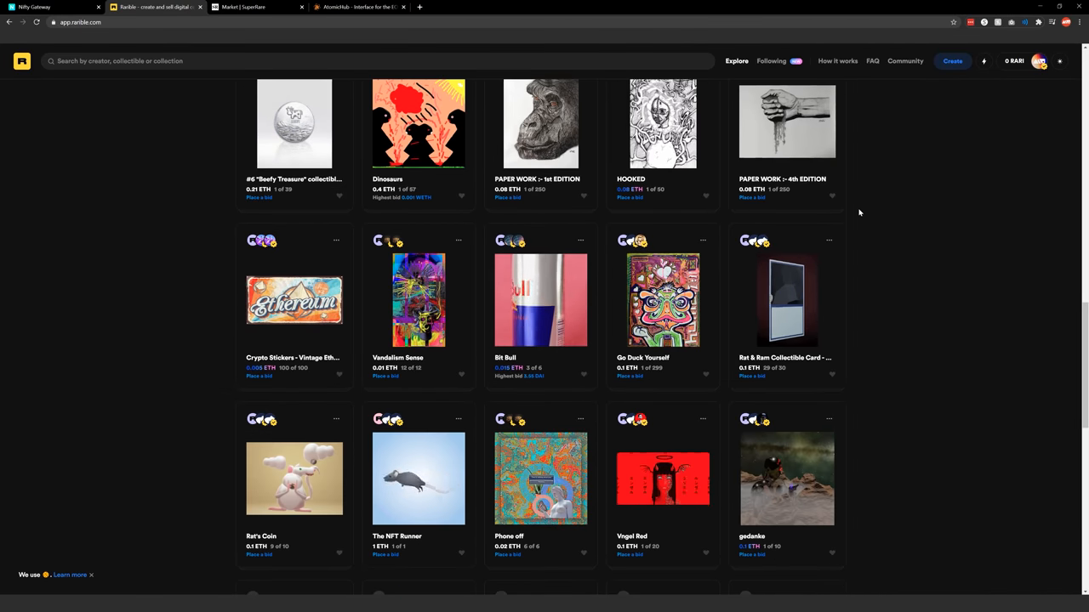
{"action": "scroll", "scroll_direction": "down", "scroll_amount": 3}
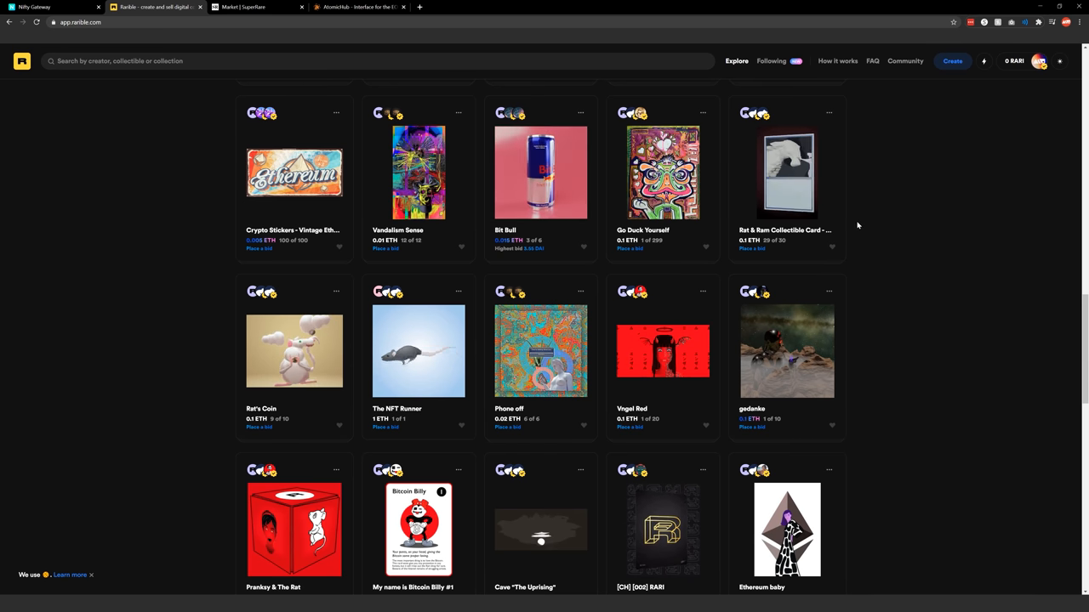
{"action": "scroll", "scroll_direction": "down", "scroll_amount": 3}
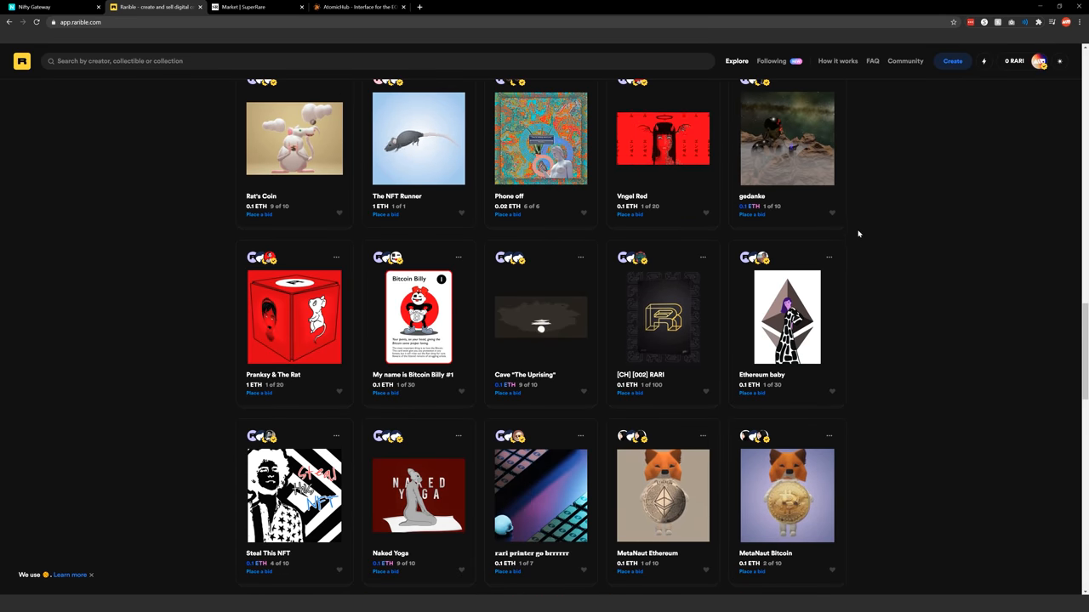
{"action": "scroll", "scroll_direction": "down", "scroll_amount": 3}
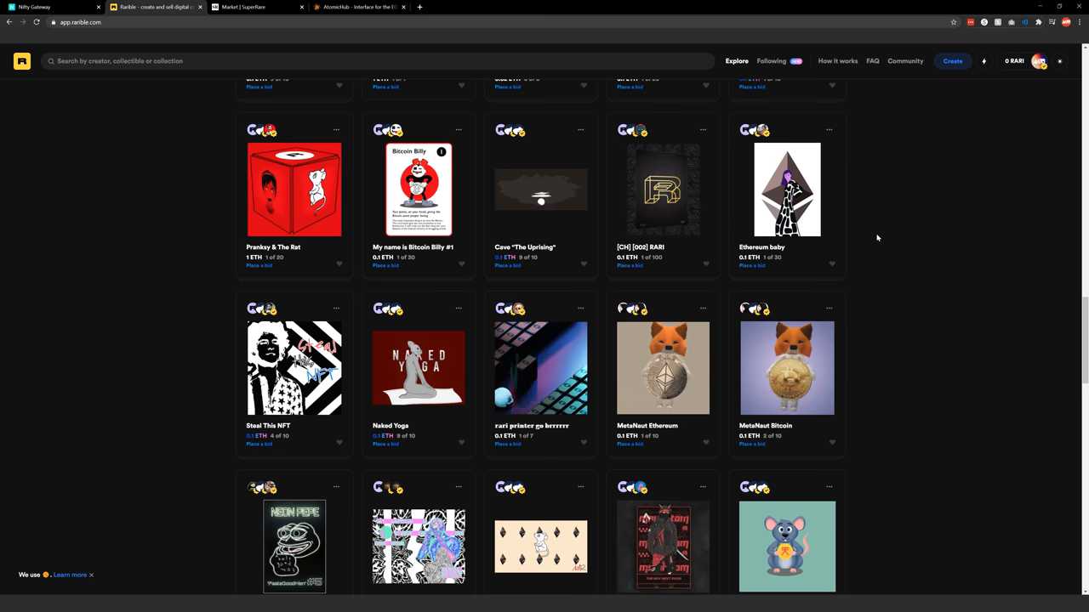
{"action": "scroll", "scroll_direction": "down", "scroll_amount": 3}
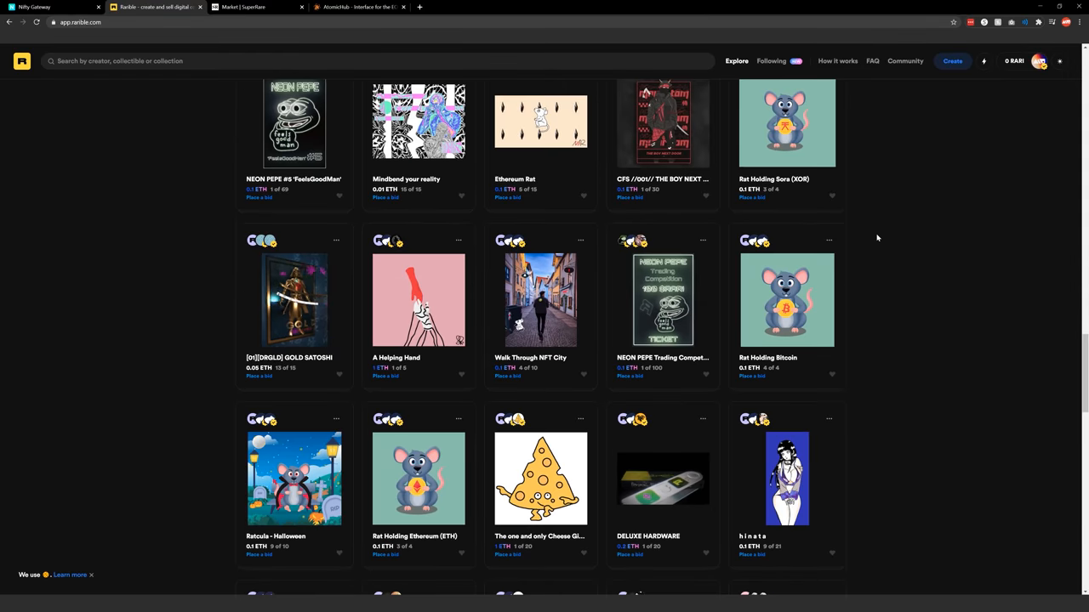
{"action": "scroll", "scroll_direction": "down", "scroll_amount": 3}
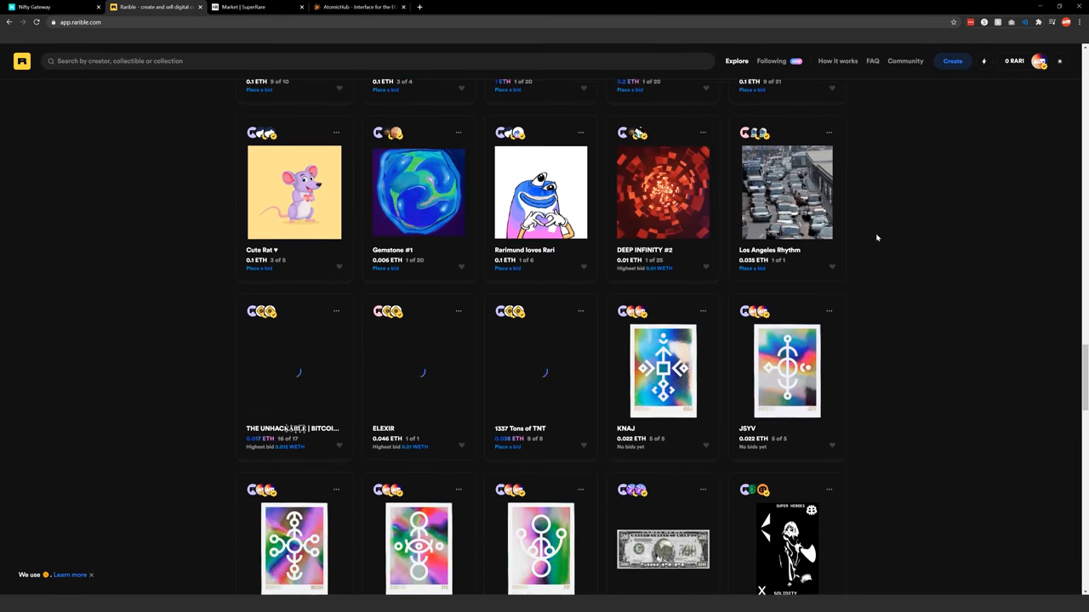
{"action": "scroll", "scroll_direction": "down", "scroll_amount": 3}
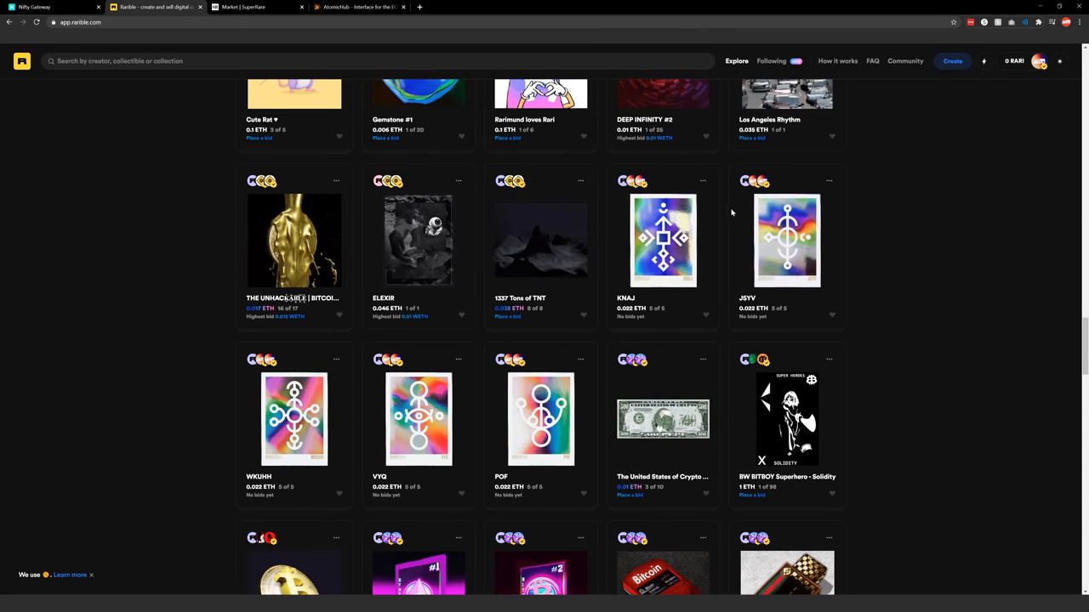
Step: Open Matt Borchert's VYQ collectible, 0.002 ETH with 6 of 6 editions
{"action": "left_click", "coordinate": [419, 419]}
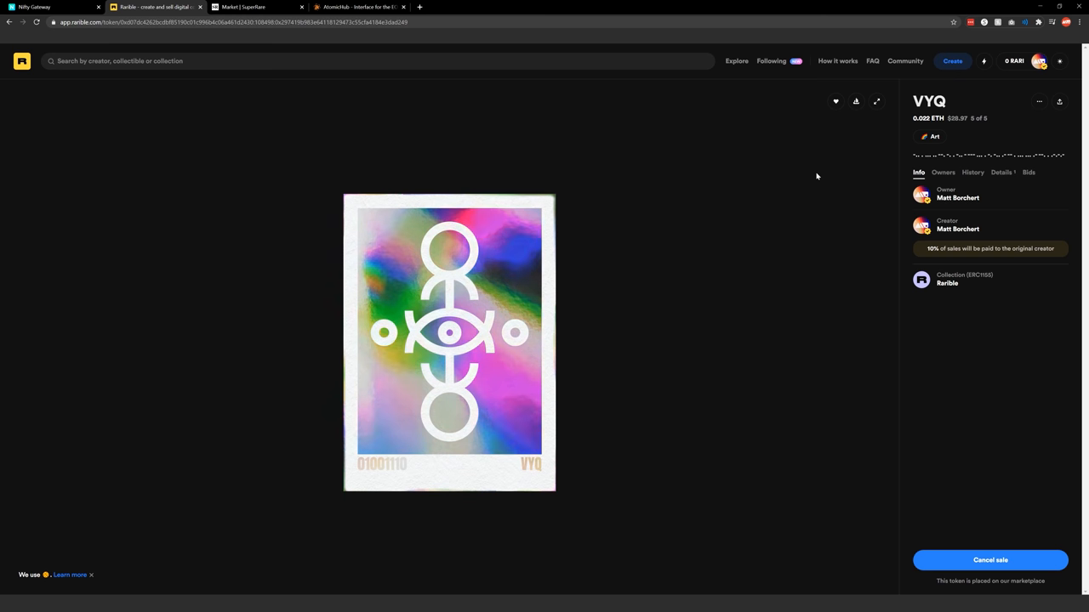
Step: Look through the empty Create single collectible form, then go back to Matt Borchert's VYQ item page
{"action": "left_click", "coordinate": [952, 62]}
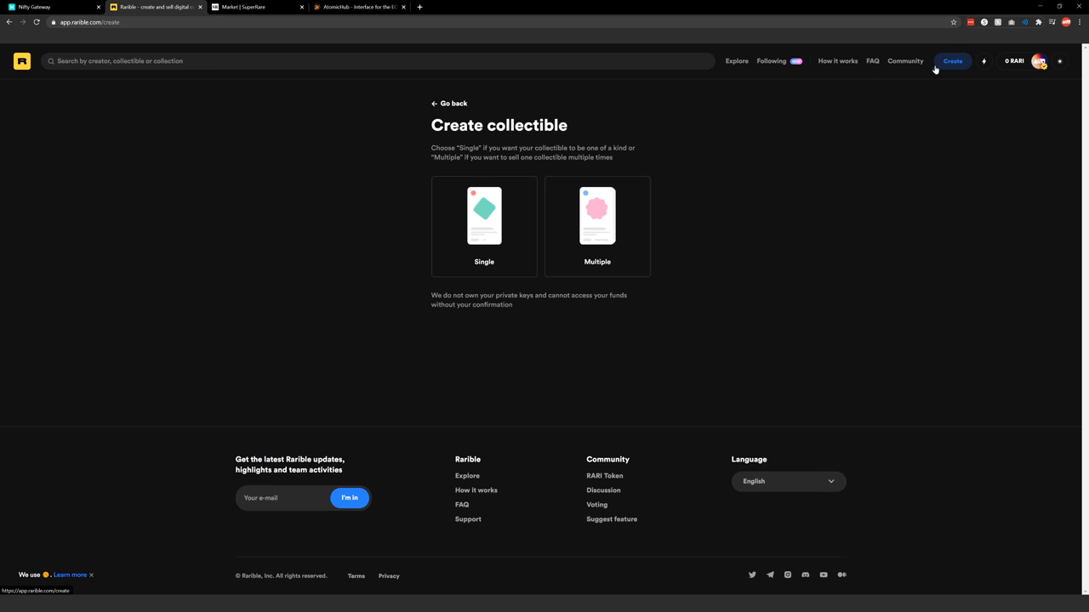
{"action": "left_click", "coordinate": [483, 214]}
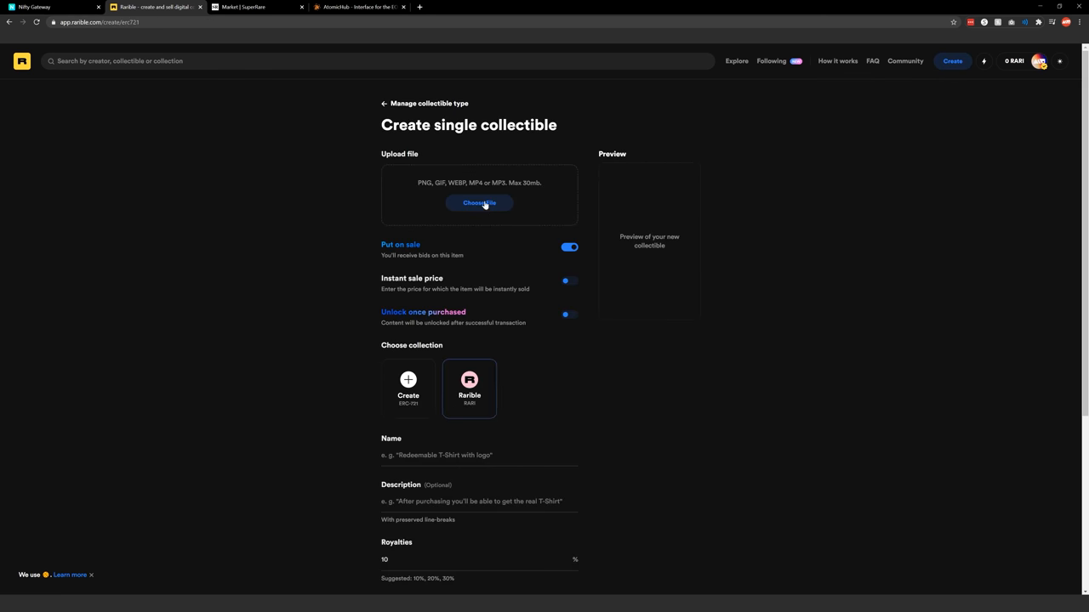
{"action": "mouse_move", "coordinate": [454, 191]}
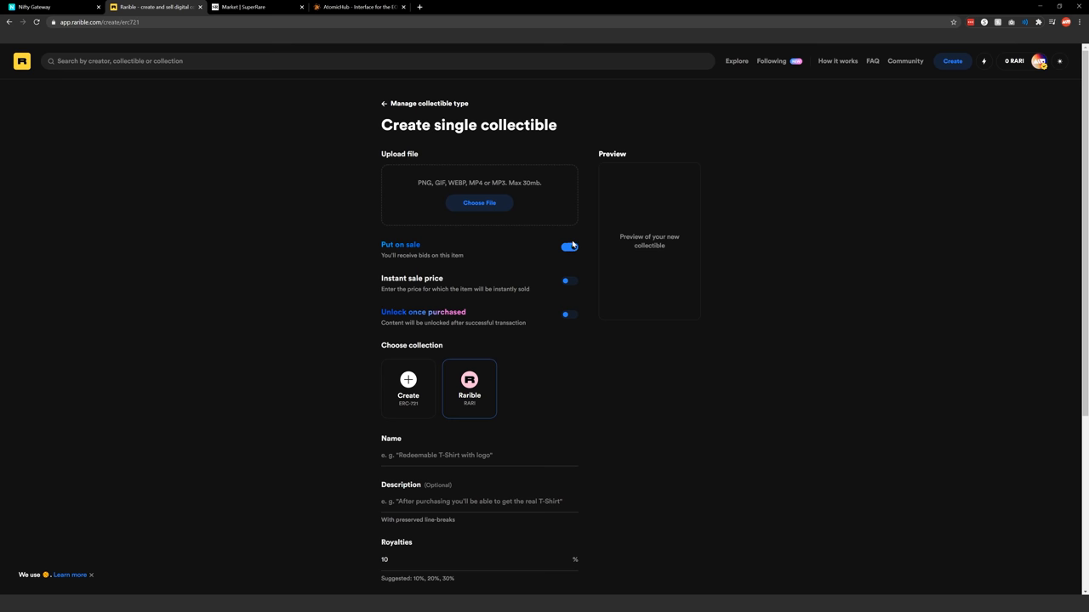
{"action": "mouse_move", "coordinate": [737, 242]}
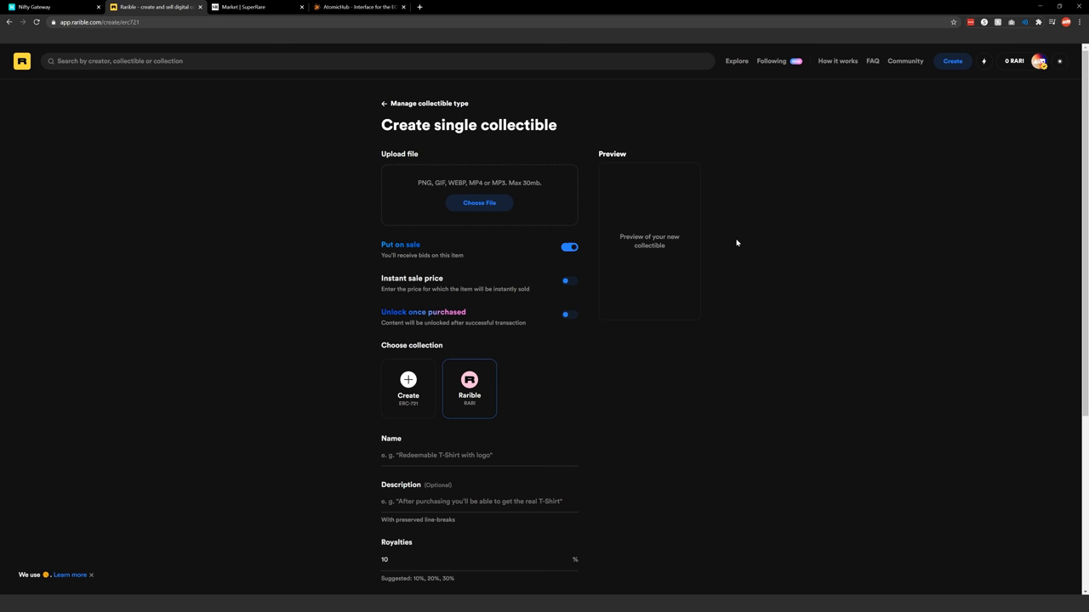
{"action": "scroll", "scroll_direction": "down", "scroll_amount": 3}
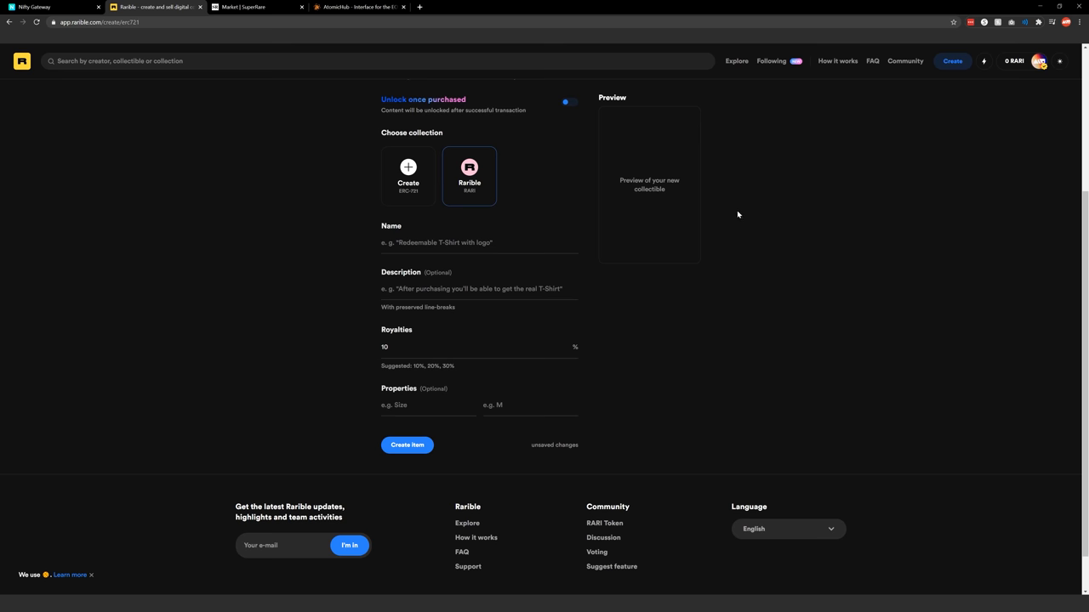
{"action": "mouse_move", "coordinate": [381, 355]}
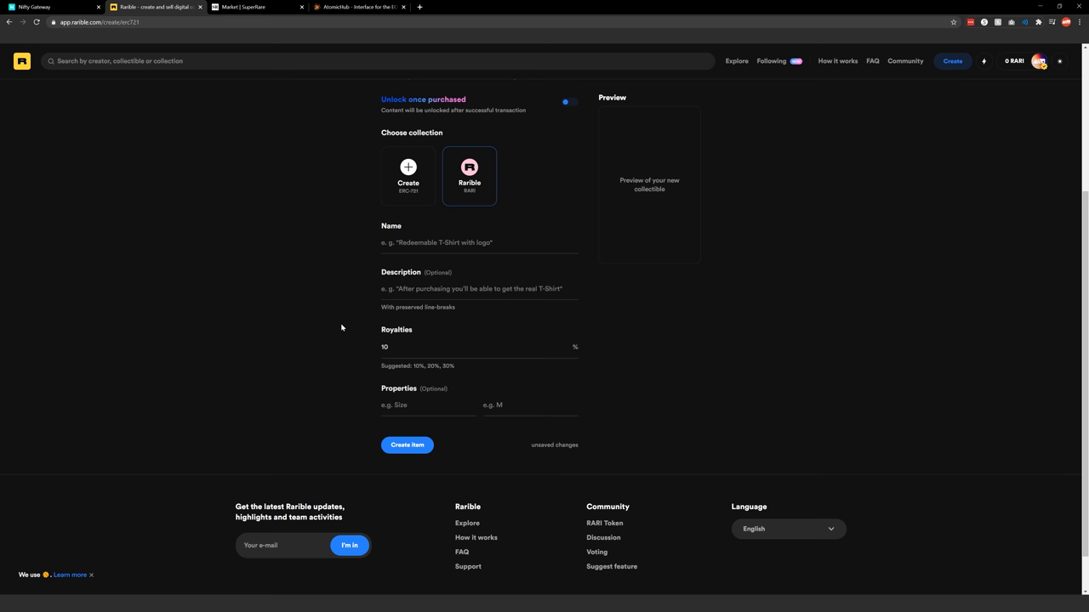
{"action": "left_click", "coordinate": [10, 22]}
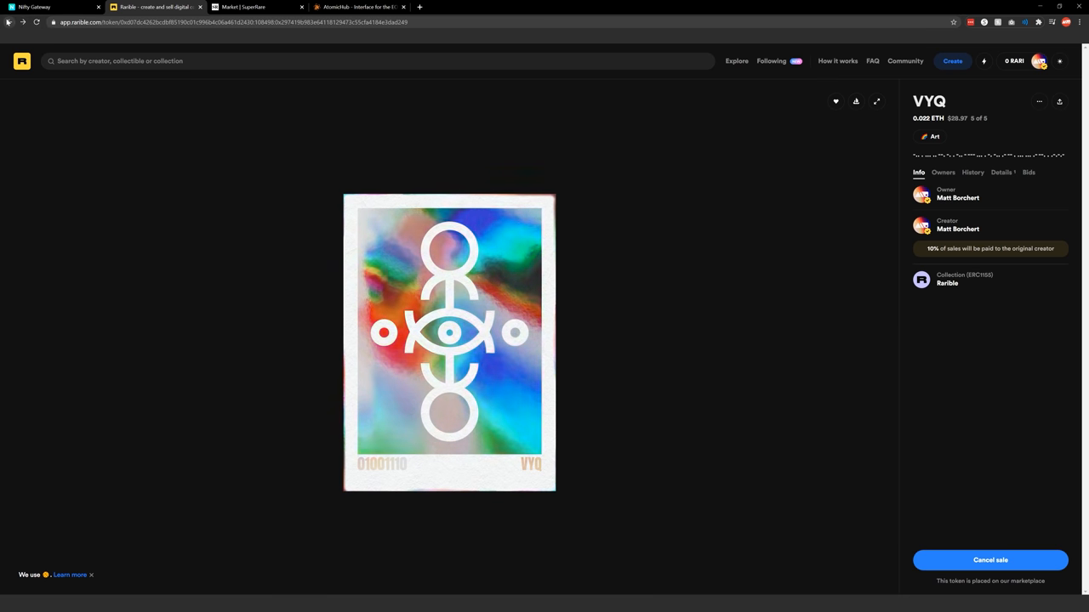
Step: Return to the Explore grid and browse down to listings like Punch drunk sky and The Ethereum Five Elements
{"action": "left_click", "coordinate": [11, 22]}
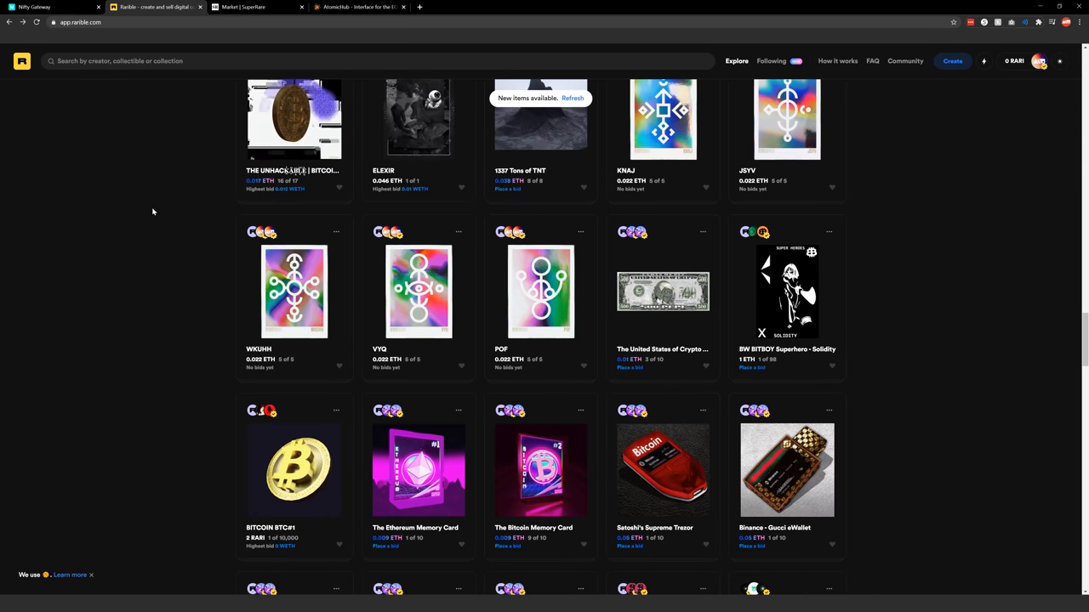
{"action": "scroll", "scroll_direction": "down", "scroll_amount": 3}
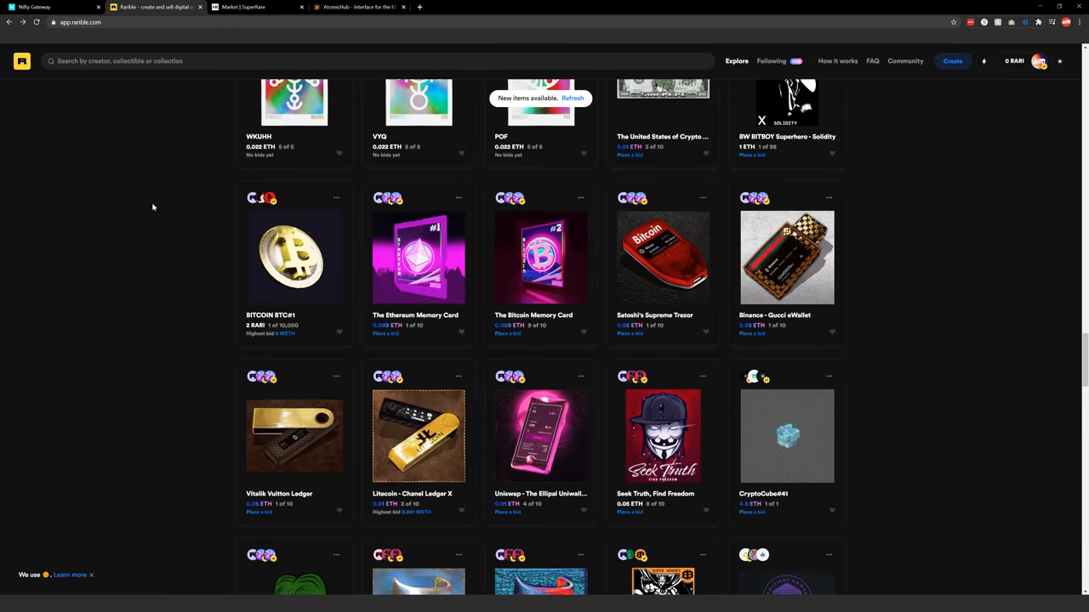
{"action": "scroll", "scroll_direction": "down", "scroll_amount": 3}
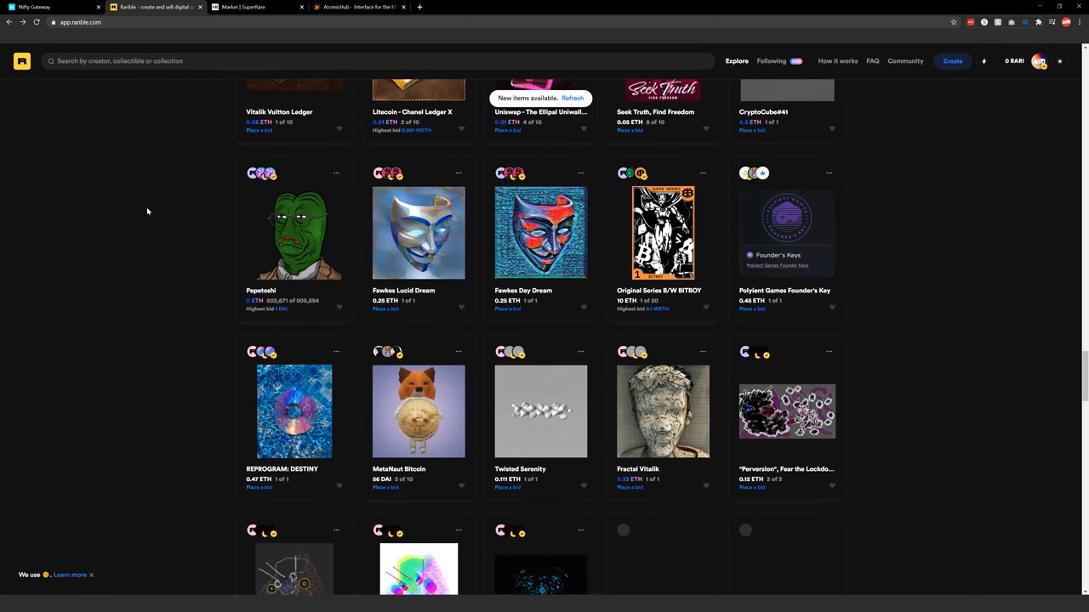
{"action": "scroll", "scroll_direction": "down", "scroll_amount": 3}
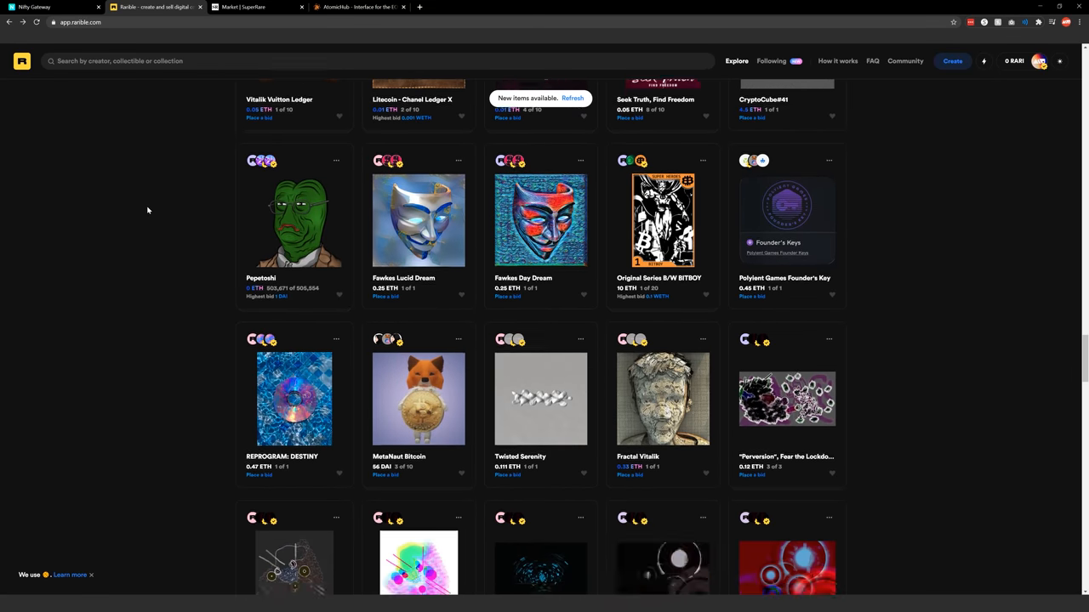
{"action": "scroll", "scroll_direction": "down", "scroll_amount": 3}
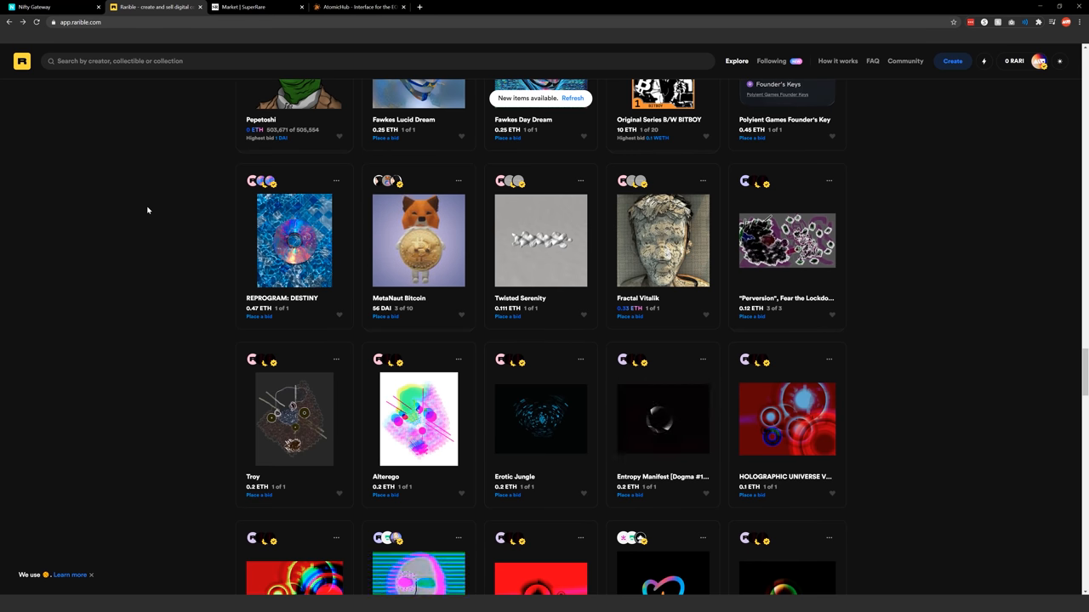
{"action": "scroll", "scroll_direction": "down", "scroll_amount": 3}
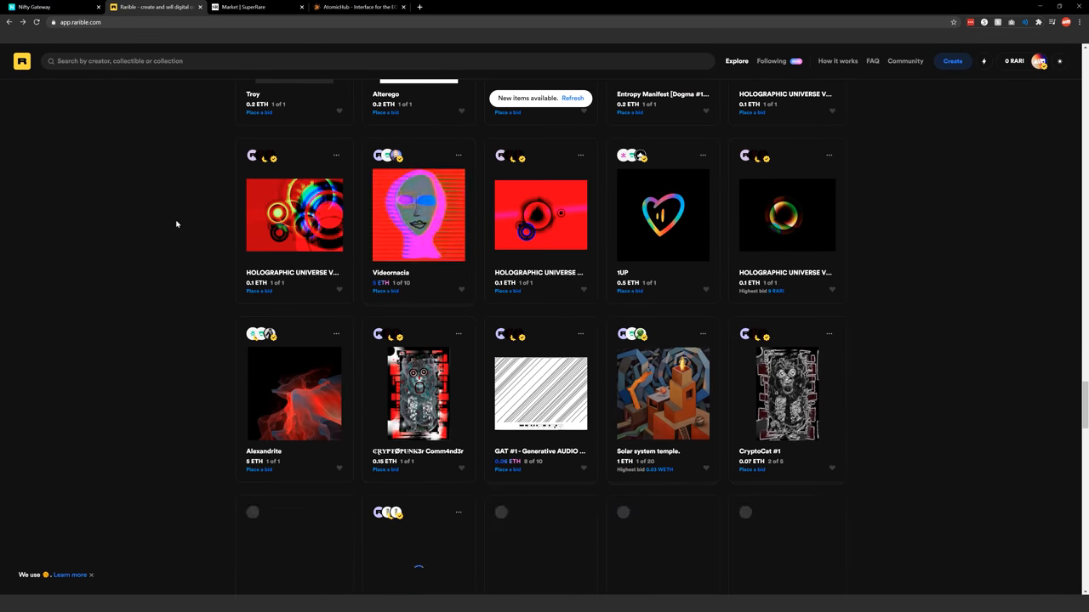
{"action": "scroll", "scroll_direction": "down", "scroll_amount": 3}
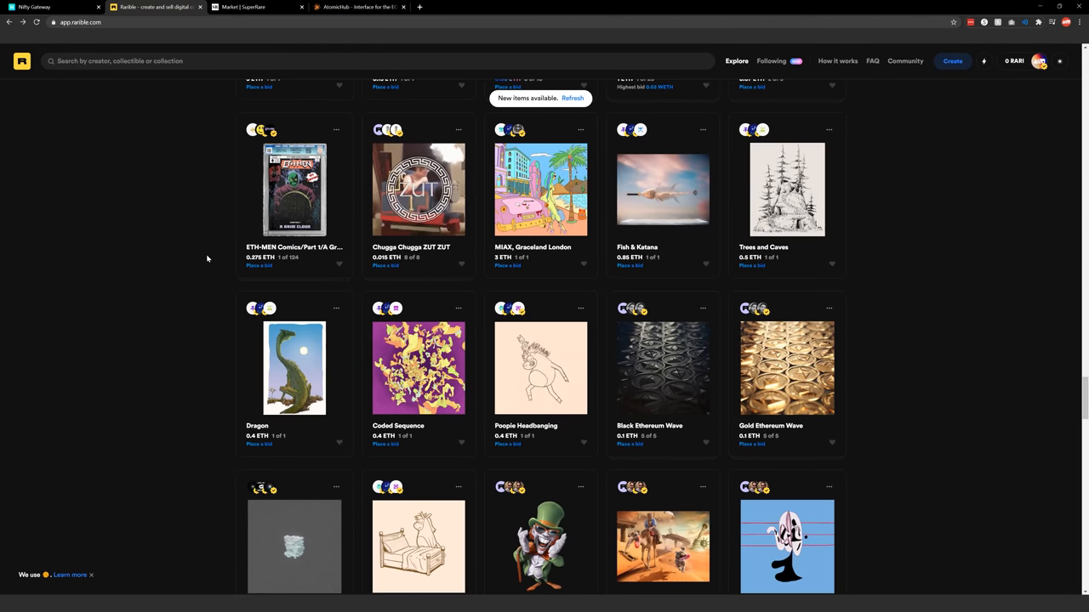
{"action": "scroll", "scroll_direction": "down", "scroll_amount": 3}
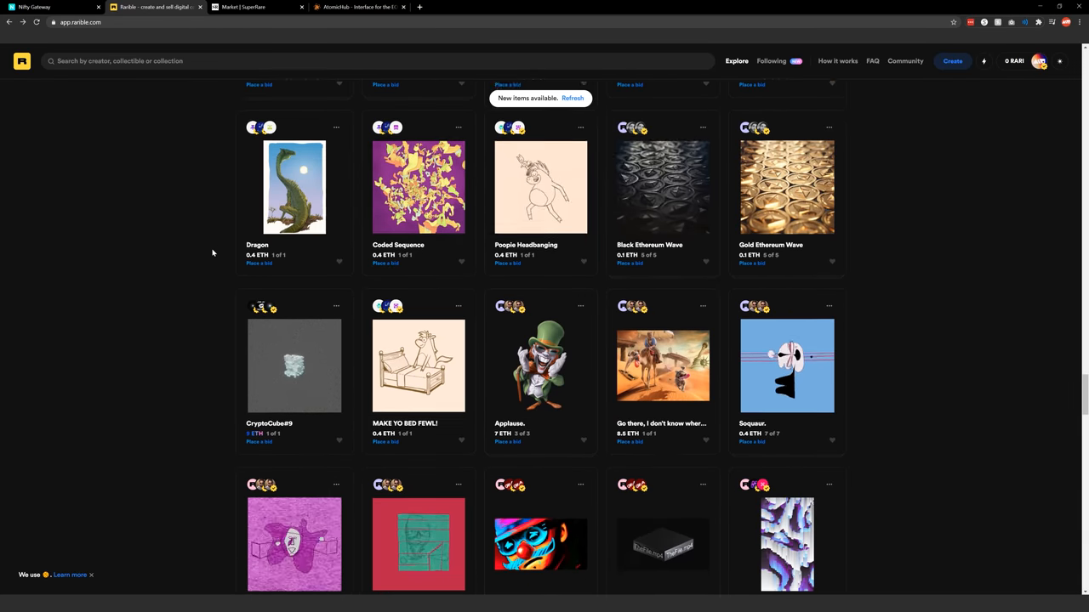
{"action": "scroll", "scroll_direction": "down", "scroll_amount": 3}
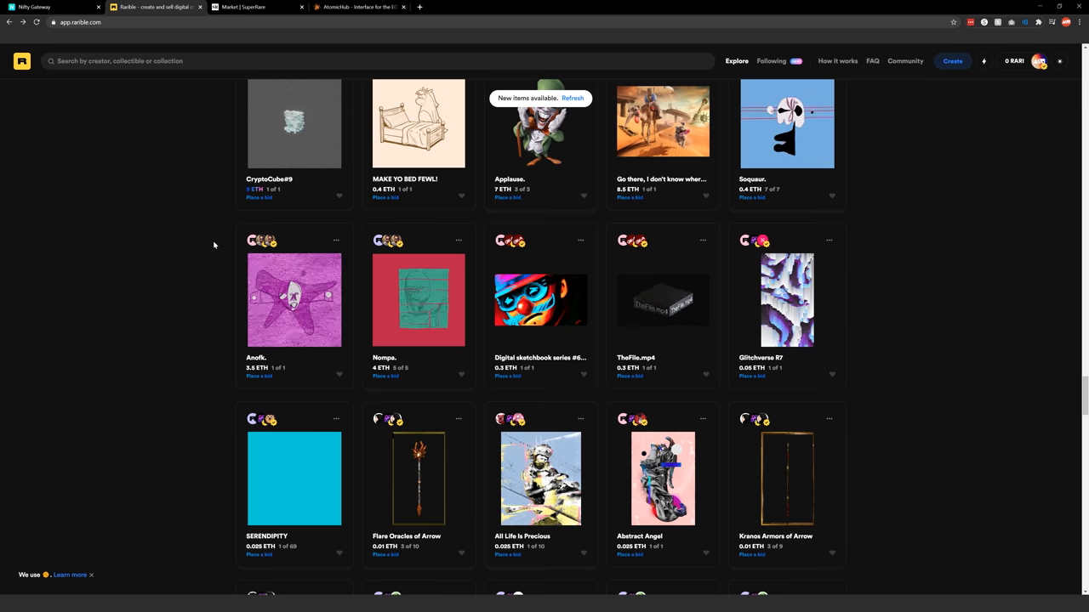
{"action": "scroll", "scroll_direction": "down", "scroll_amount": 3}
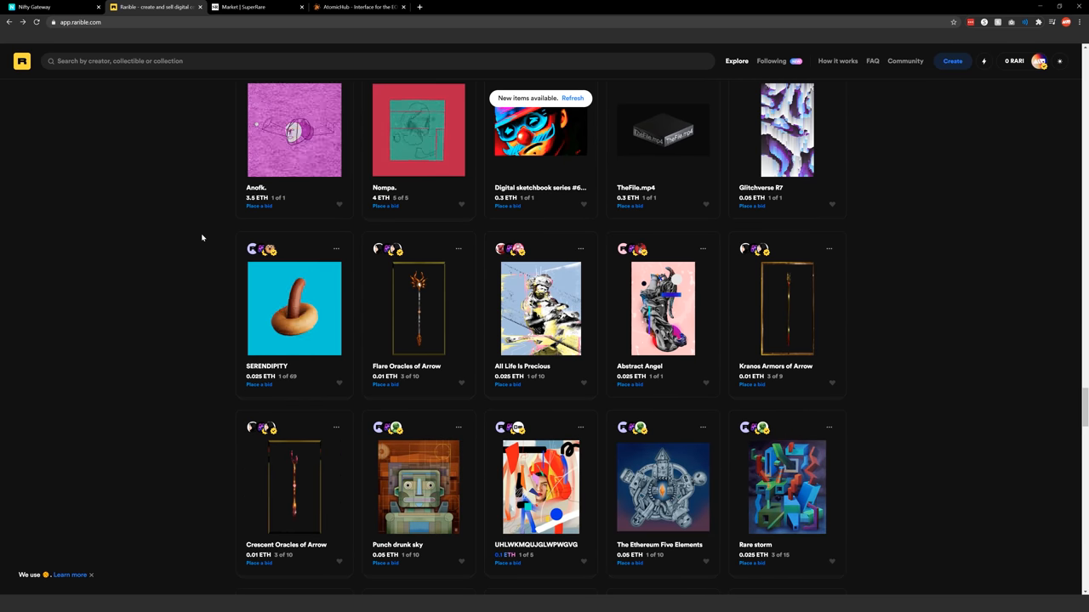
{"action": "scroll", "scroll_direction": "down", "scroll_amount": 3}
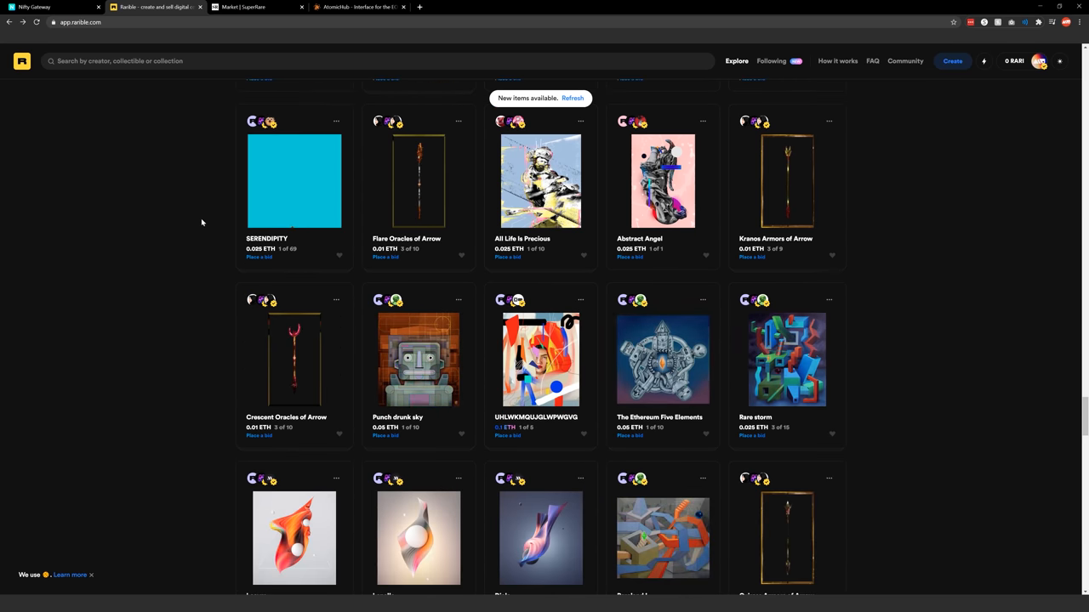
{"action": "scroll", "scroll_direction": "down", "scroll_amount": 3}
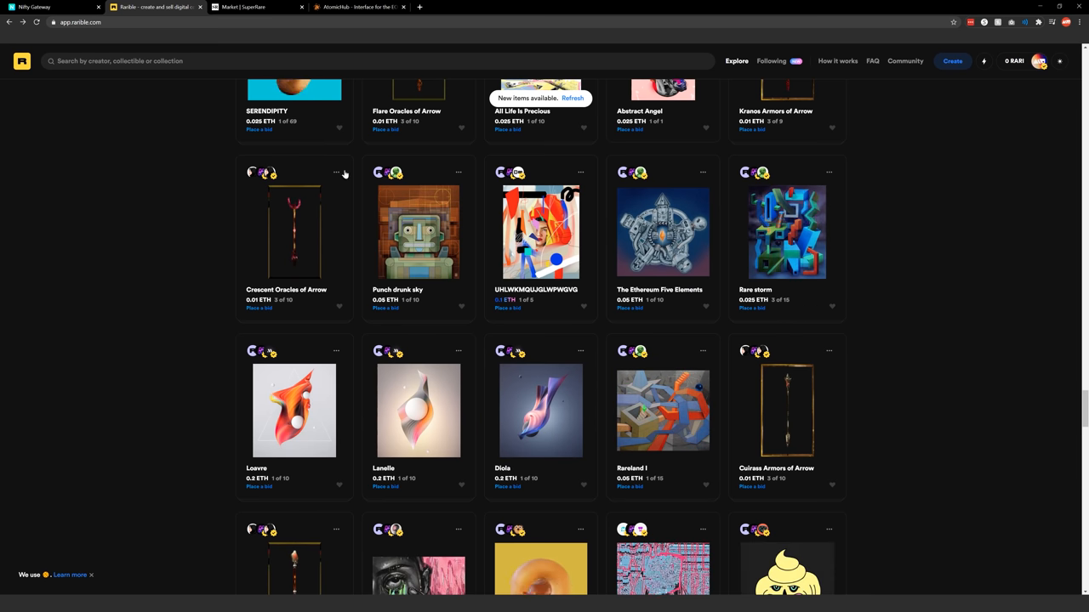
Step: View the Rare storm detail page, then switch to Nifty Gateway's drops at the Thursday January 21st drop
{"action": "left_click", "coordinate": [786, 231]}
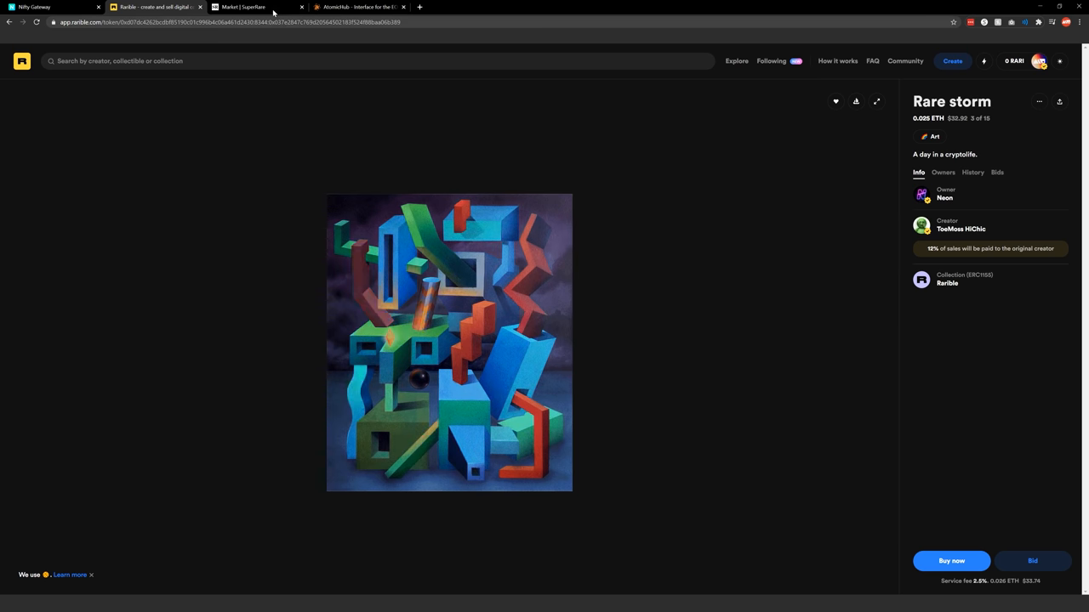
{"action": "left_click", "coordinate": [255, 7]}
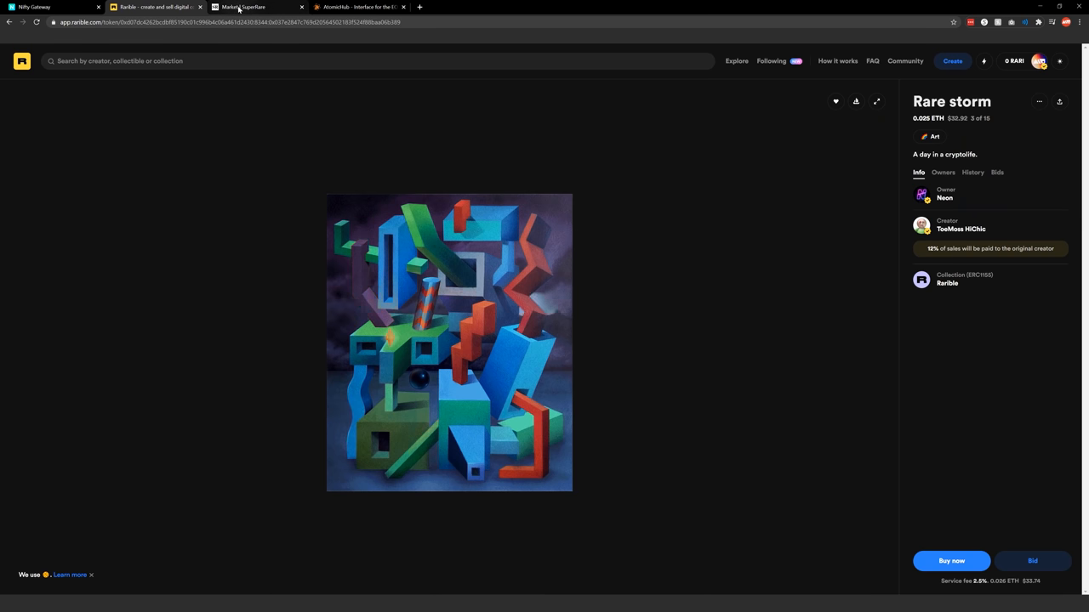
{"action": "left_click", "coordinate": [51, 7]}
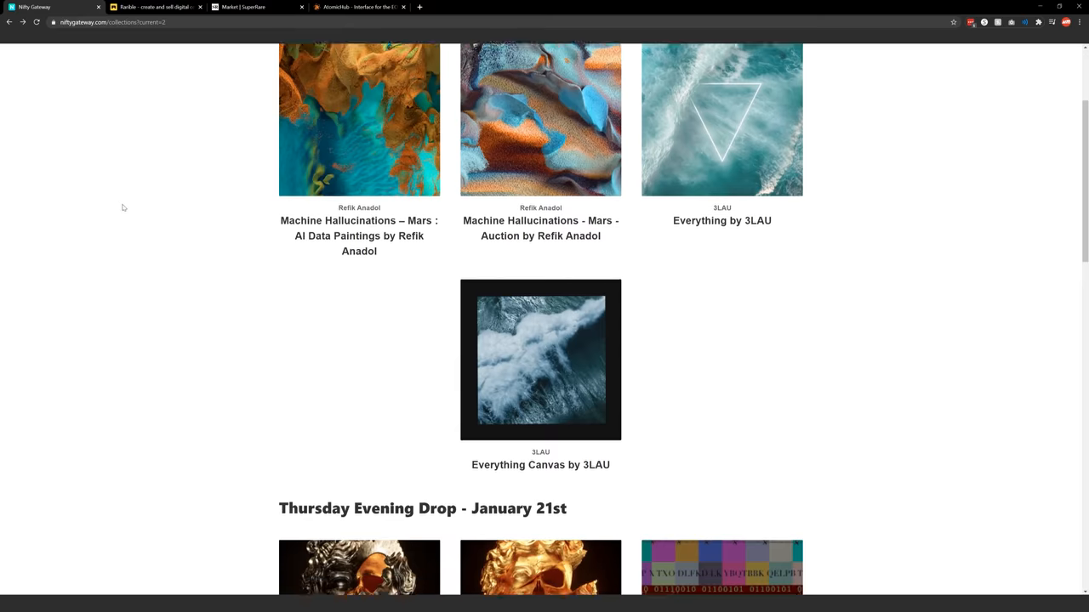
{"action": "scroll", "scroll_direction": "down", "scroll_amount": 3}
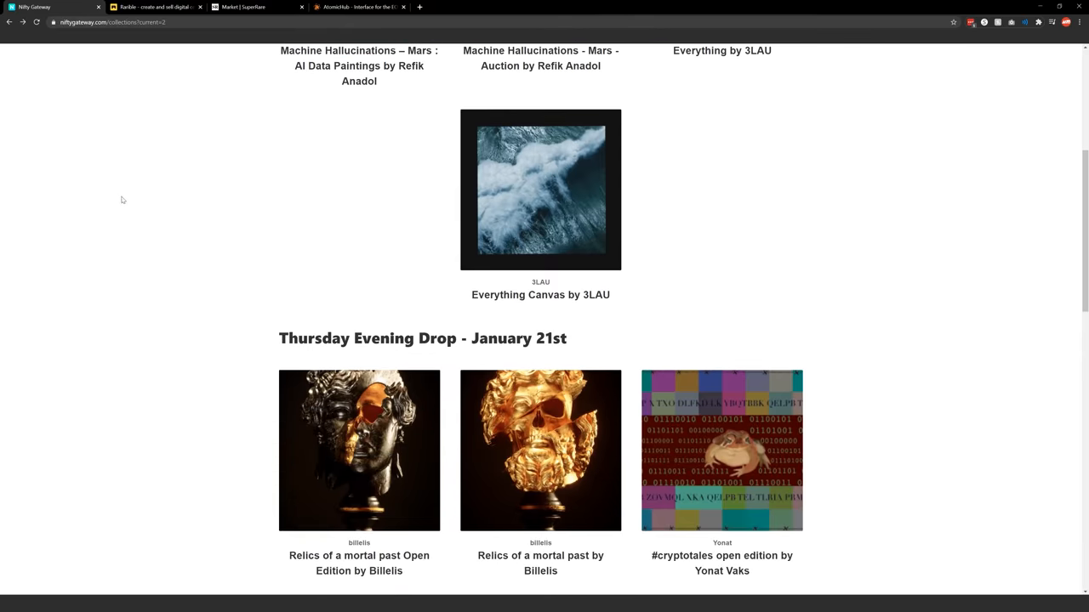
Step: Switch to the SuperRare market, find Let You Go and enlarge its artwork image
{"action": "left_click", "coordinate": [255, 6]}
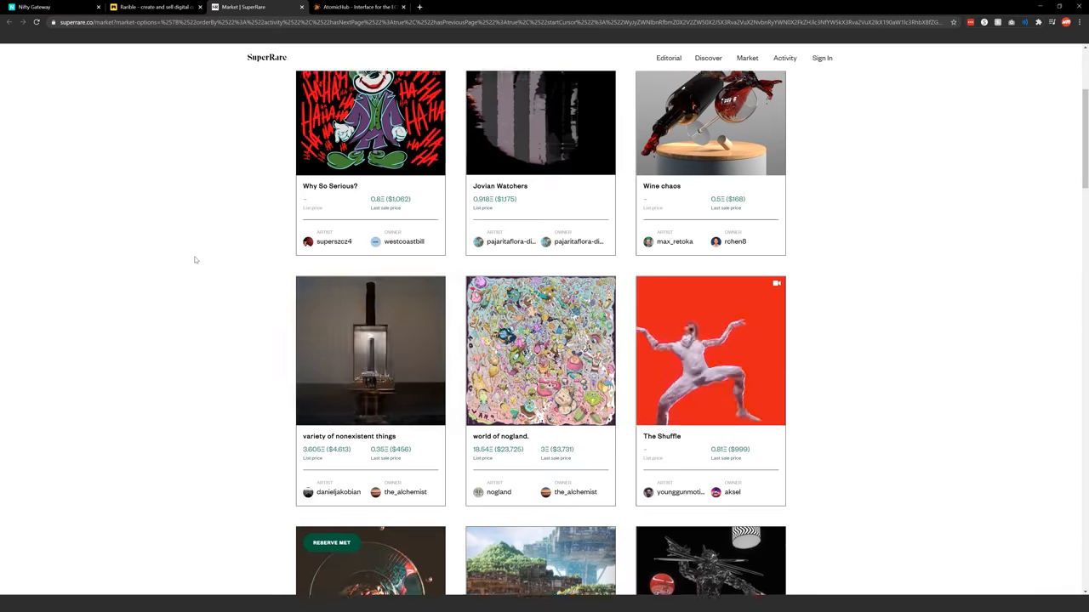
{"action": "scroll", "scroll_direction": "down", "scroll_amount": 3}
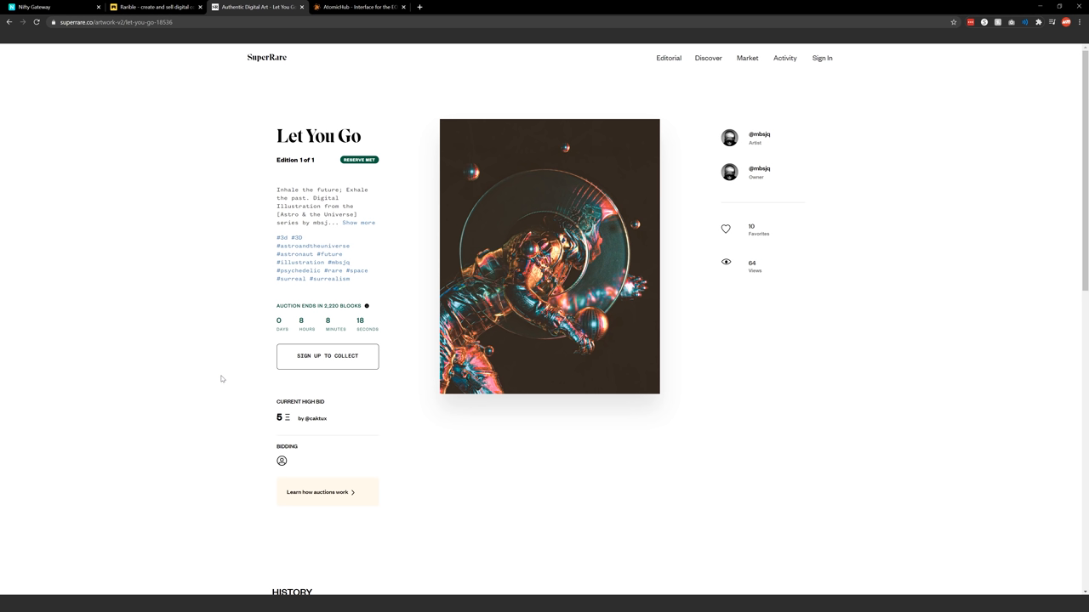
{"action": "mouse_move", "coordinate": [486, 219]}
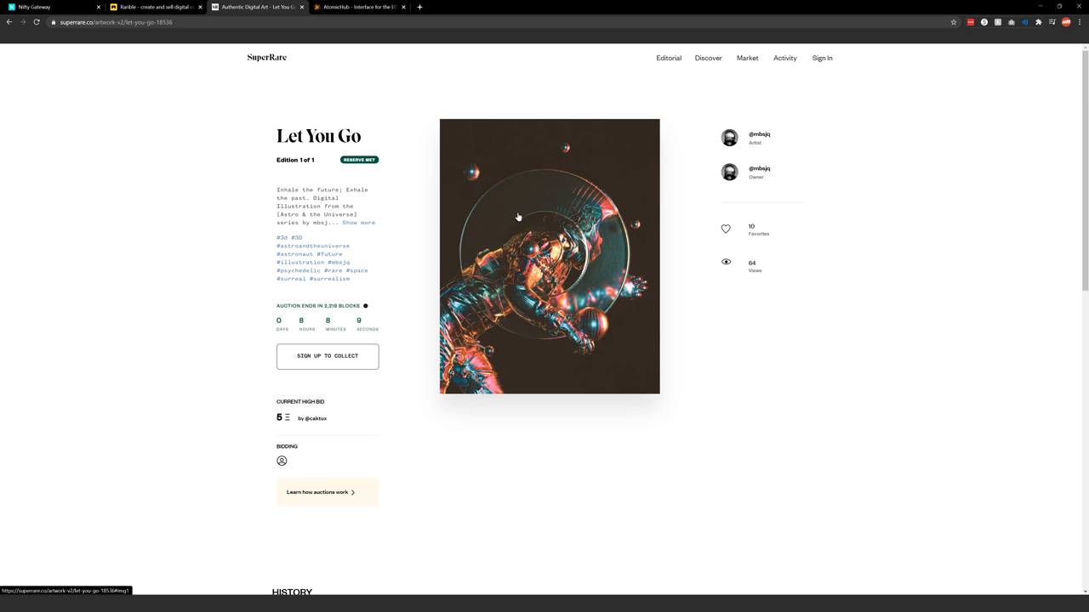
{"action": "left_click", "coordinate": [547, 255]}
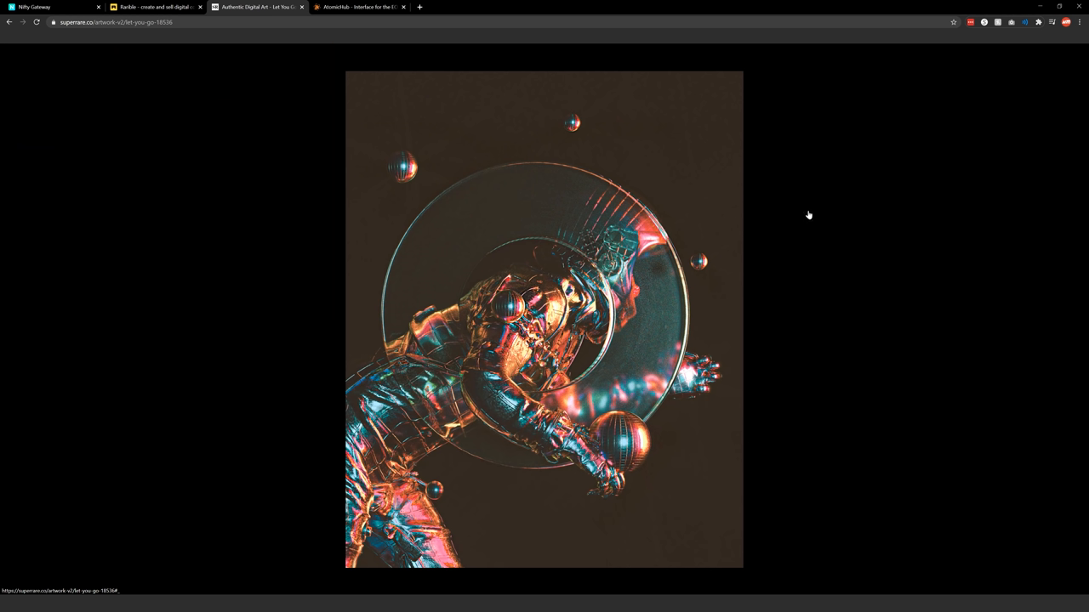
{"action": "mouse_move", "coordinate": [806, 211]}
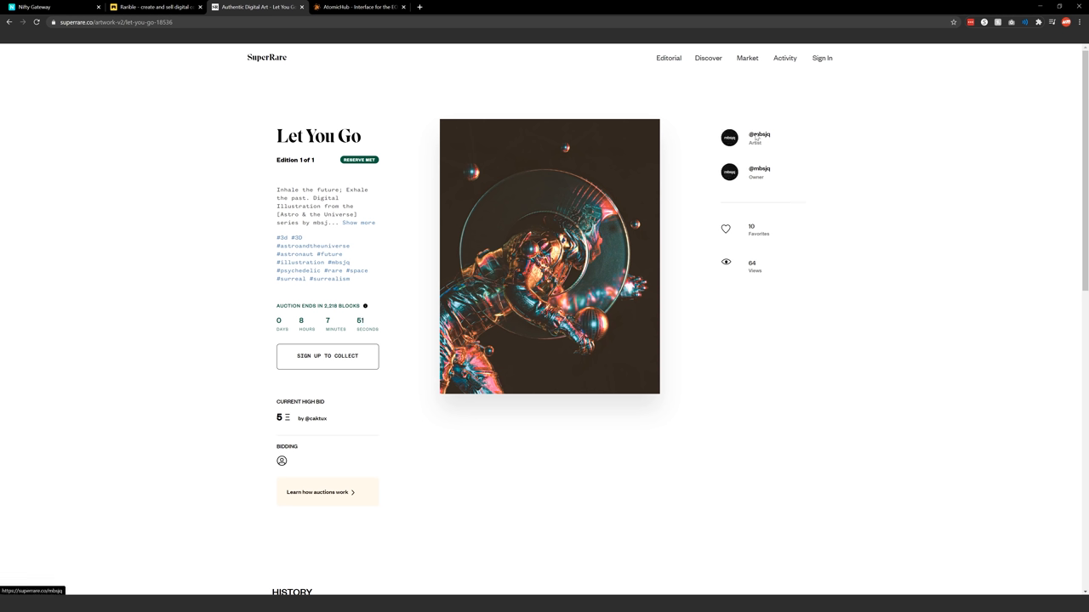
Step: Go through mbsjq's artist profile to the detail page of the 1-of-1 RELEASE artwork
{"action": "left_click", "coordinate": [759, 136]}
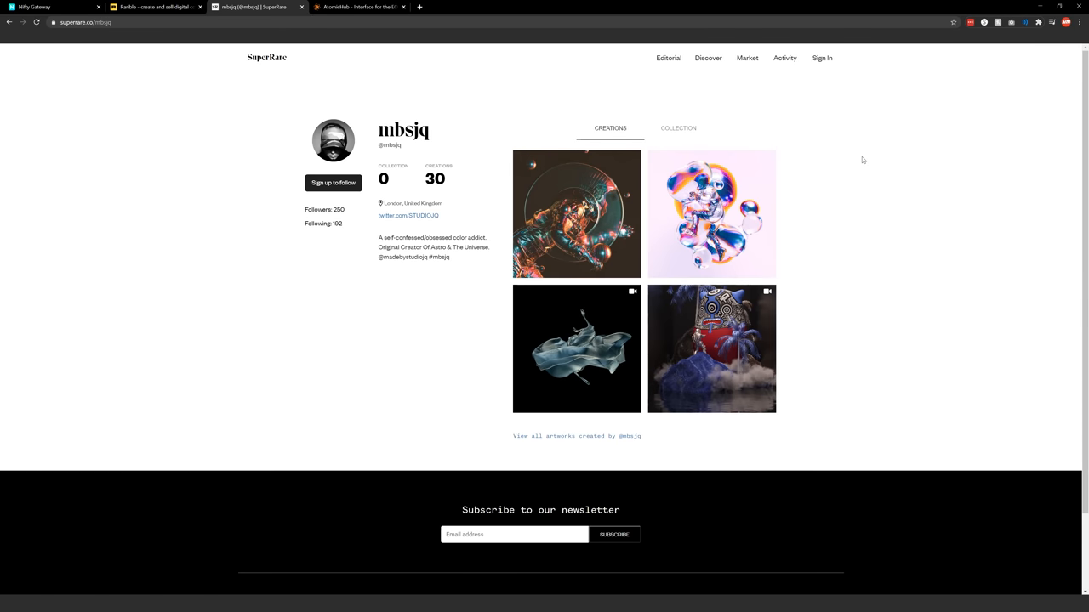
{"action": "left_click", "coordinate": [711, 214]}
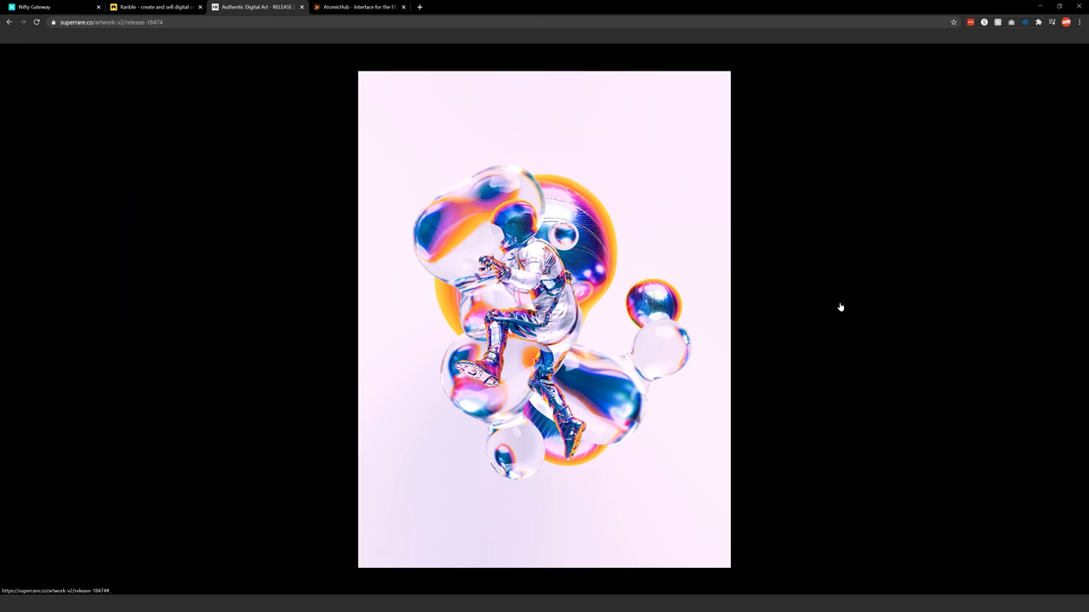
{"action": "left_click", "coordinate": [545, 320]}
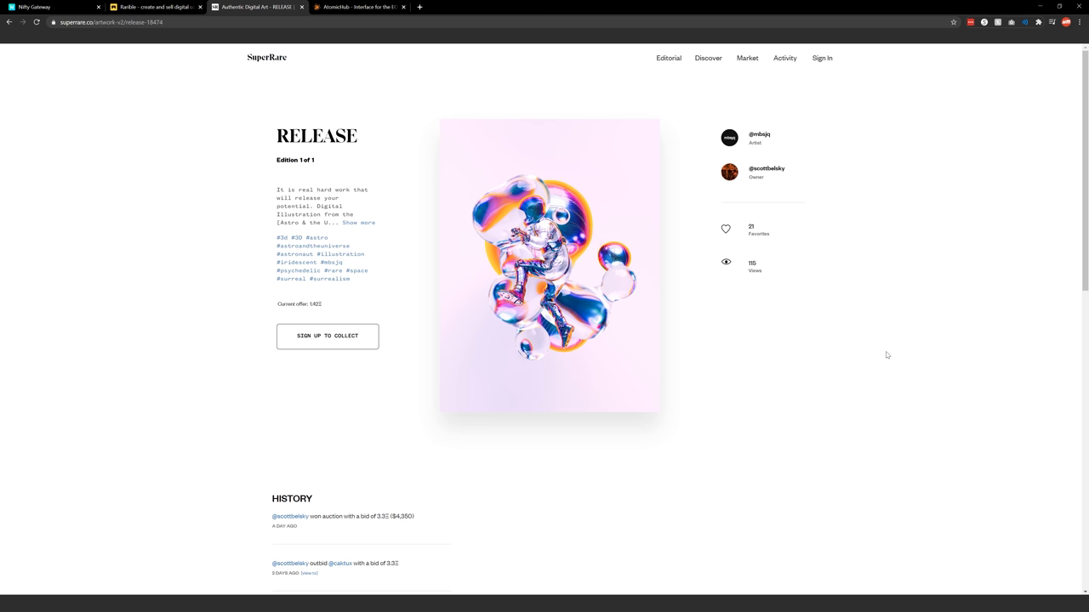
Step: Bring RELEASE's HISTORY section into view, clear the text selection, then switch to the AtomicHub tab
{"action": "scroll", "scroll_direction": "down", "scroll_amount": 3}
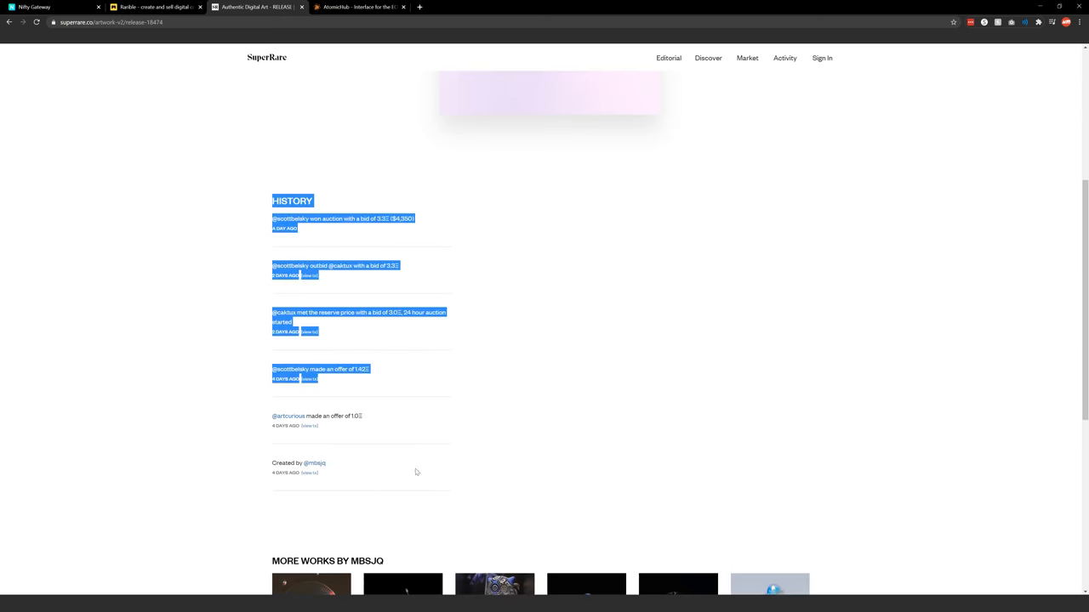
{"action": "left_click", "coordinate": [530, 432]}
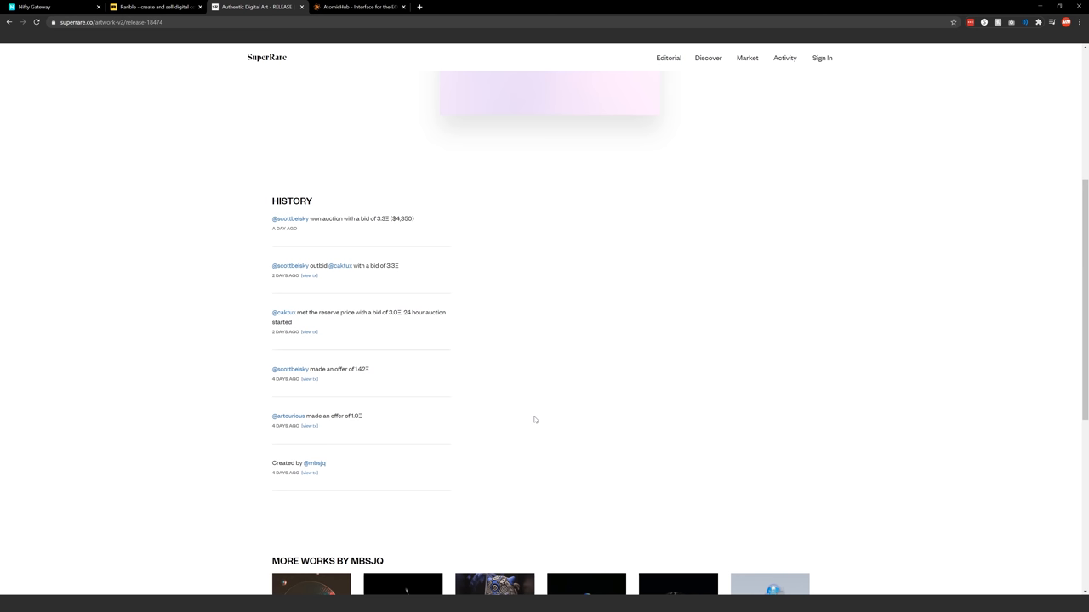
{"action": "mouse_move", "coordinate": [551, 344]}
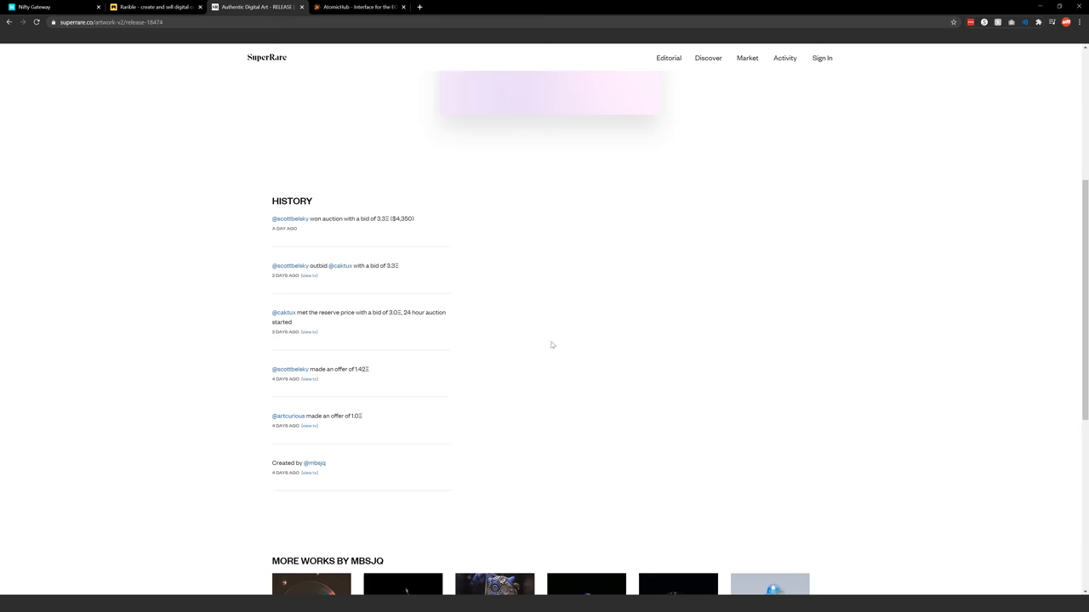
{"action": "left_click", "coordinate": [358, 7]}
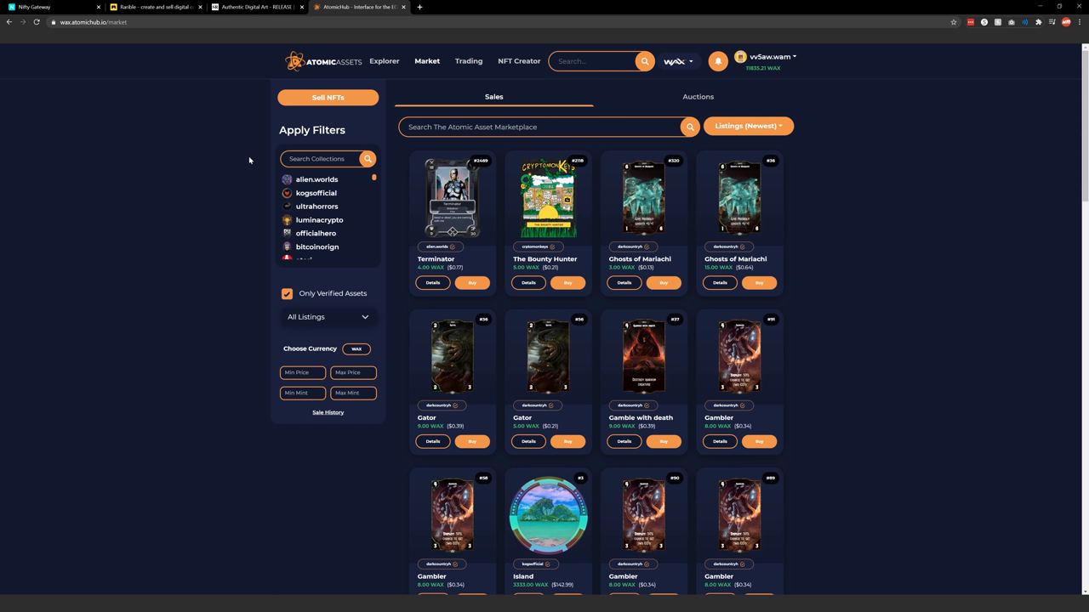
{"action": "mouse_move", "coordinate": [504, 192]}
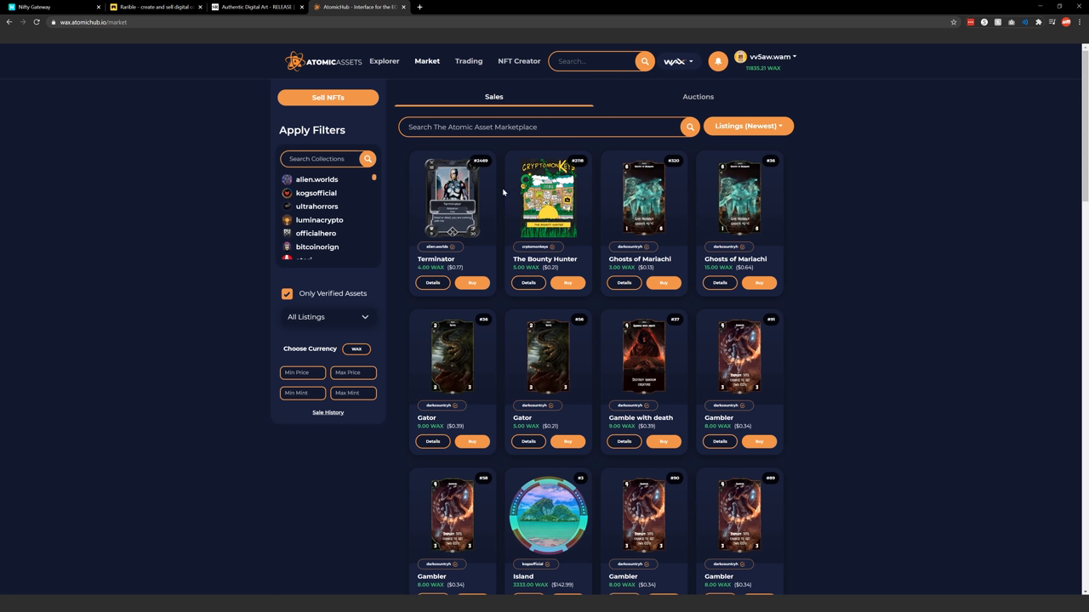
Step: Glance back at SuperRare's RELEASE page, then return to AtomicHub's marketplace sales listings
{"action": "left_click", "coordinate": [255, 7]}
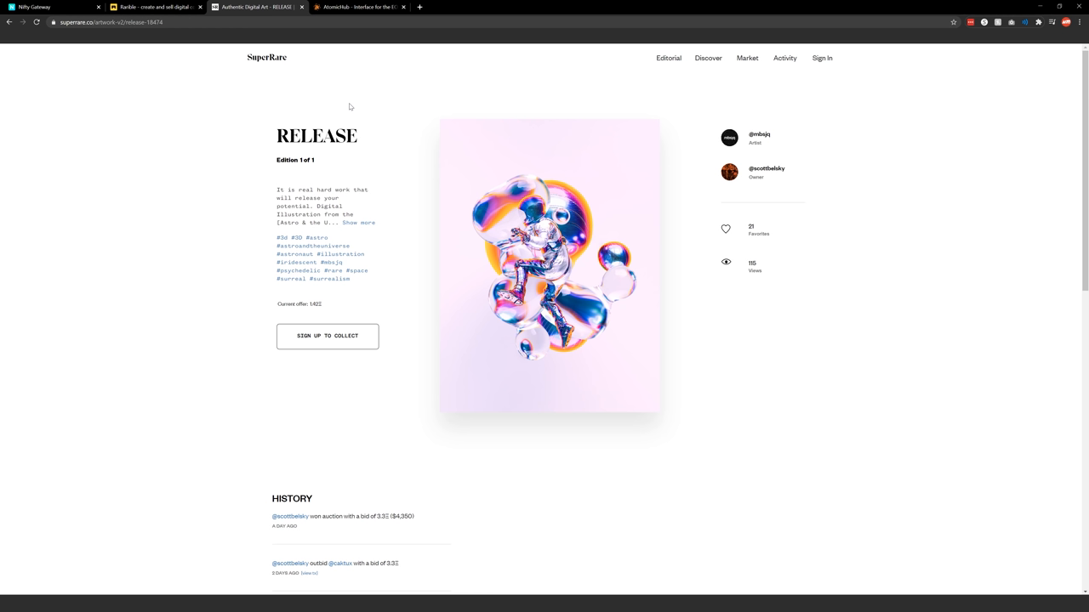
{"action": "left_click", "coordinate": [358, 7]}
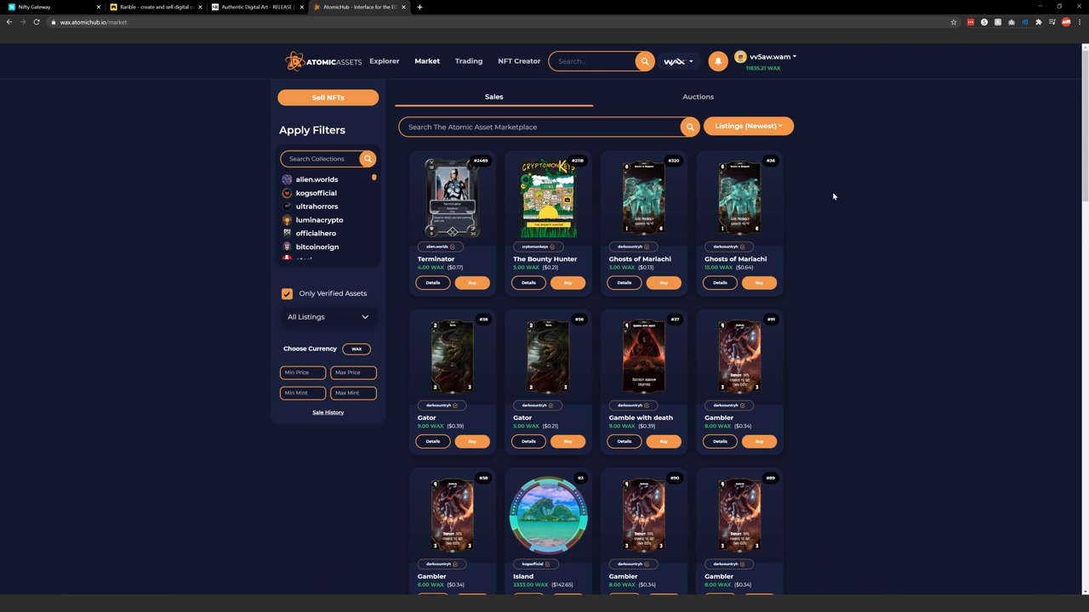
{"action": "mouse_move", "coordinate": [806, 197]}
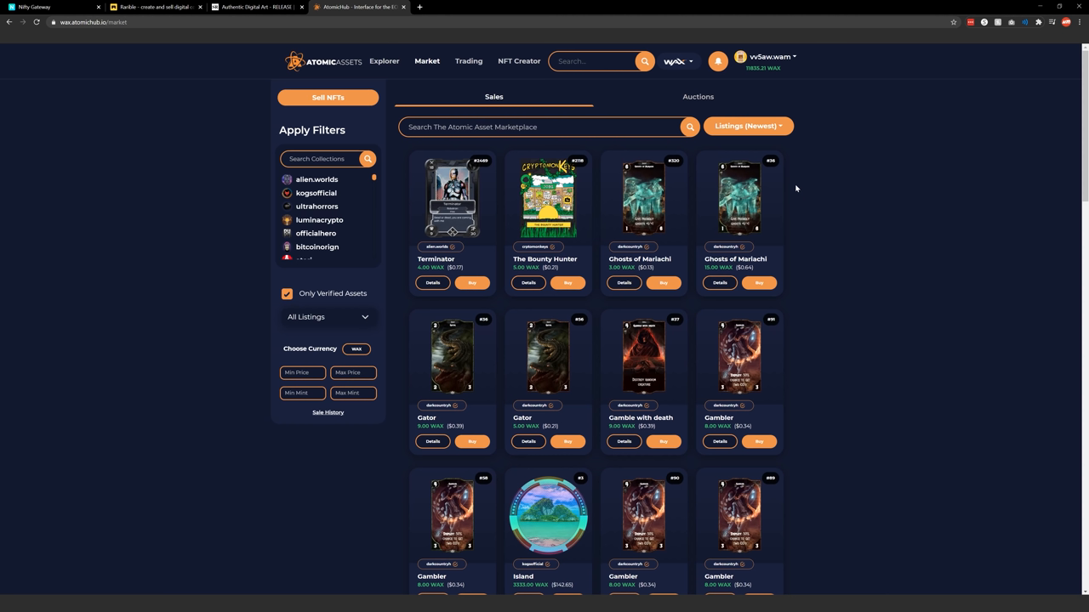
{"action": "mouse_move", "coordinate": [827, 194]}
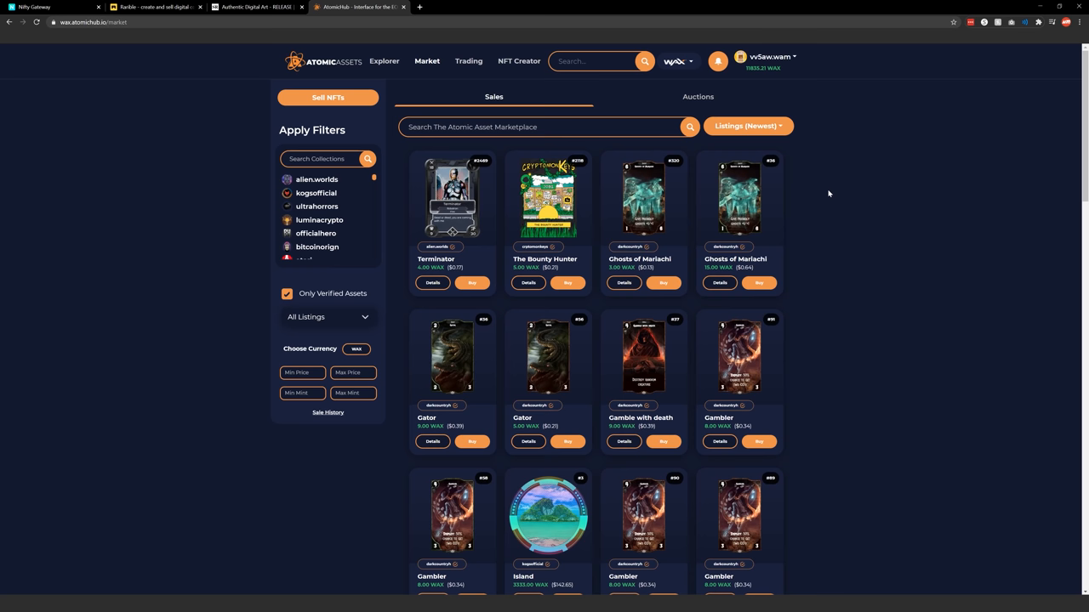
{"action": "mouse_move", "coordinate": [820, 201]}
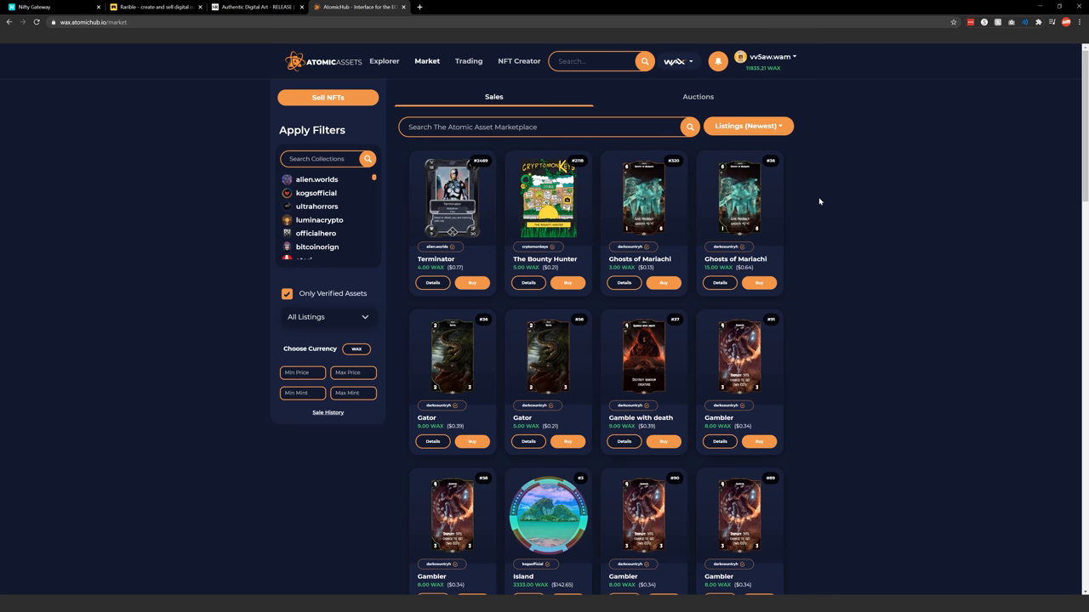
{"action": "scroll", "scroll_direction": "down", "scroll_amount": 3}
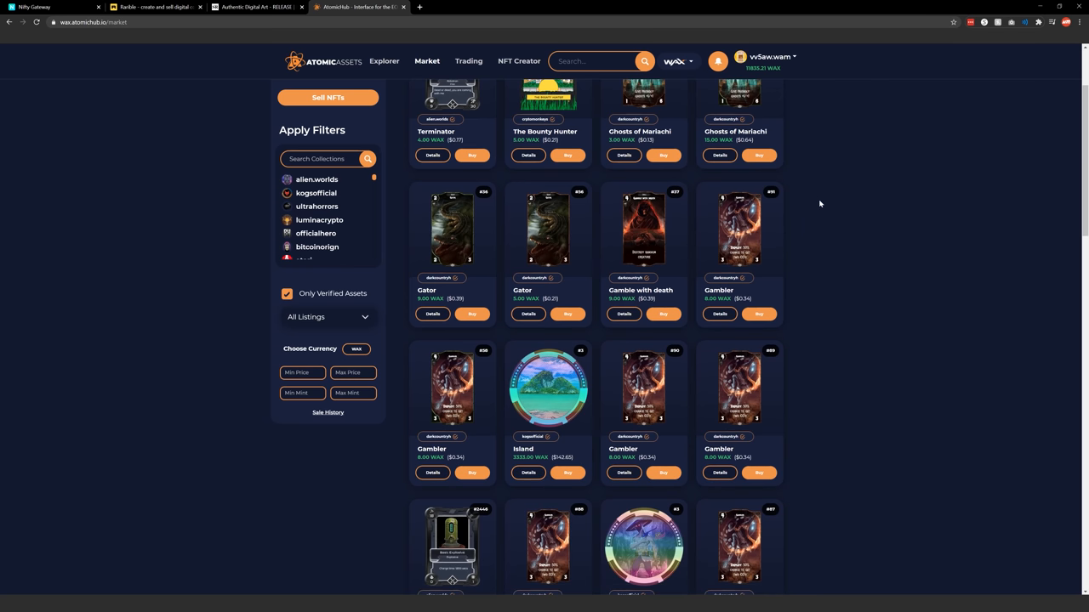
{"action": "scroll", "scroll_direction": "down", "scroll_amount": 3}
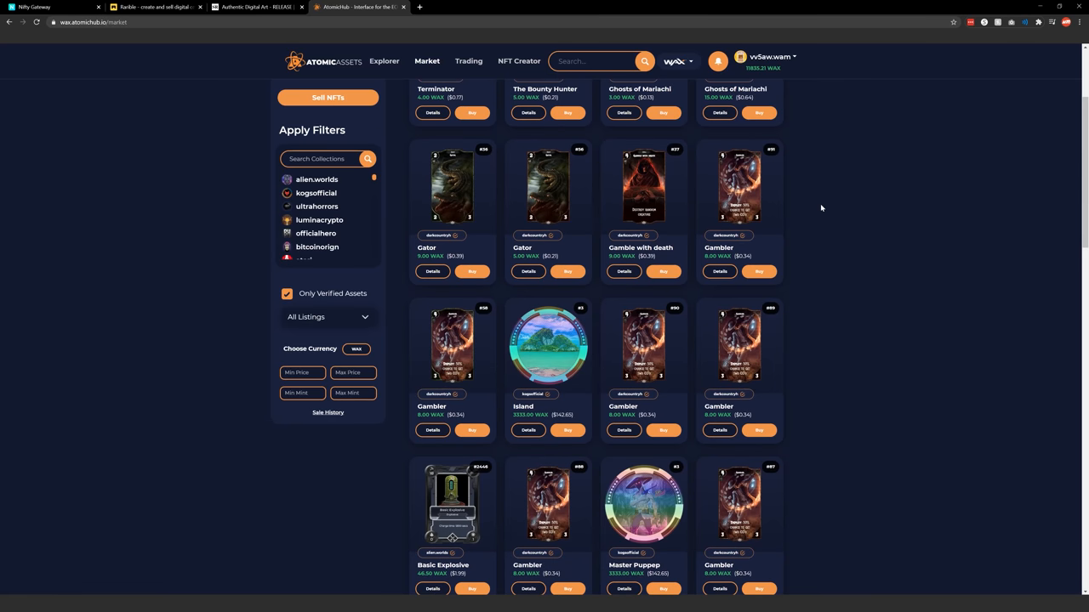
{"action": "scroll", "scroll_direction": "up", "scroll_amount": 3}
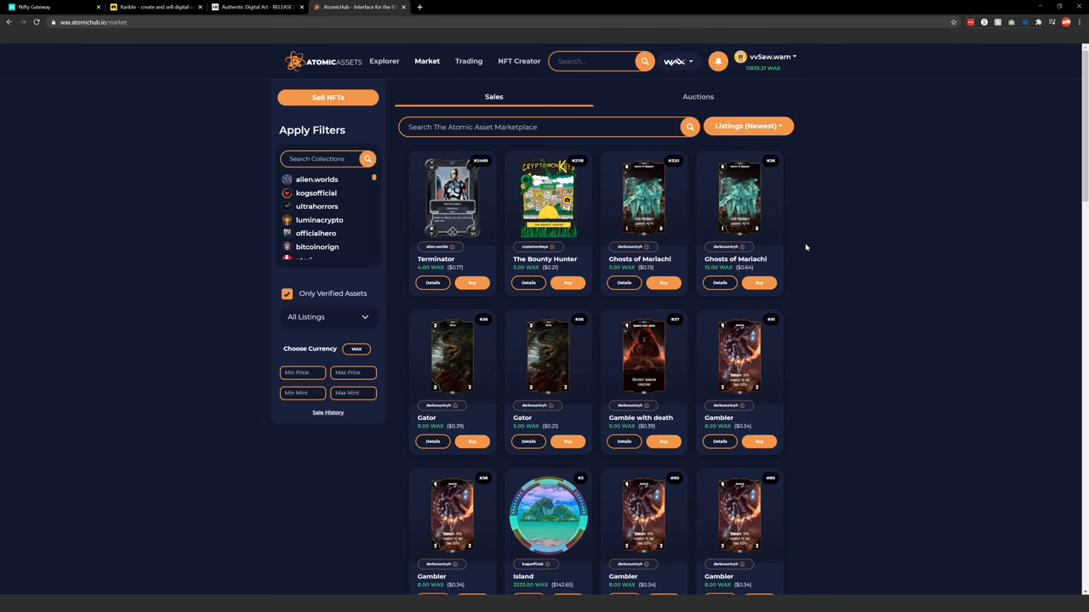
{"action": "mouse_move", "coordinate": [857, 216]}
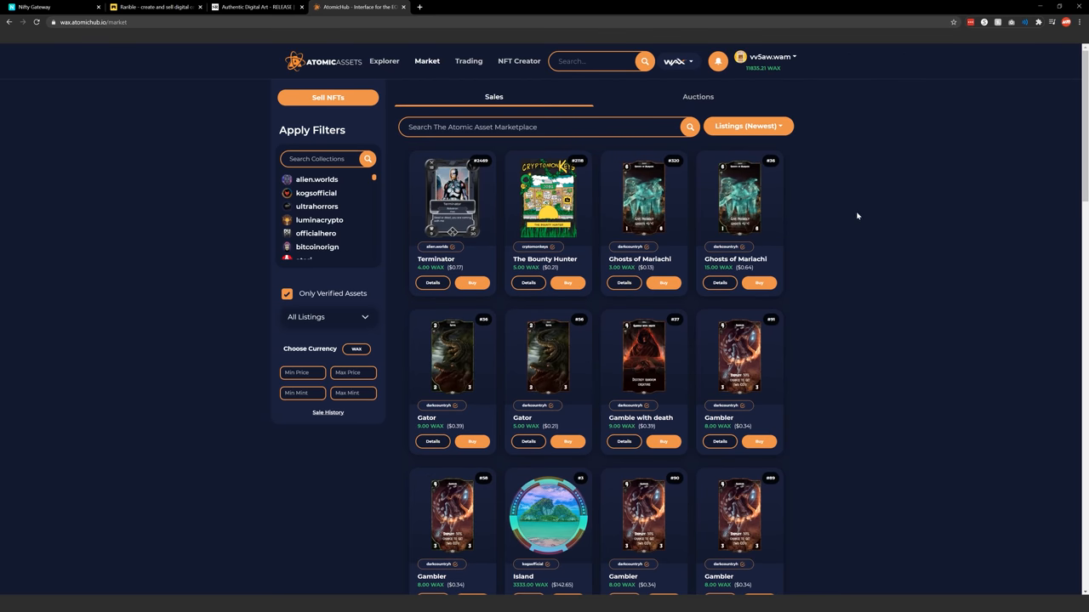
{"action": "mouse_move", "coordinate": [854, 213]}
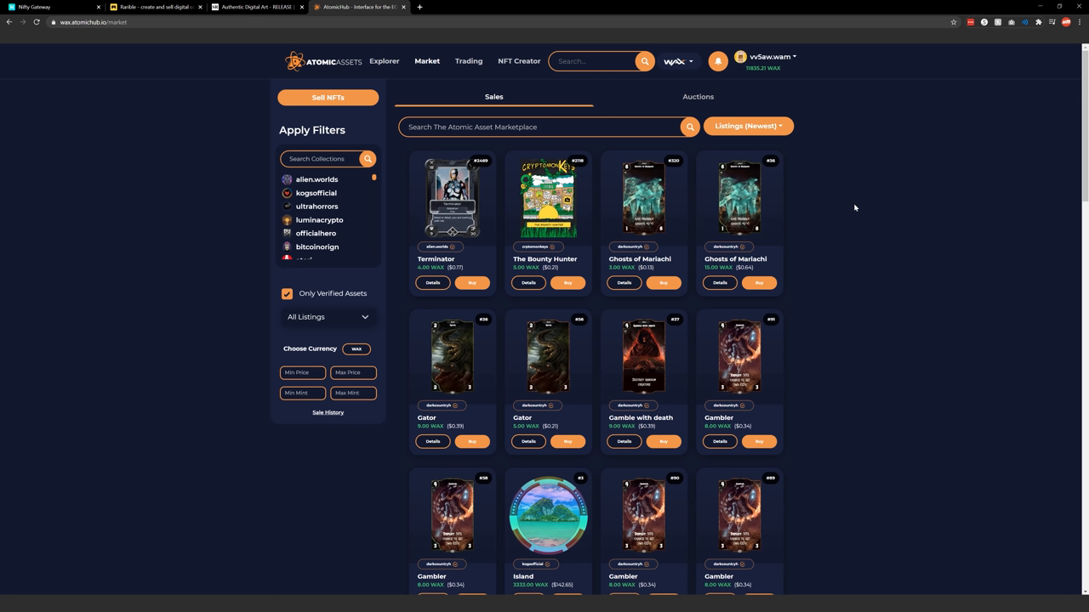
{"action": "mouse_move", "coordinate": [398, 160]}
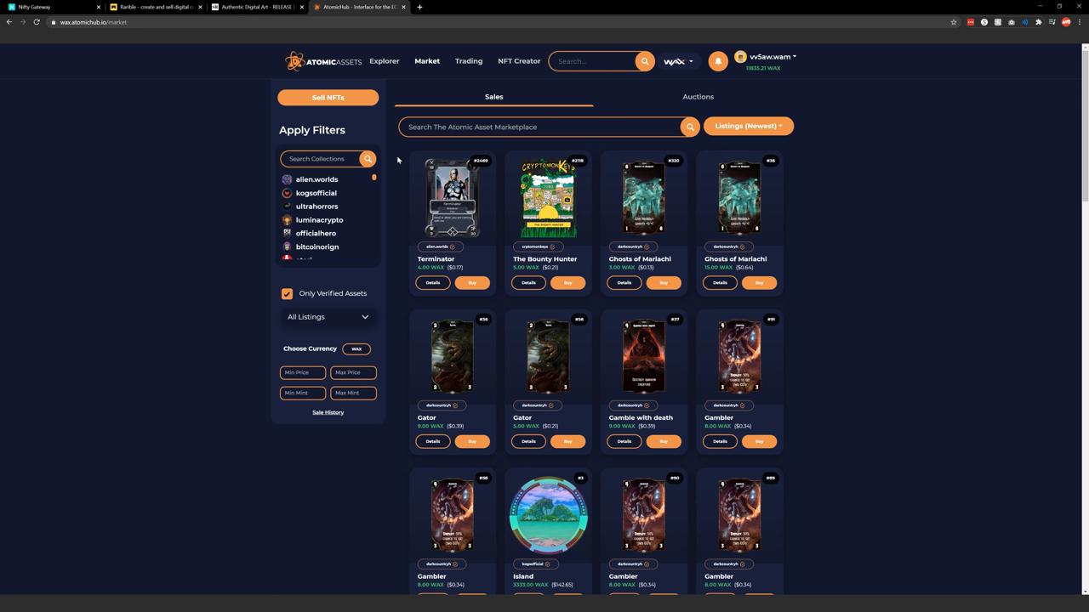
{"action": "mouse_move", "coordinate": [373, 185]}
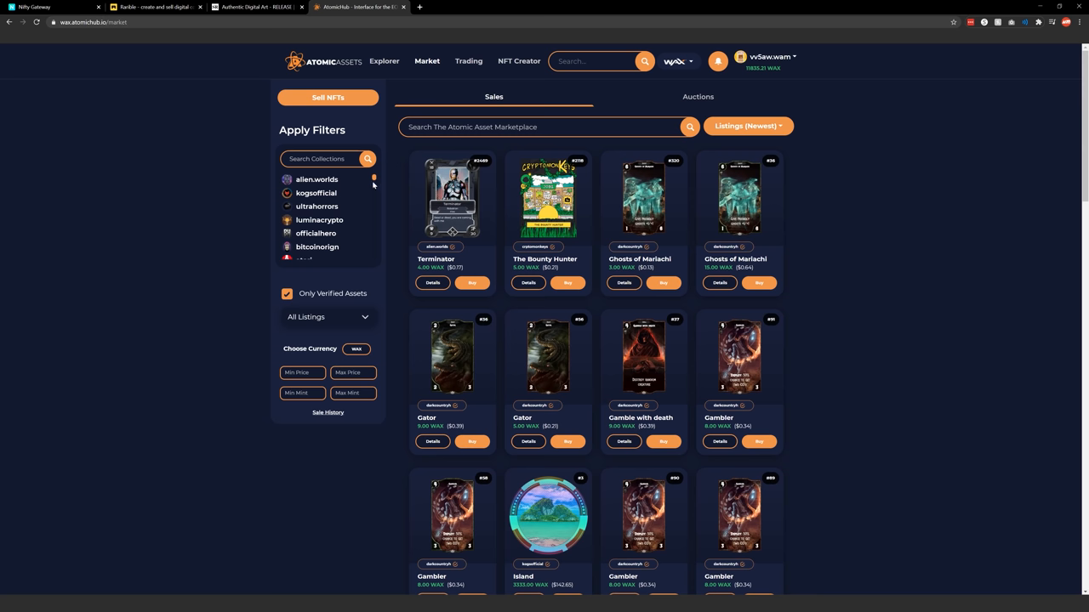
{"action": "mouse_move", "coordinate": [323, 248]}
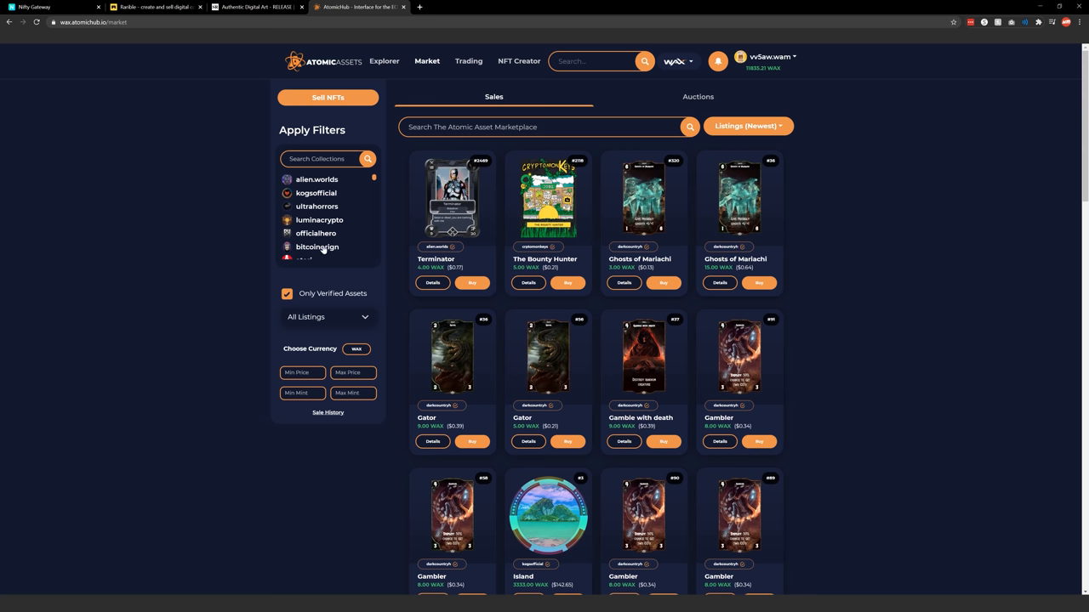
Step: Filter the market to the bitcoinorign collection and browse down its Satoshi3 listings
{"action": "left_click", "coordinate": [317, 247]}
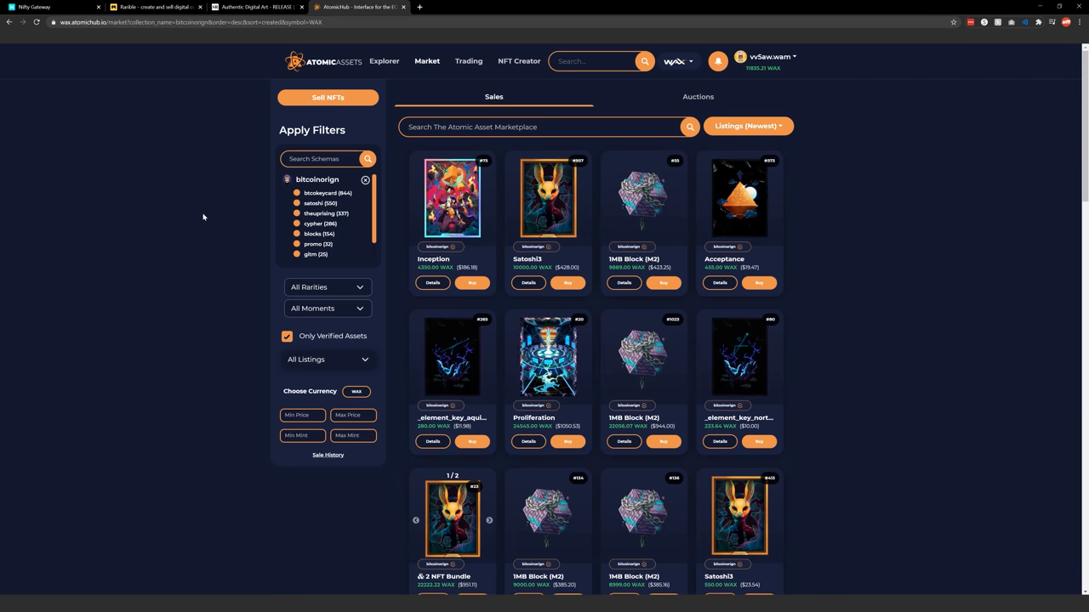
{"action": "scroll", "scroll_direction": "up", "scroll_amount": 3}
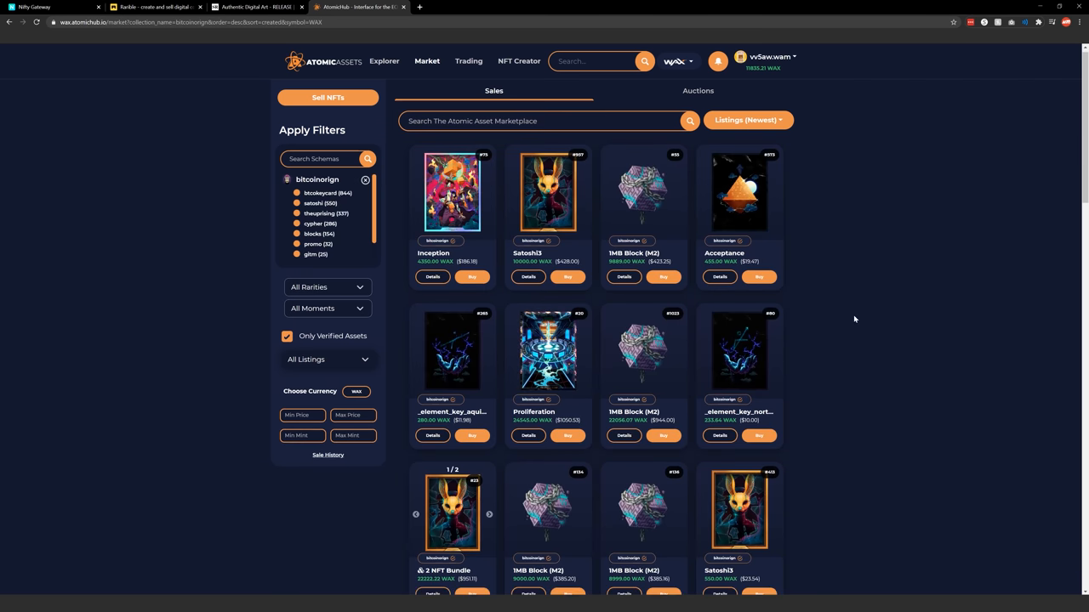
{"action": "scroll", "scroll_direction": "down", "scroll_amount": 3}
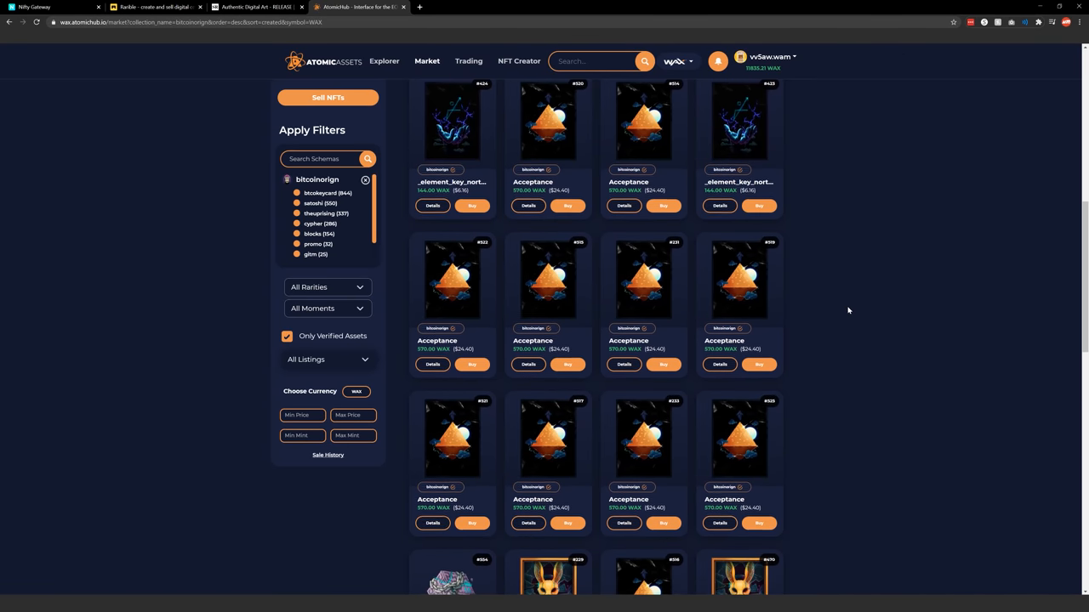
{"action": "scroll", "scroll_direction": "down", "scroll_amount": 3}
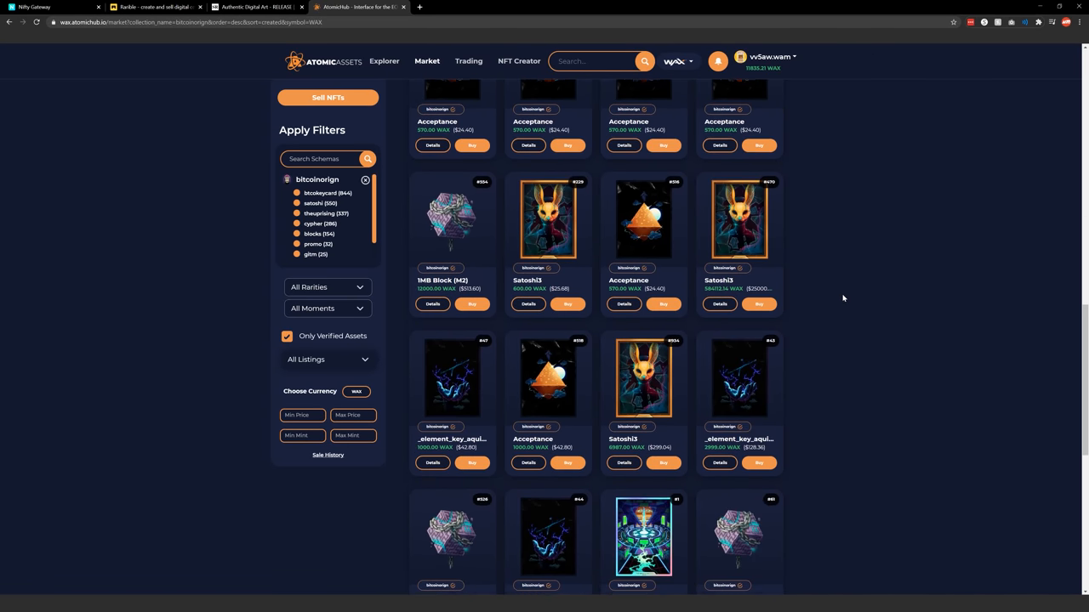
{"action": "scroll", "scroll_direction": "down", "scroll_amount": 3}
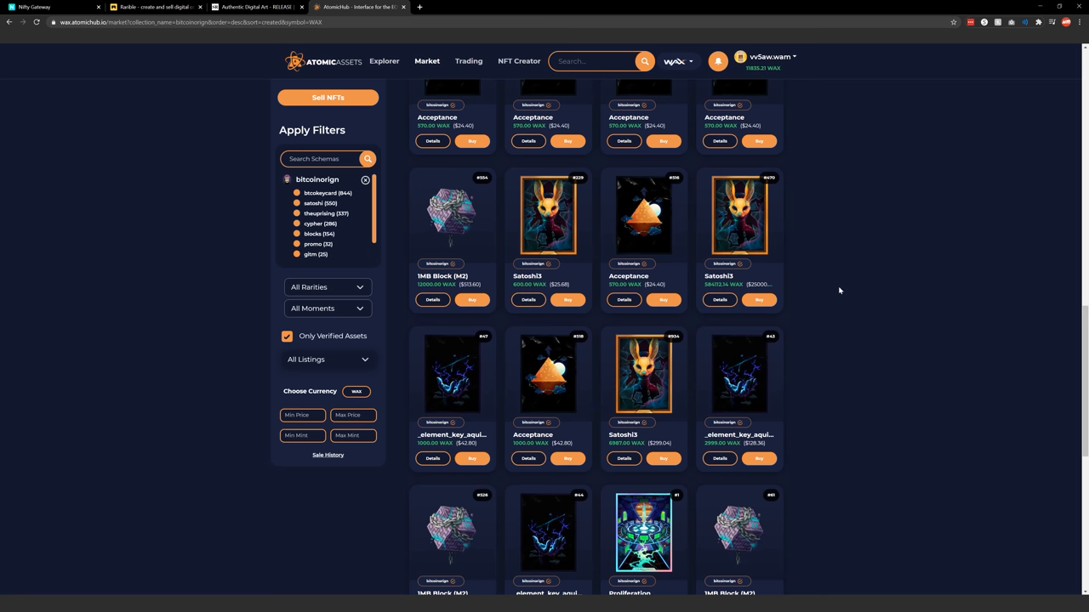
{"action": "scroll", "scroll_direction": "down", "scroll_amount": 3}
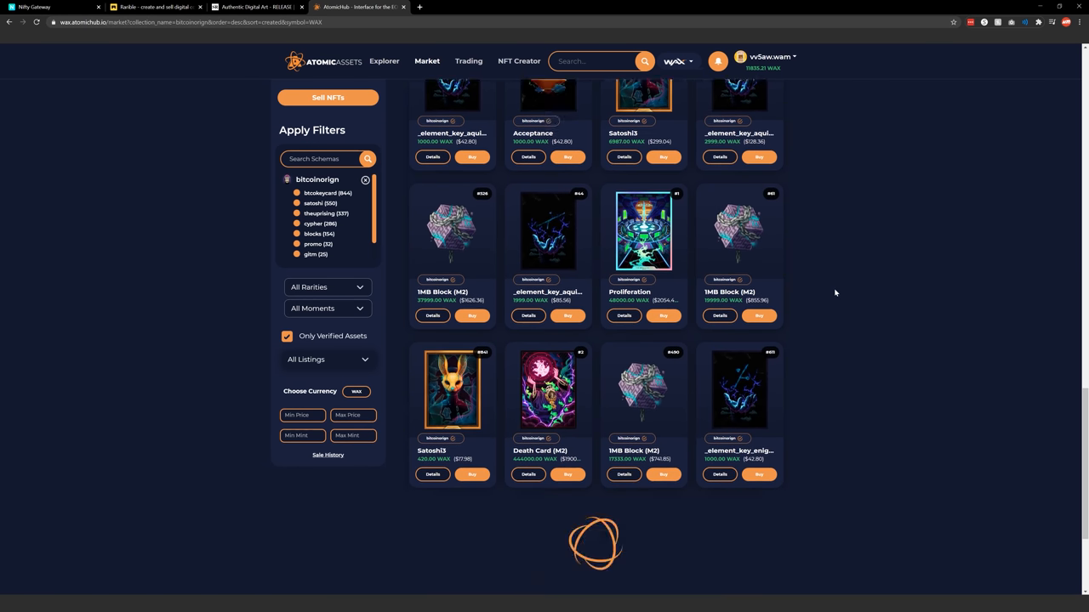
{"action": "scroll", "scroll_direction": "down", "scroll_amount": 3}
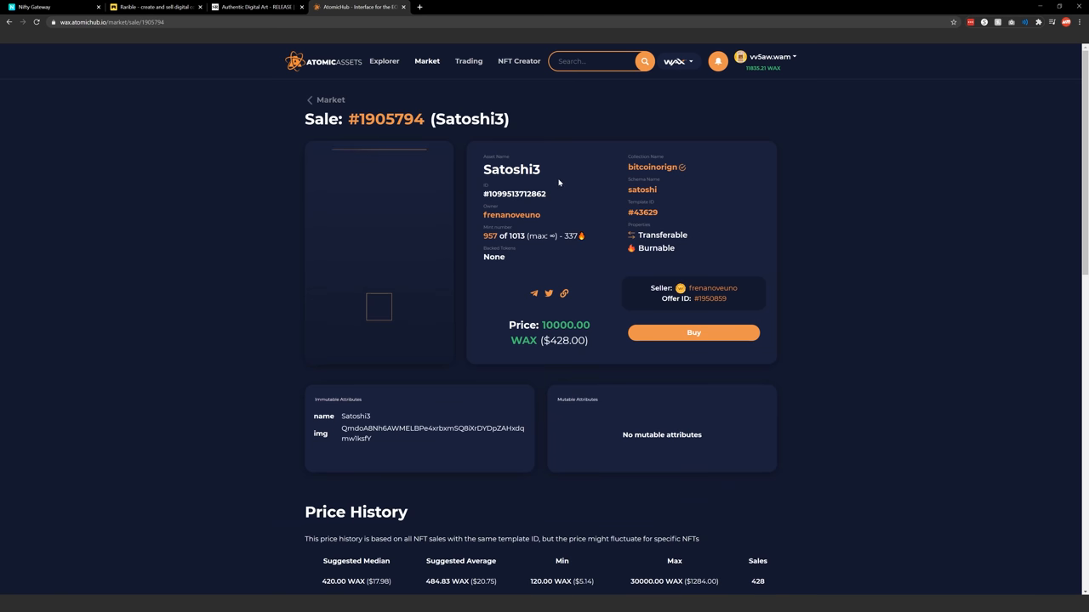
Step: Go through the bitcoinorign collection page to template #47735, The Culmination 2, and its assets list
{"action": "left_click", "coordinate": [653, 167]}
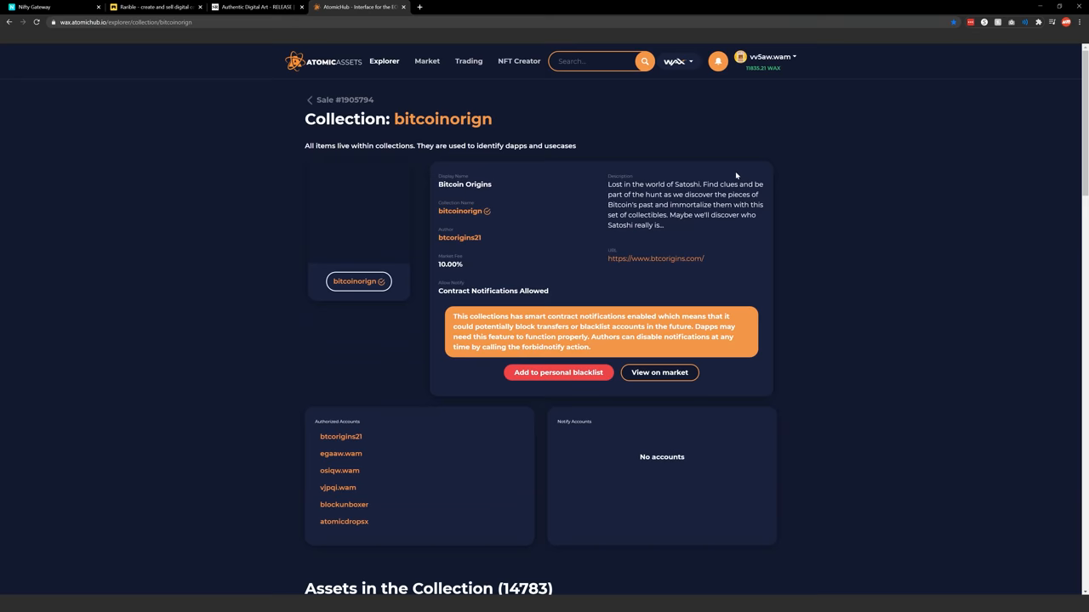
{"action": "scroll", "scroll_direction": "down", "scroll_amount": 3}
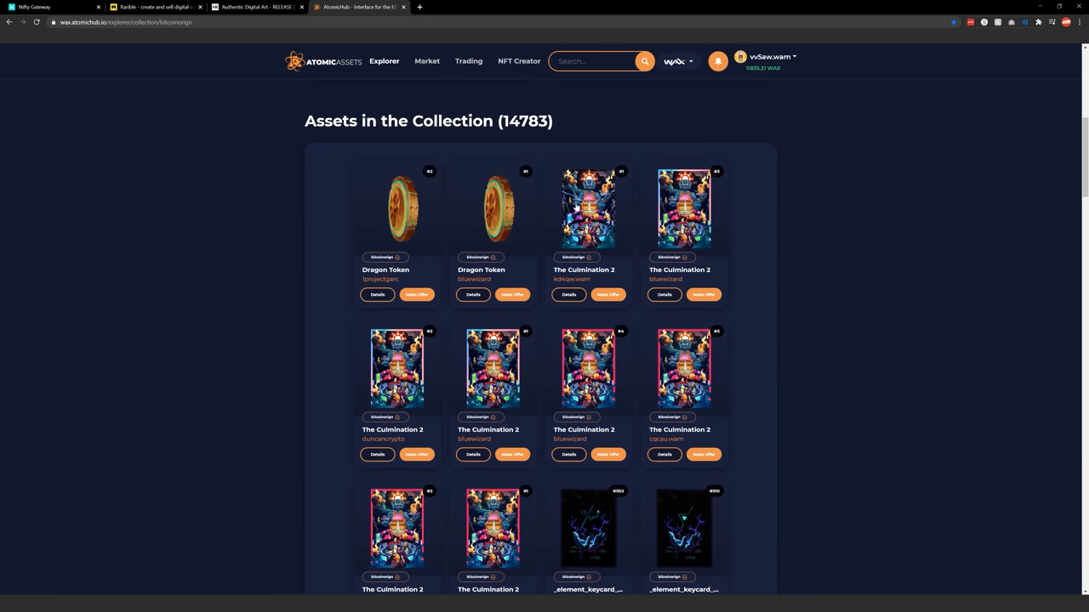
{"action": "scroll", "scroll_direction": "down", "scroll_amount": 3}
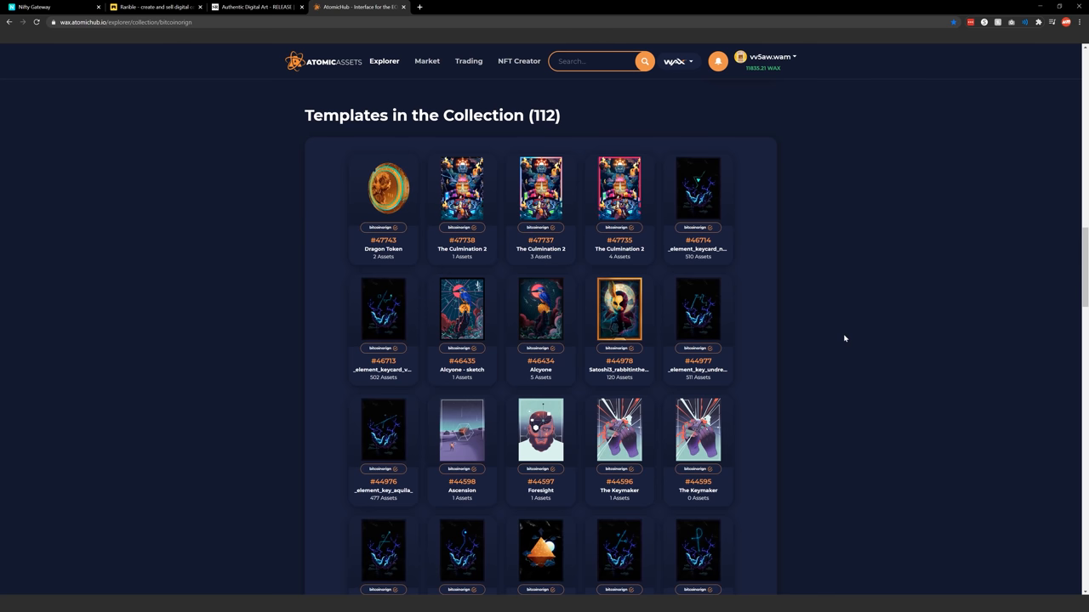
{"action": "left_click", "coordinate": [619, 187]}
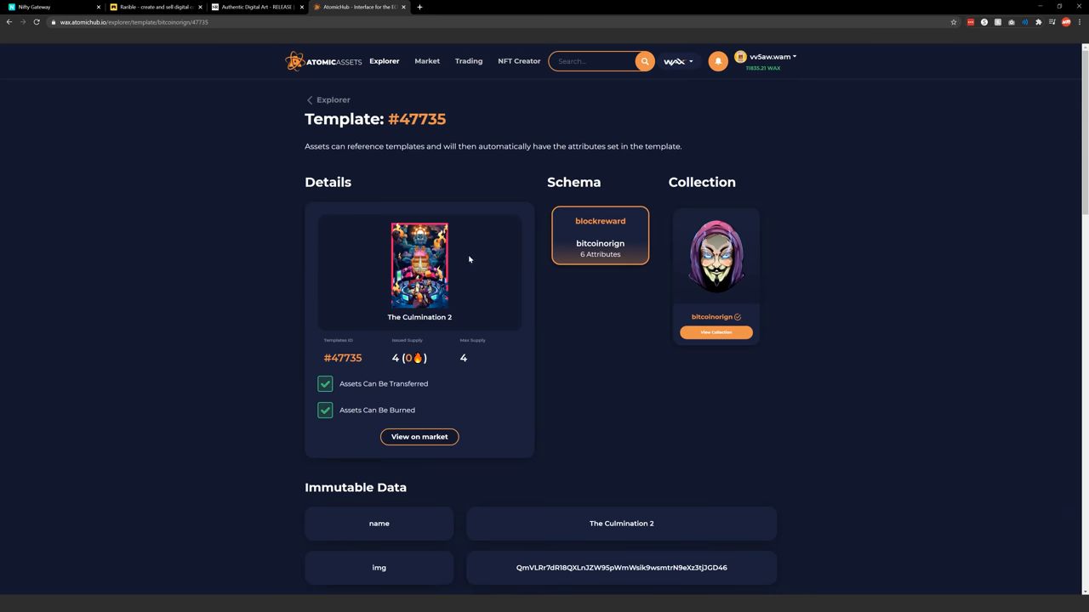
{"action": "scroll", "scroll_direction": "down", "scroll_amount": 3}
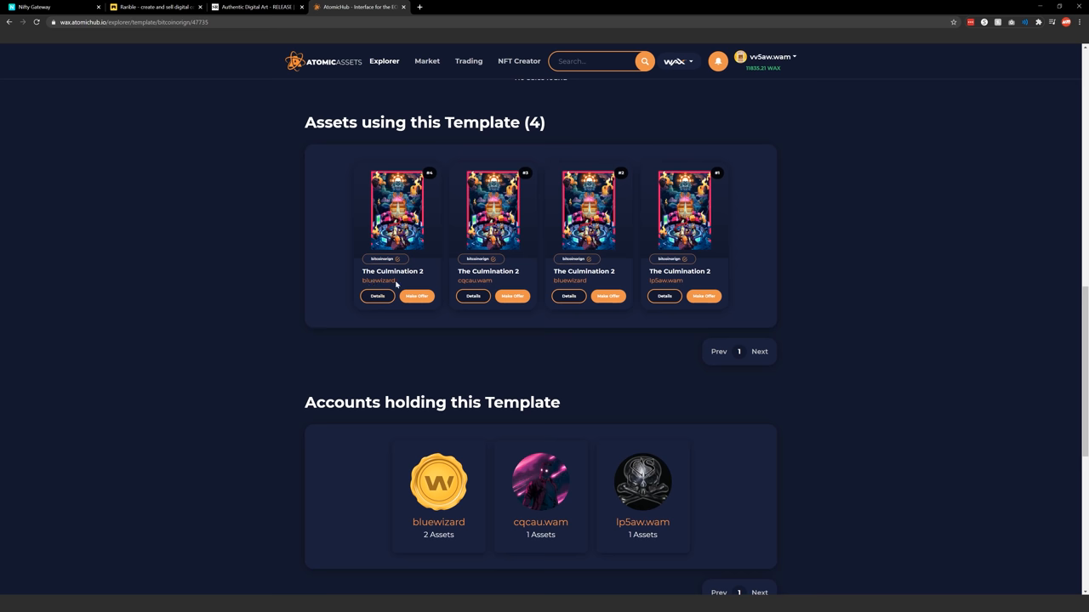
{"action": "mouse_move", "coordinate": [378, 283]}
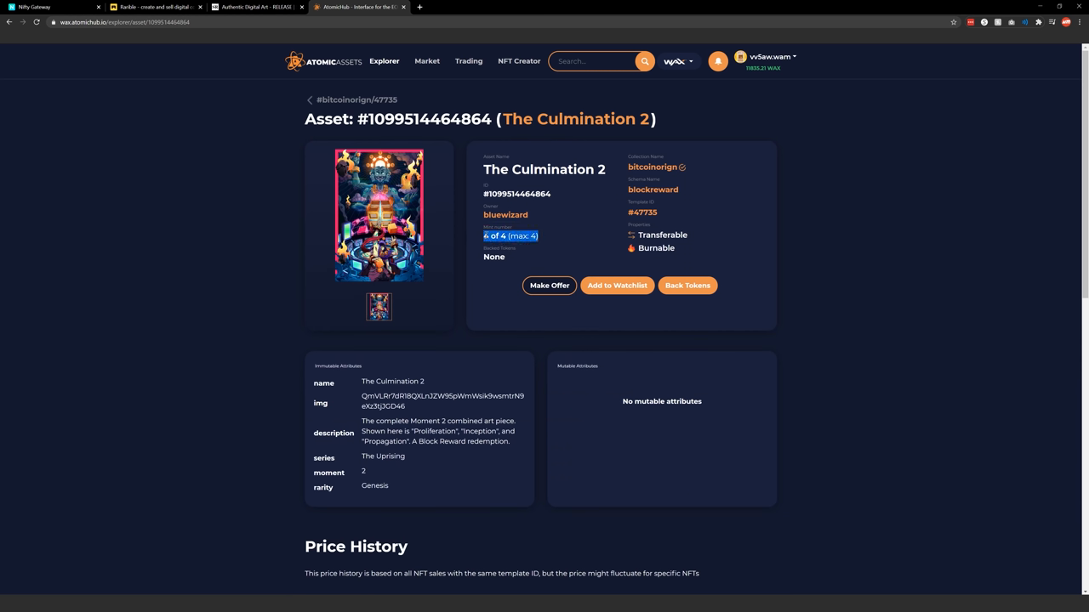
{"action": "mouse_move", "coordinate": [551, 223]}
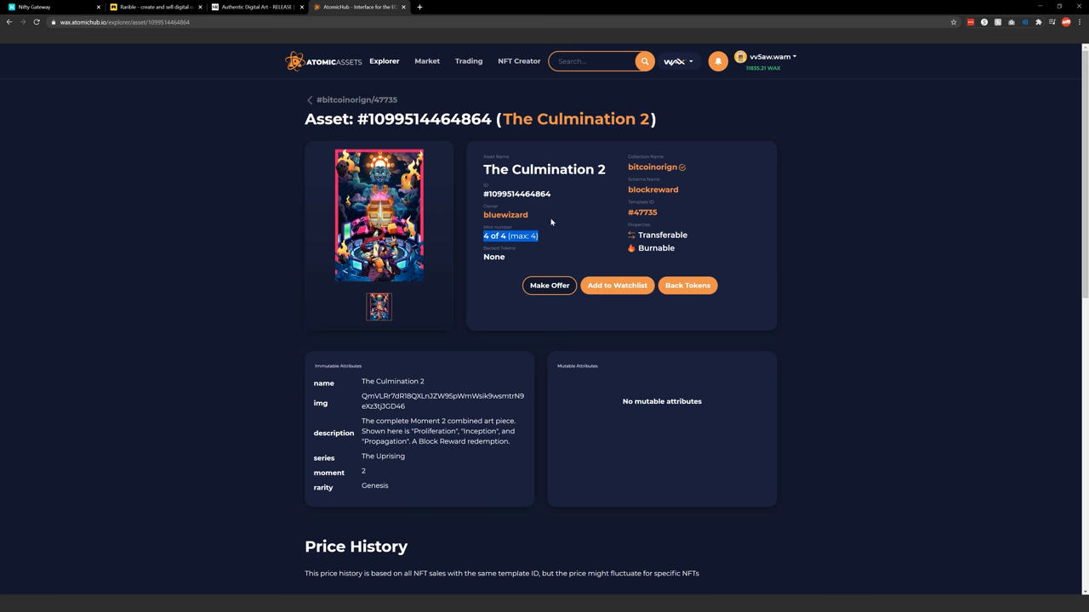
{"action": "left_click", "coordinate": [378, 214]}
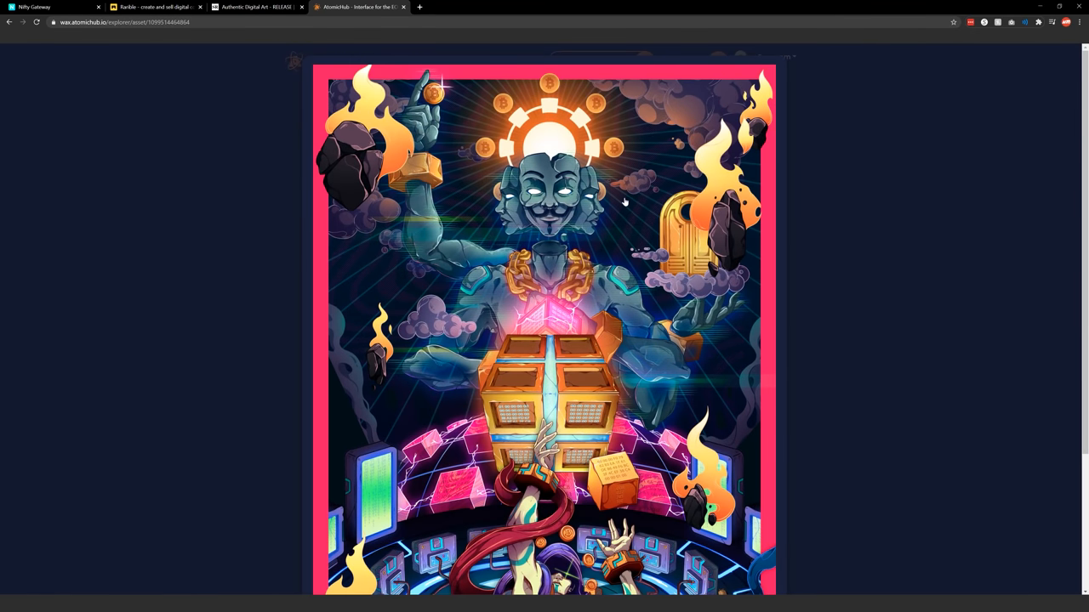
{"action": "scroll", "scroll_direction": "down", "scroll_amount": 3}
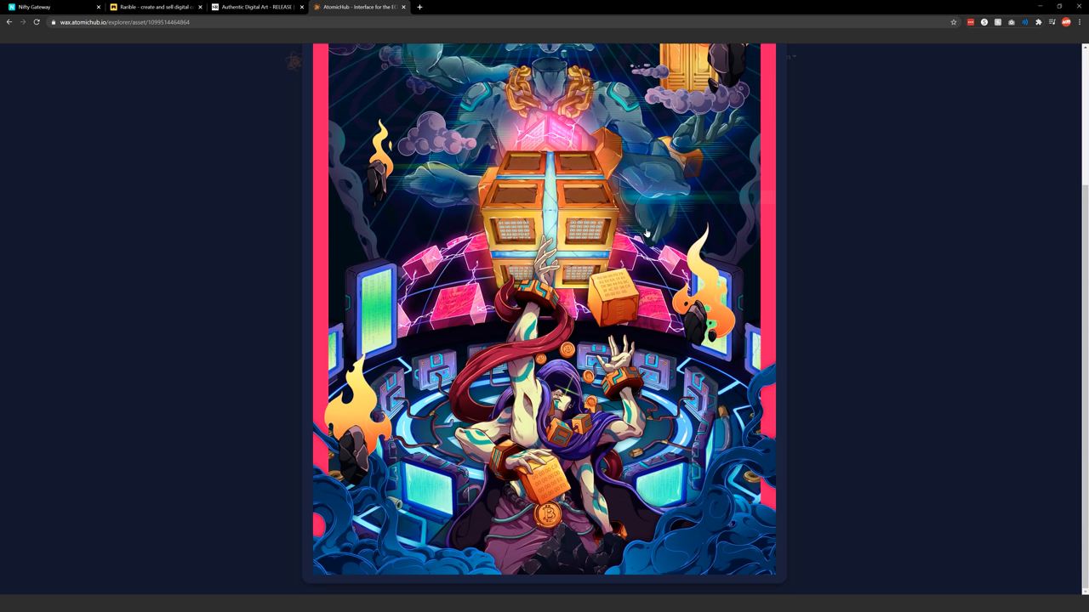
{"action": "mouse_move", "coordinate": [633, 224]}
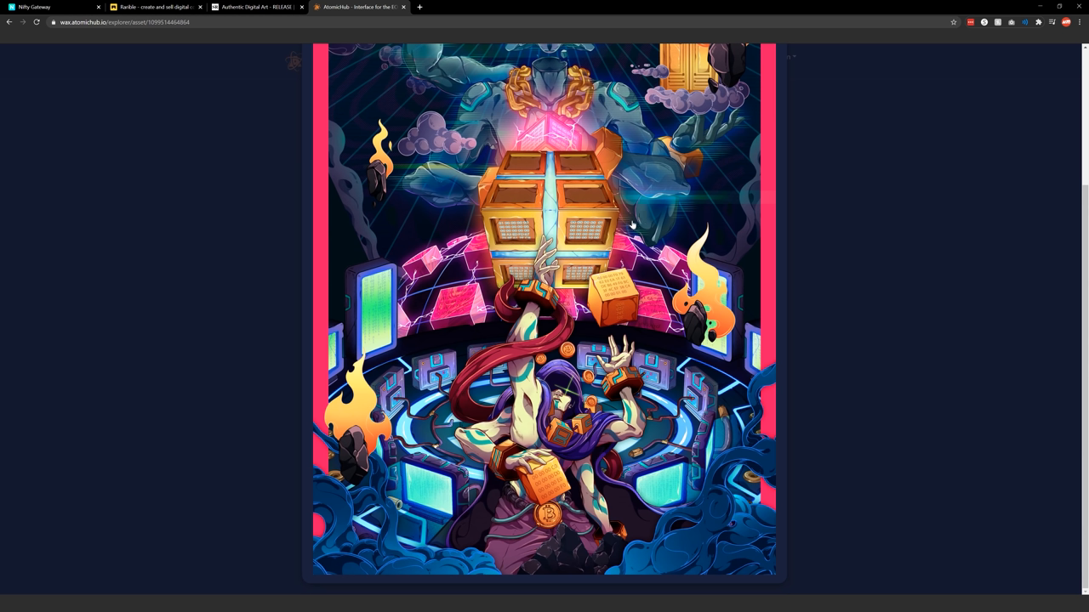
{"action": "mouse_move", "coordinate": [633, 220]}
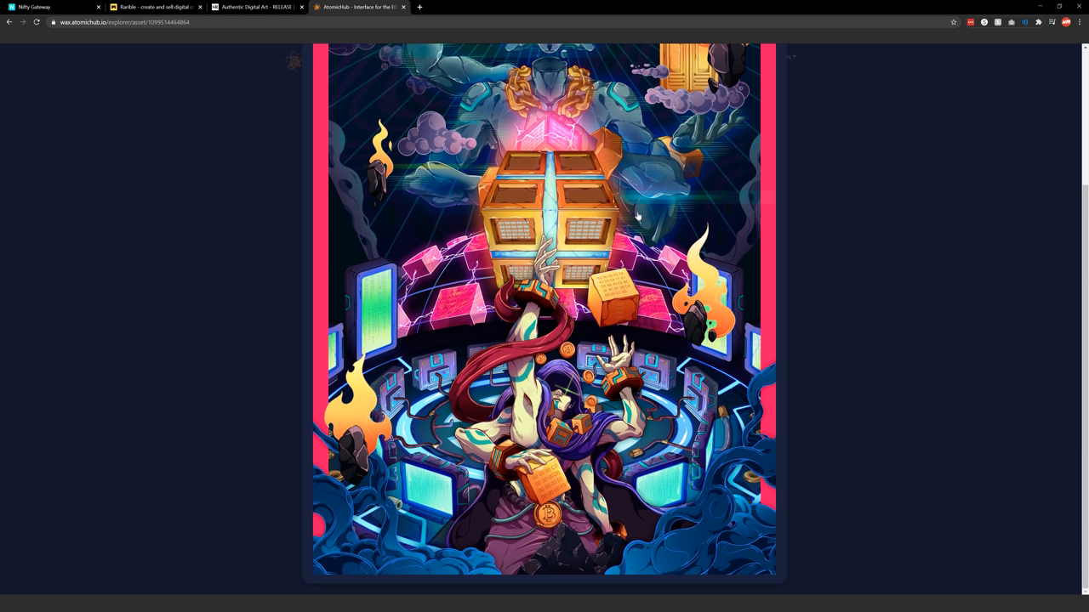
{"action": "scroll", "scroll_direction": "up", "scroll_amount": 3}
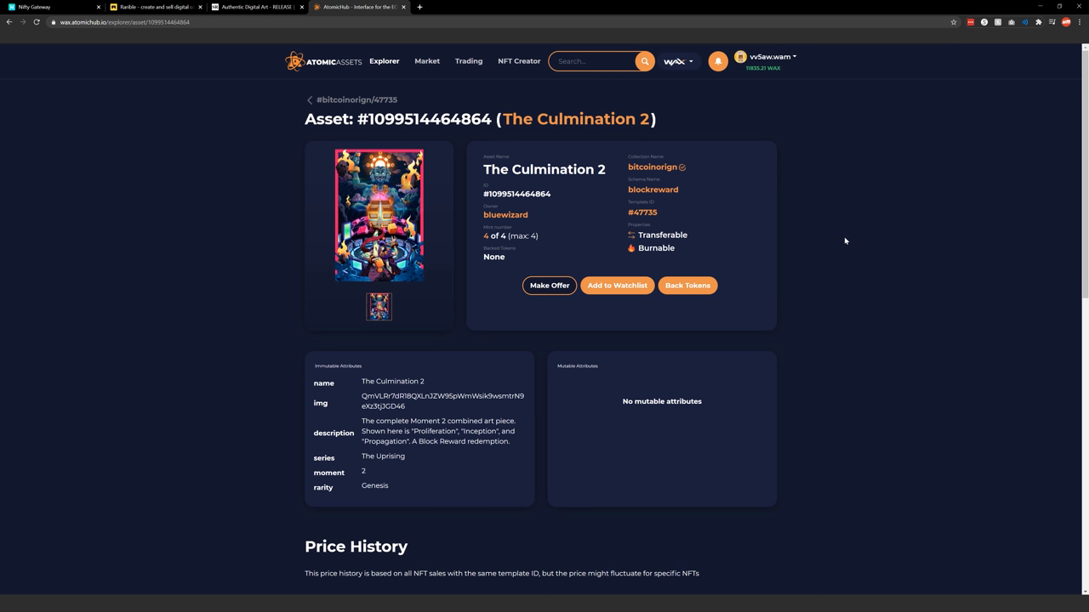
{"action": "mouse_move", "coordinate": [813, 223]}
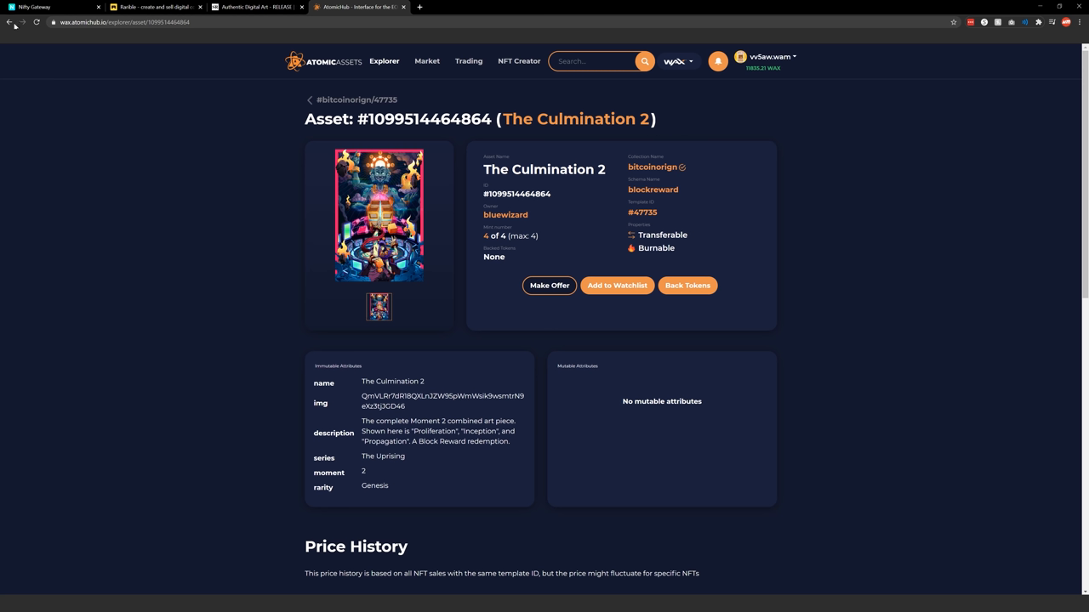
Step: Go back in history and pick mattborchert's profile URL from the address bar suggestions
{"action": "left_click", "coordinate": [653, 166]}
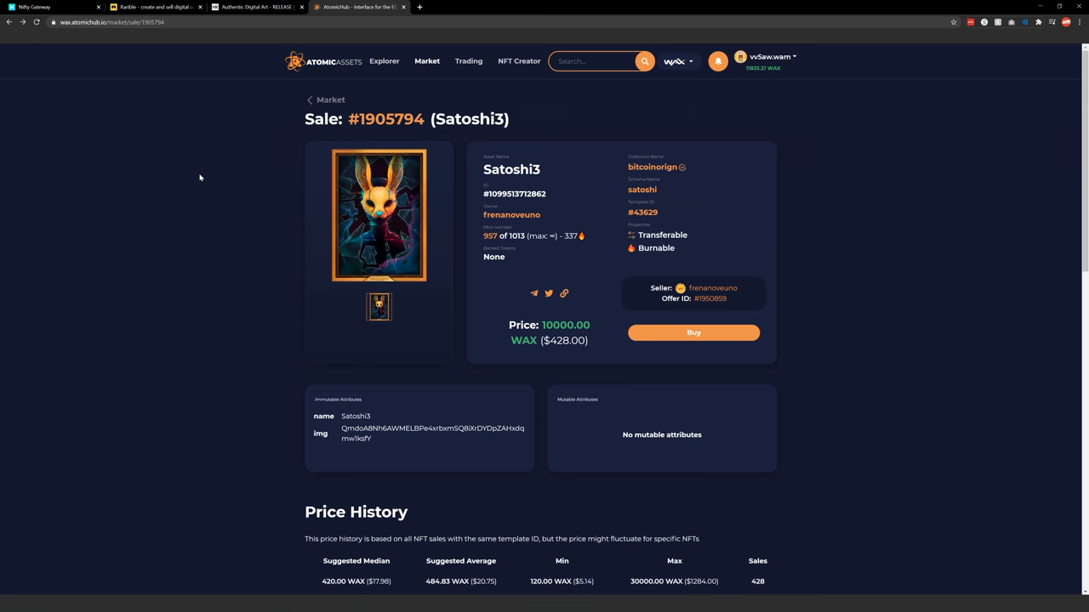
{"action": "left_click", "coordinate": [769, 58]}
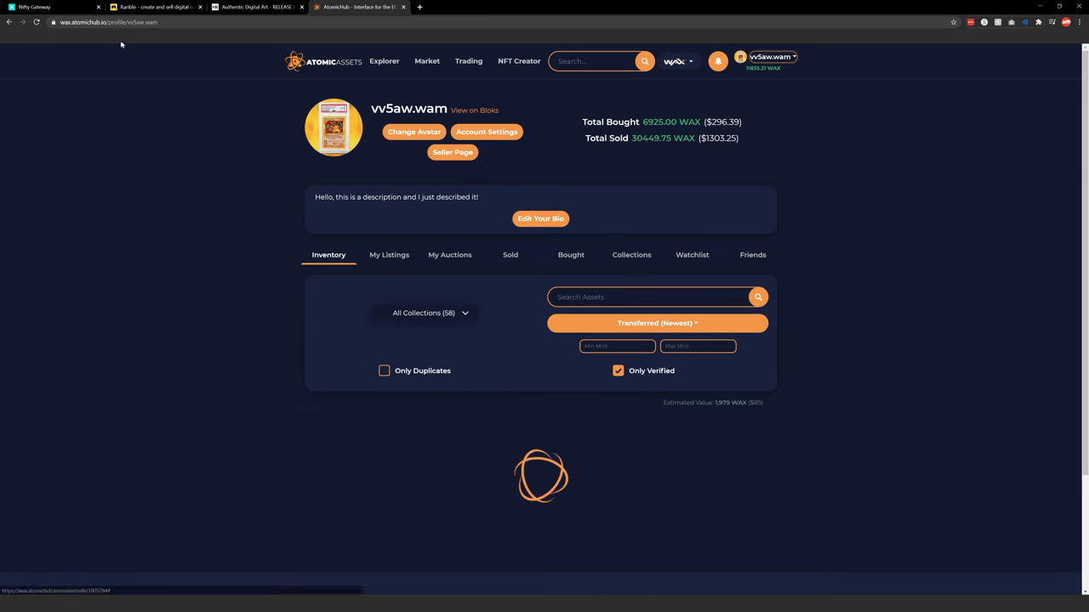
{"action": "left_click", "coordinate": [127, 22]}
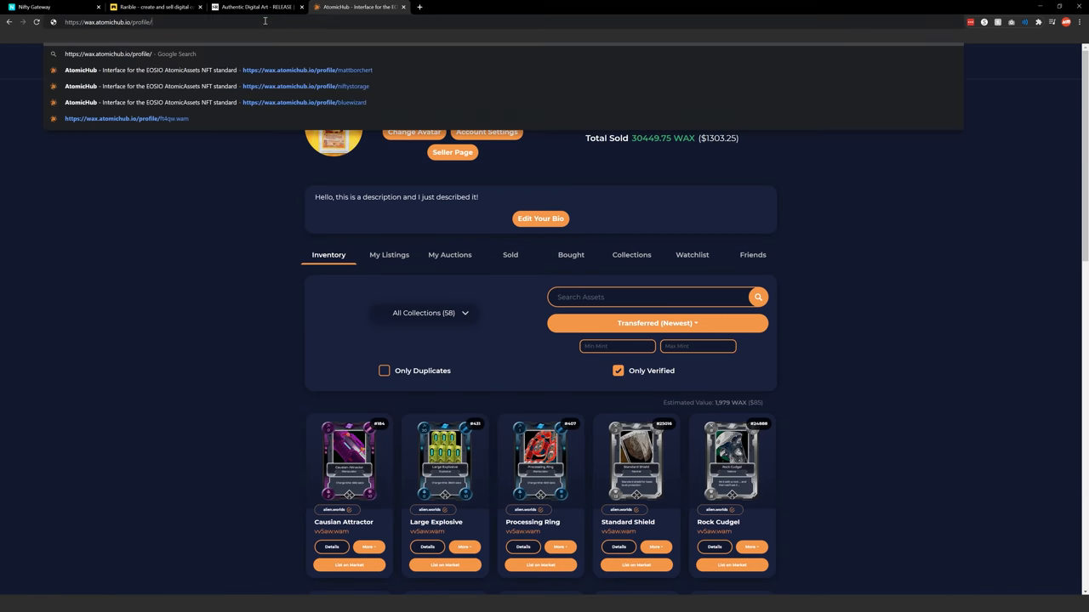
{"action": "left_click", "coordinate": [306, 69]}
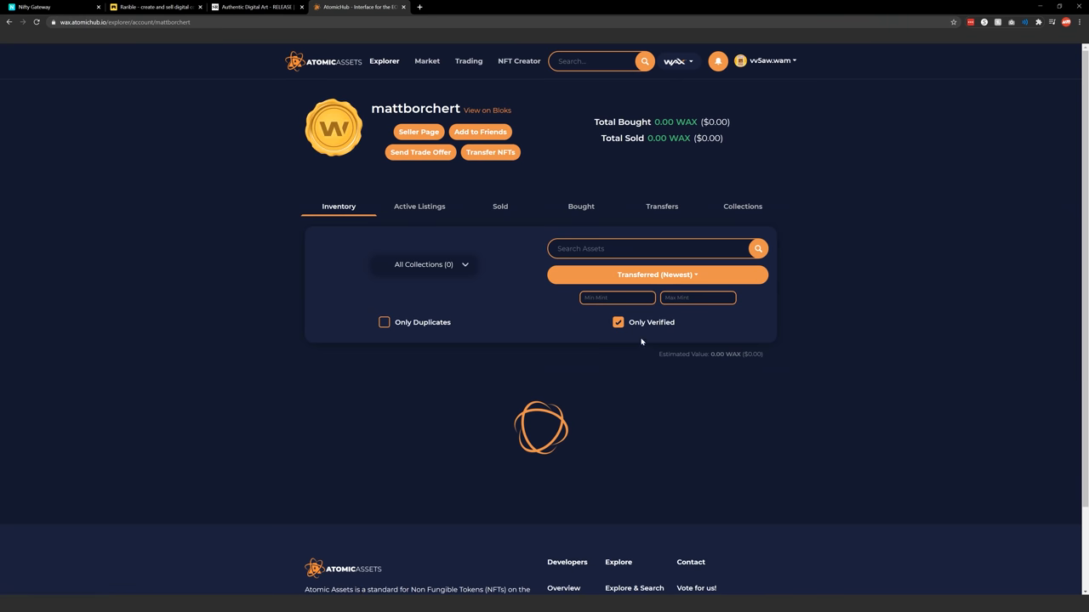
{"action": "left_click", "coordinate": [617, 322]}
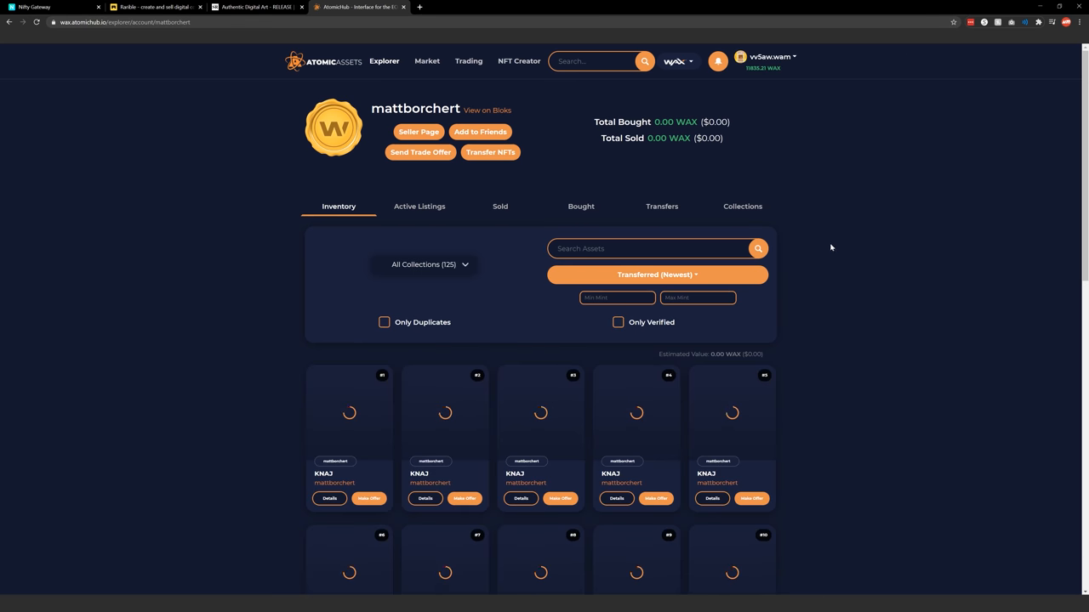
{"action": "scroll", "scroll_direction": "down", "scroll_amount": 3}
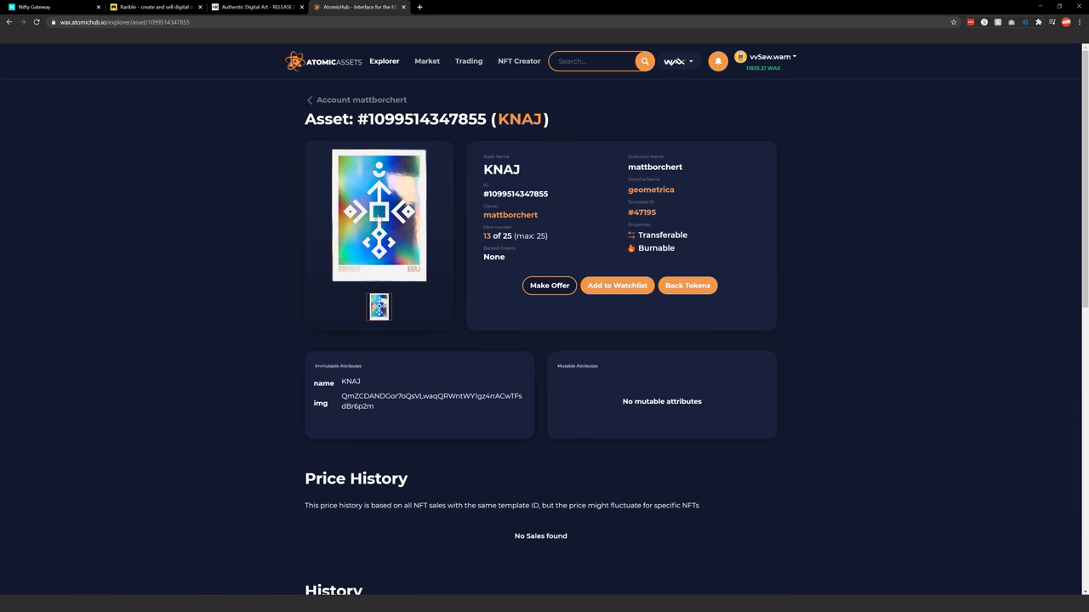
{"action": "left_click", "coordinate": [378, 214]}
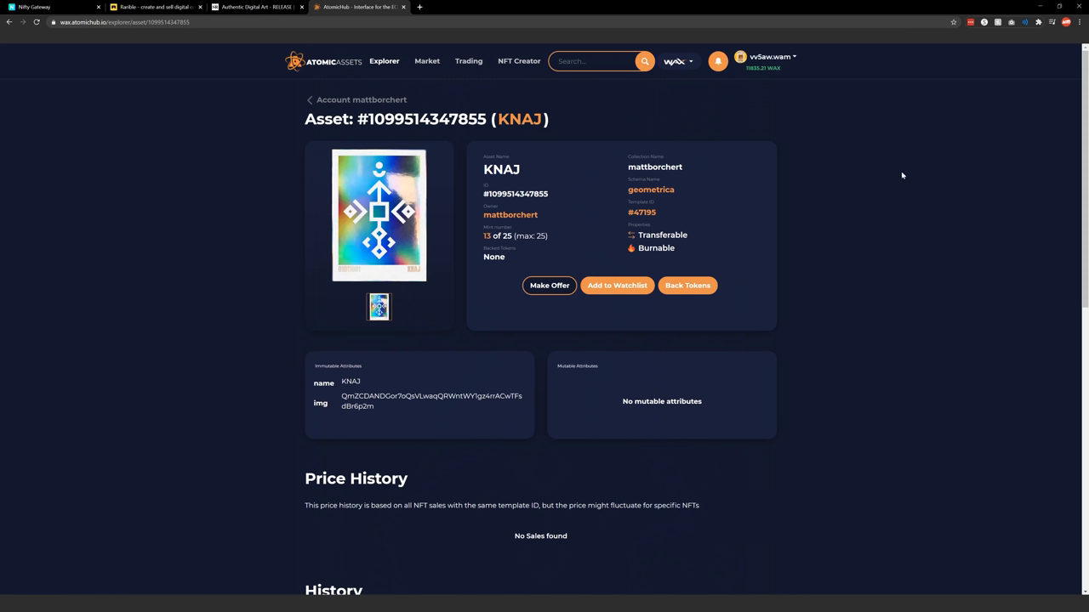
Step: Show marketplace sales listings filtered to the atari collection
{"action": "left_click", "coordinate": [426, 61]}
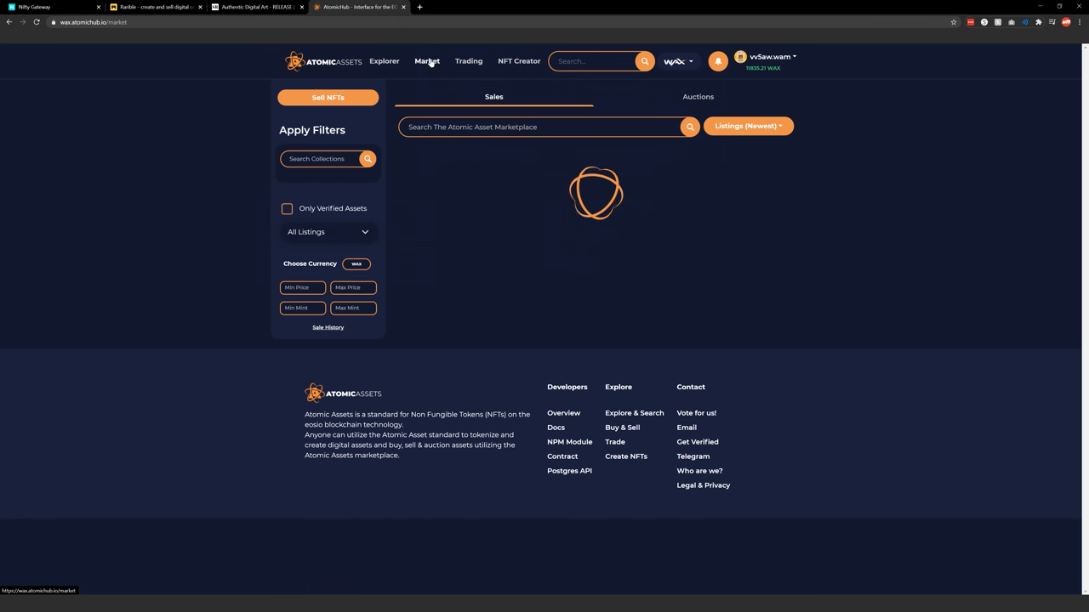
{"action": "left_click", "coordinate": [327, 160]}
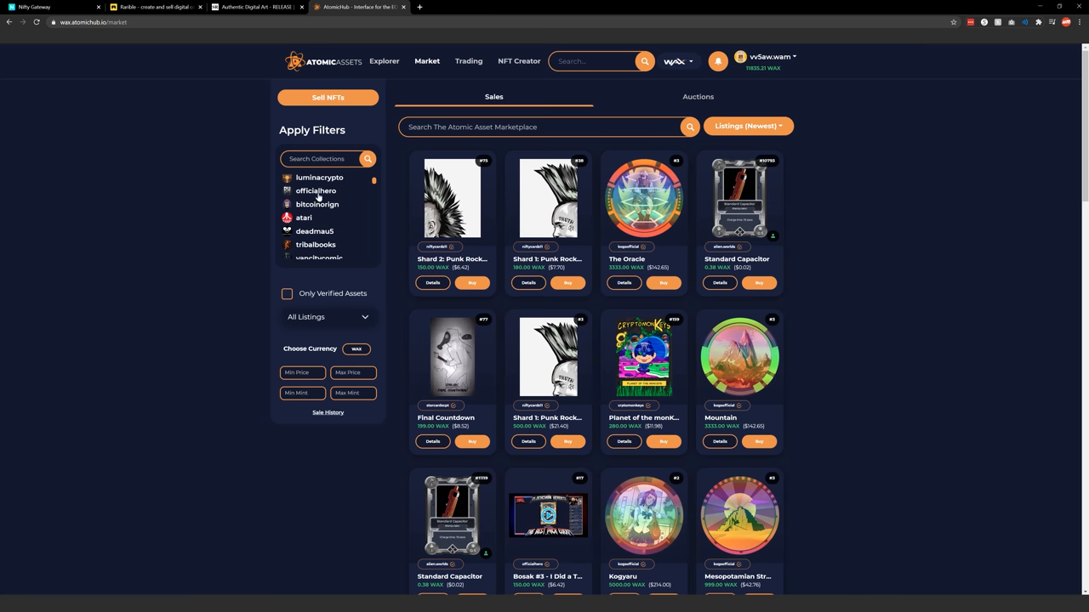
{"action": "left_click", "coordinate": [302, 217]}
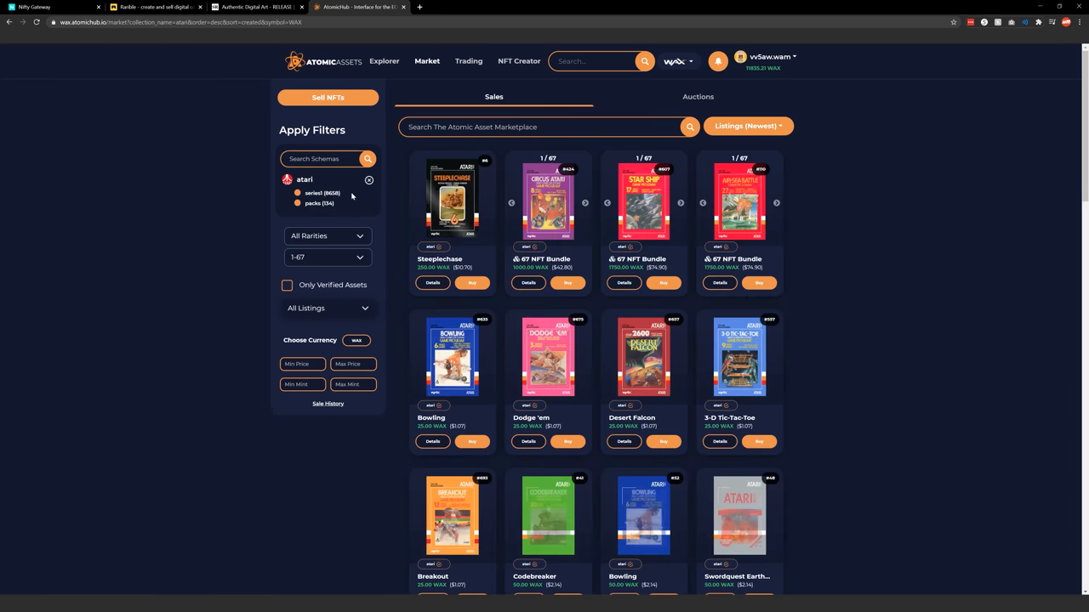
Step: Replace the atari filter with deadmau5 and sort listings by Price (Highest)
{"action": "left_click", "coordinate": [370, 180]}
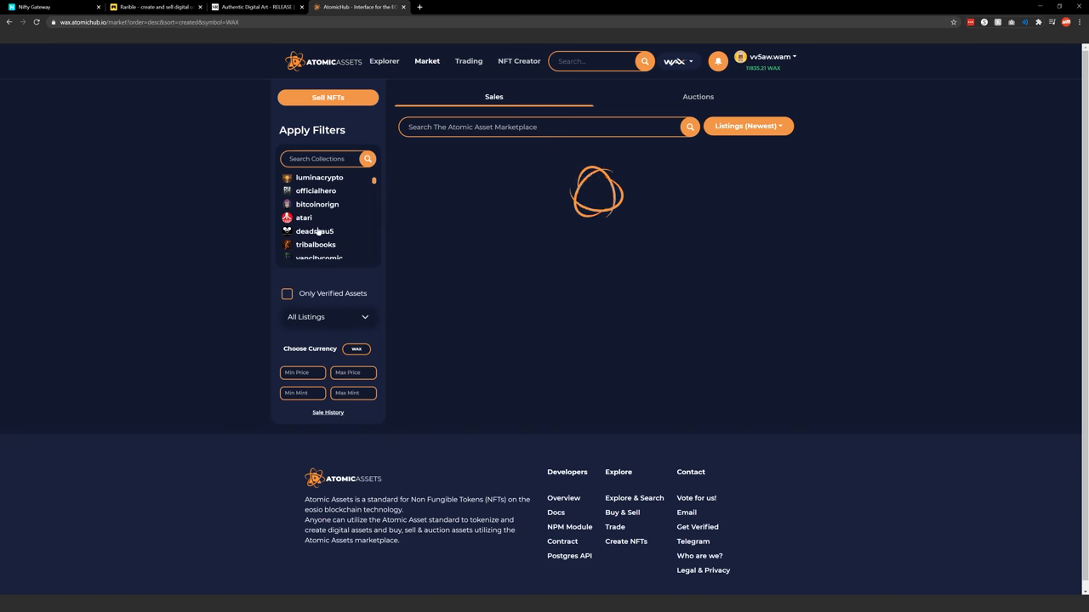
{"action": "left_click", "coordinate": [316, 231]}
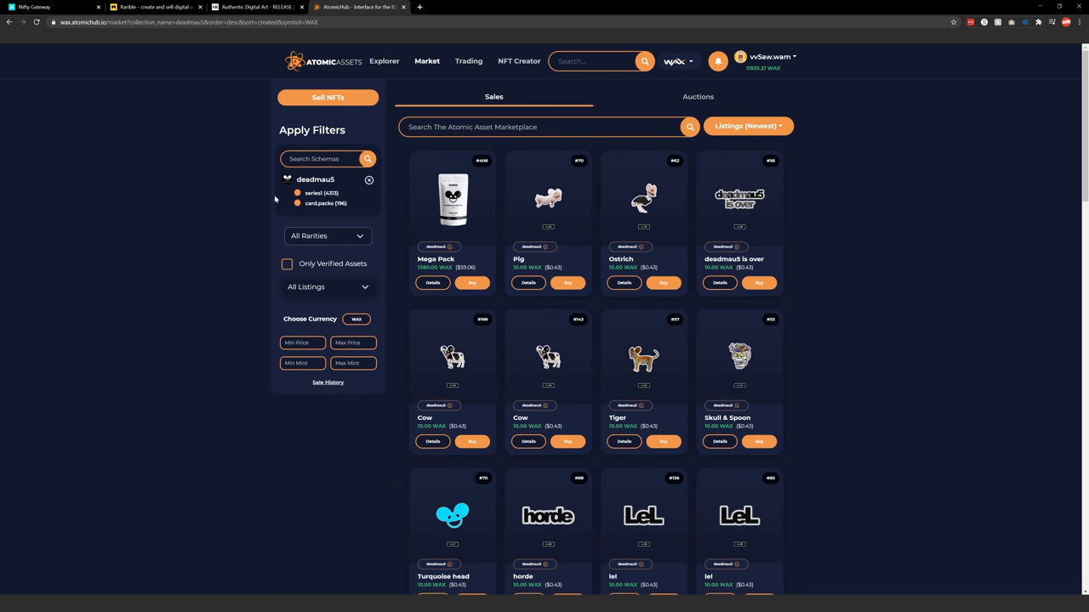
{"action": "left_click", "coordinate": [747, 126]}
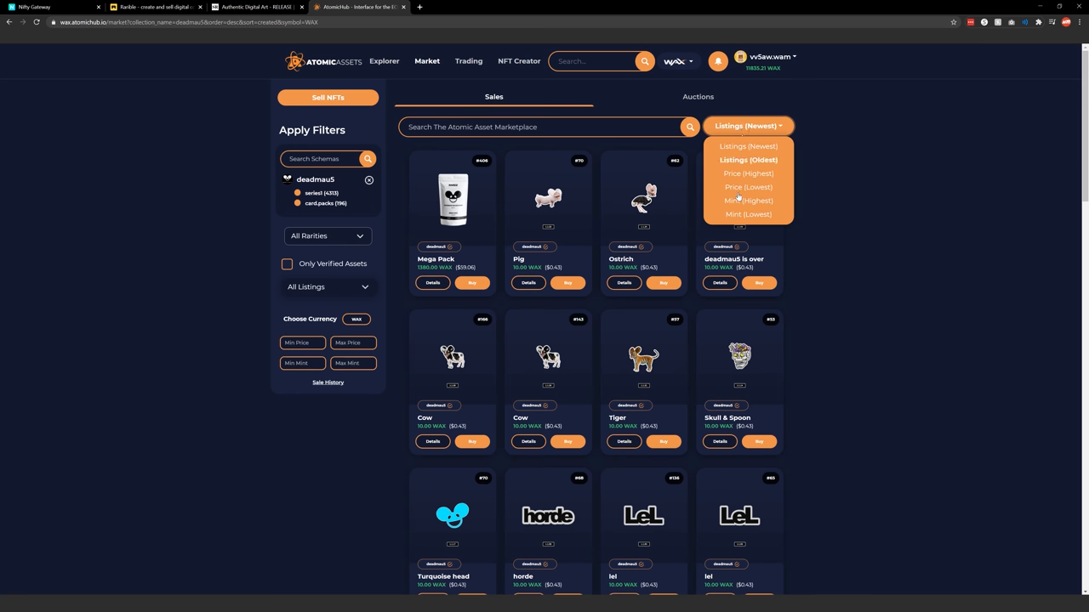
{"action": "left_click", "coordinate": [748, 173]}
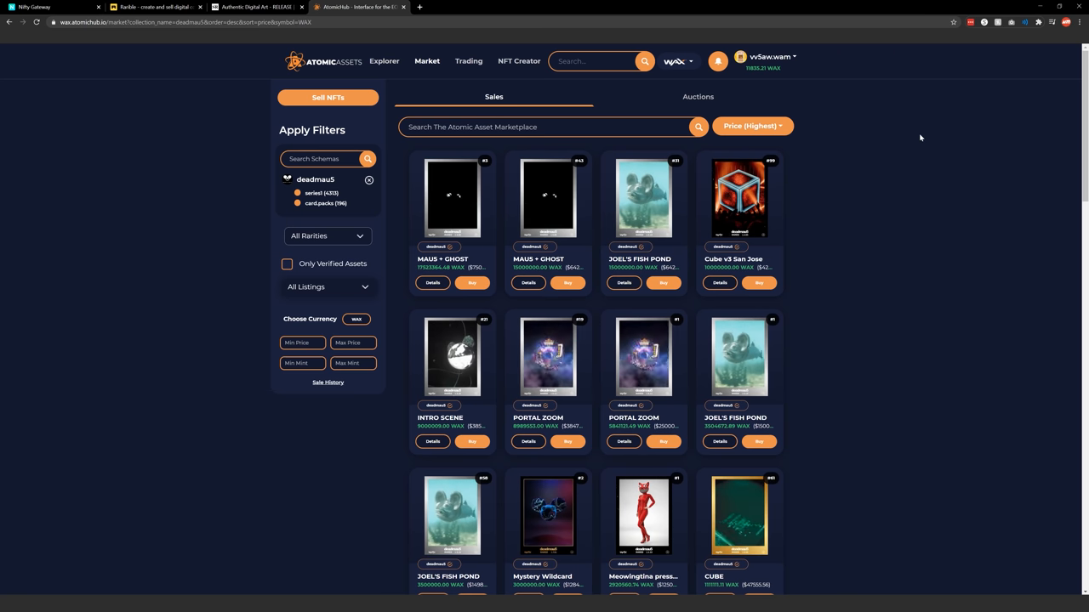
{"action": "scroll", "scroll_direction": "down", "scroll_amount": 3}
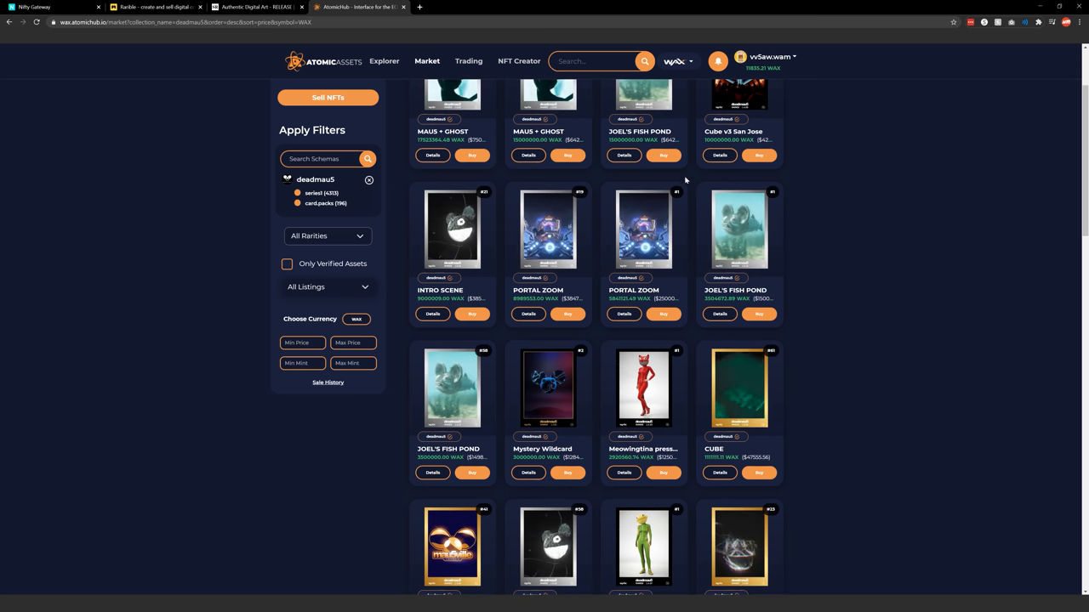
Step: View the Mystery Wildcard sale and its second image, then return to unfiltered listings
{"action": "left_click", "coordinate": [547, 388]}
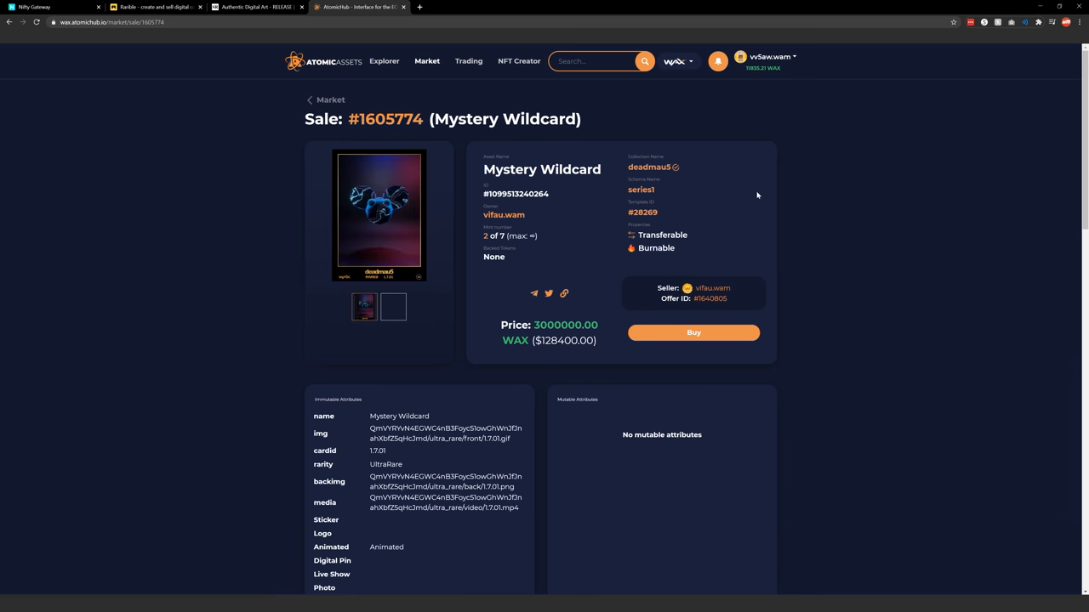
{"action": "left_click", "coordinate": [393, 306]}
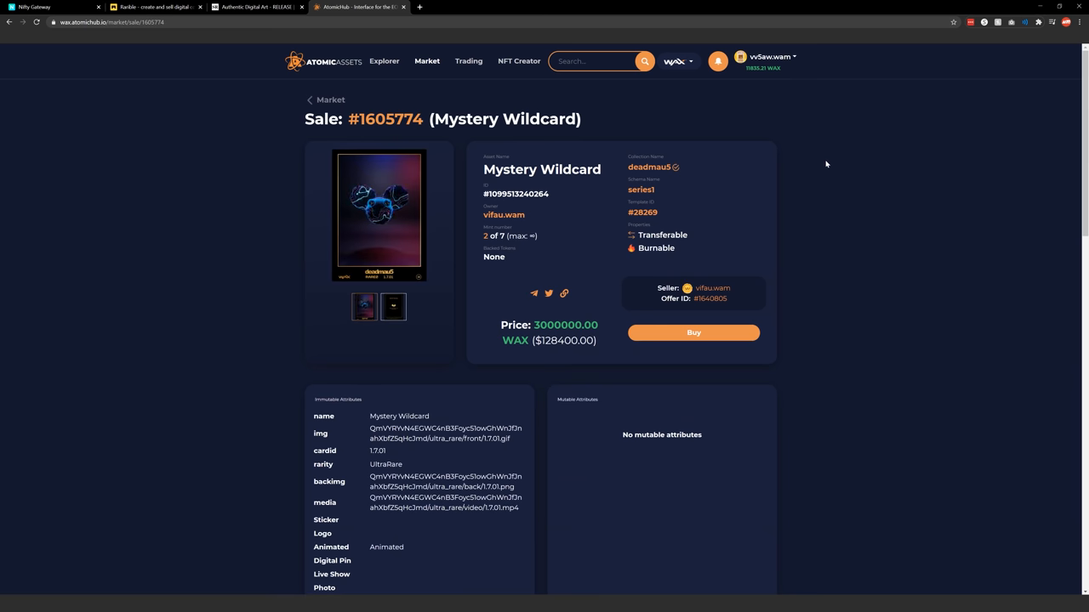
{"action": "left_click", "coordinate": [377, 215]}
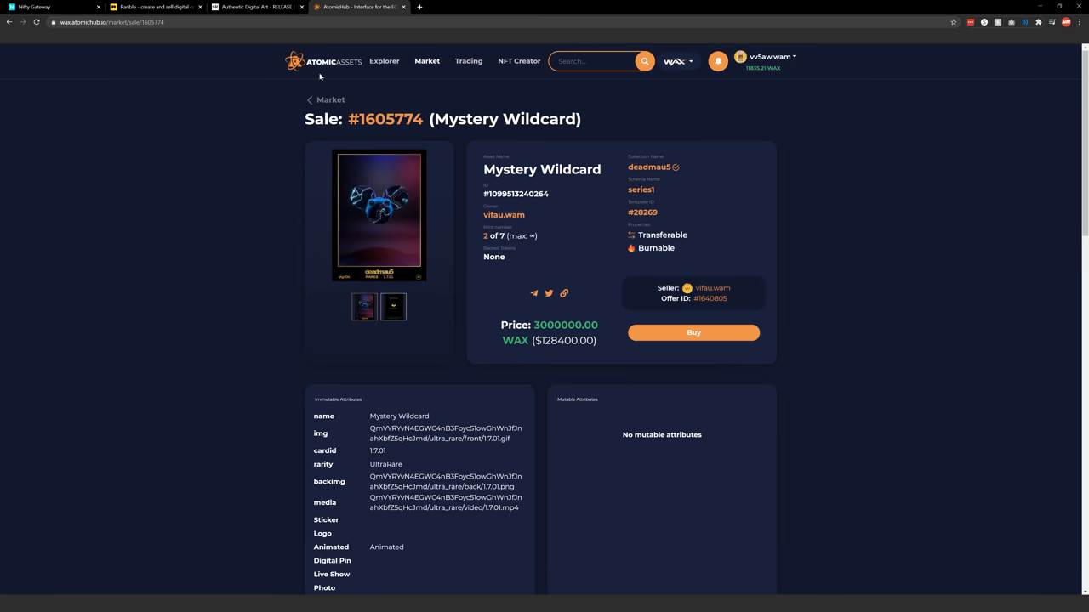
{"action": "left_click", "coordinate": [427, 62]}
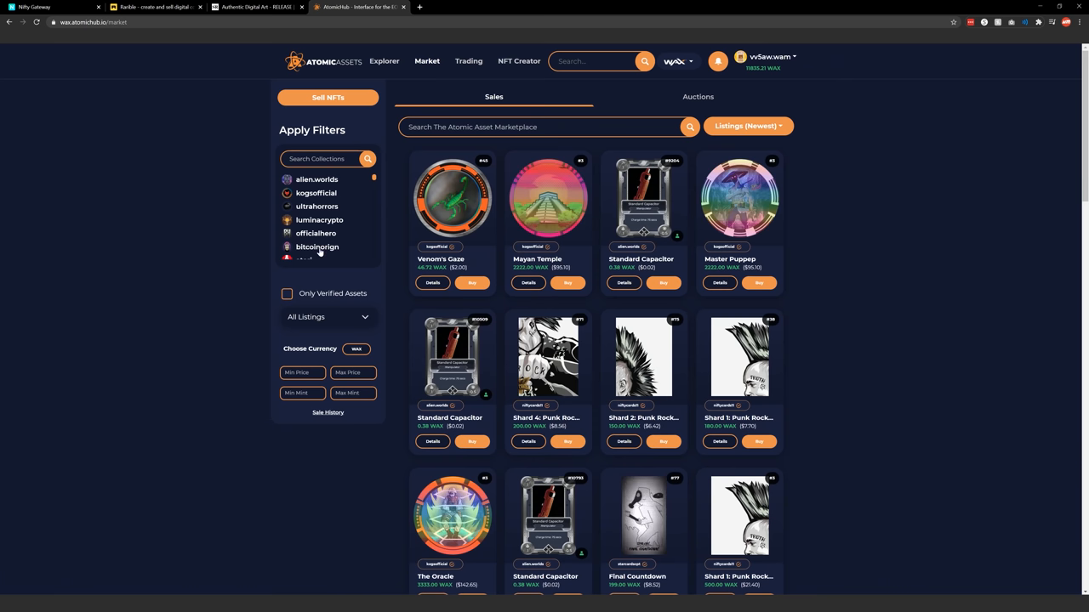
Step: Filter listings to bitcoinorign and open its Global Sale History page
{"action": "left_click", "coordinate": [316, 247]}
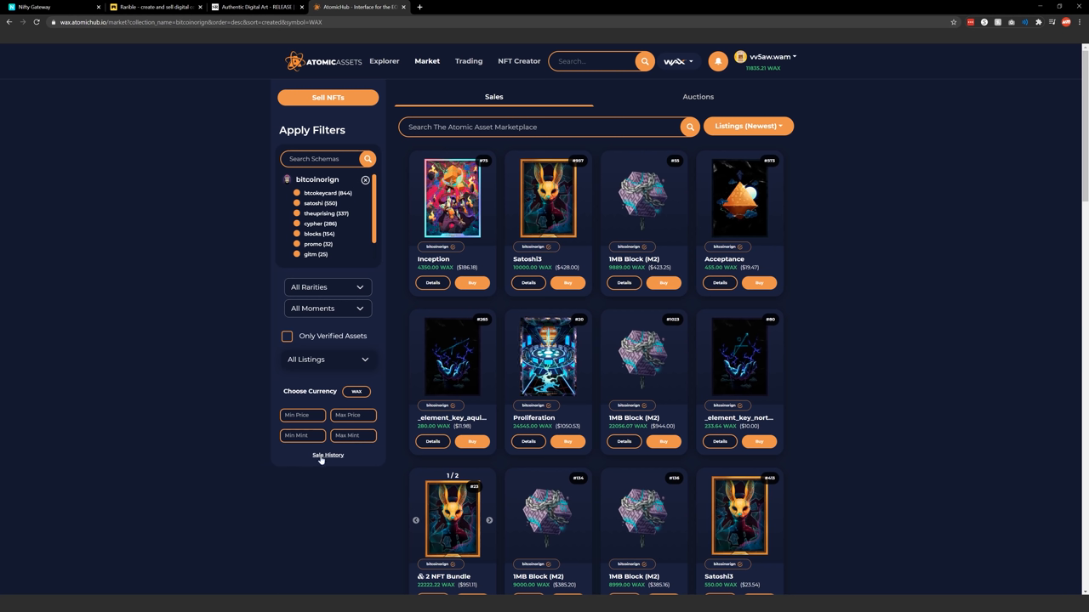
{"action": "left_click", "coordinate": [327, 455]}
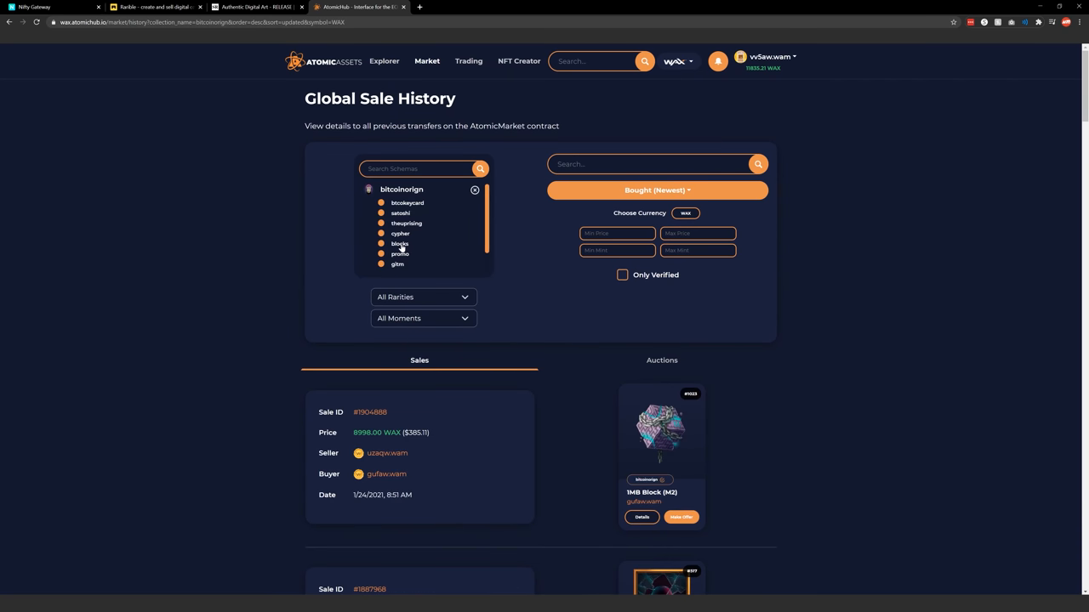
Step: Narrow the sale history to the blocks schema, sorted by Price (Highest), and browse the top sales
{"action": "left_click", "coordinate": [400, 243]}
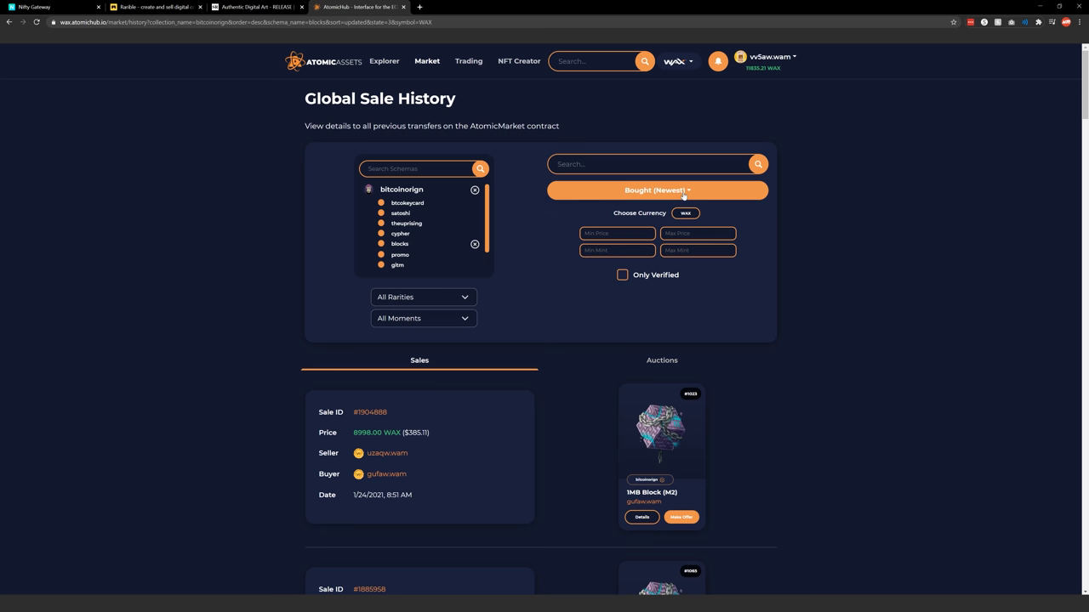
{"action": "left_click", "coordinate": [656, 191]}
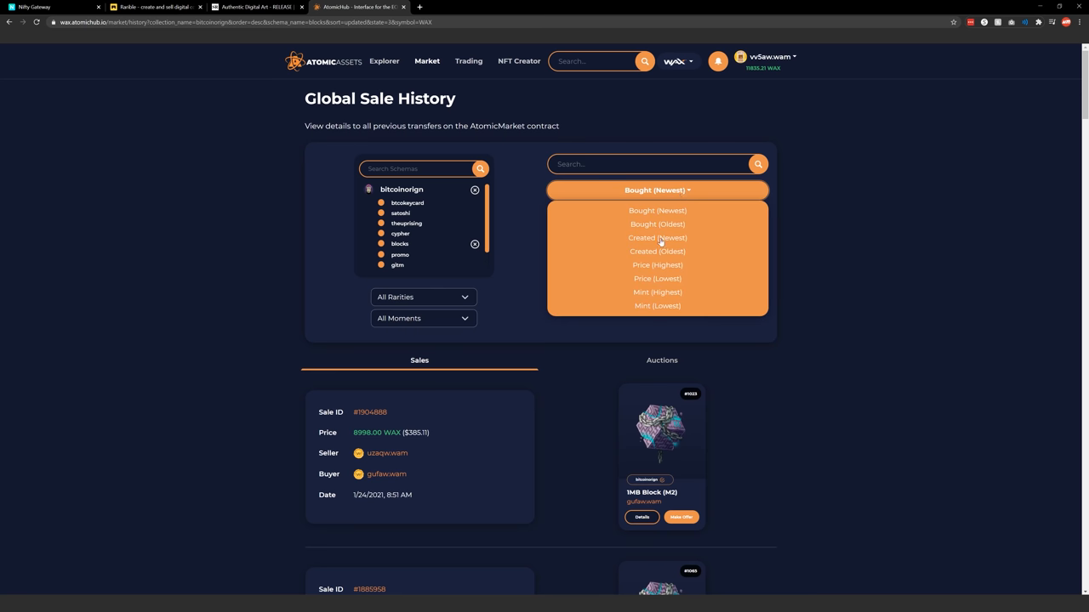
{"action": "left_click", "coordinate": [656, 265]}
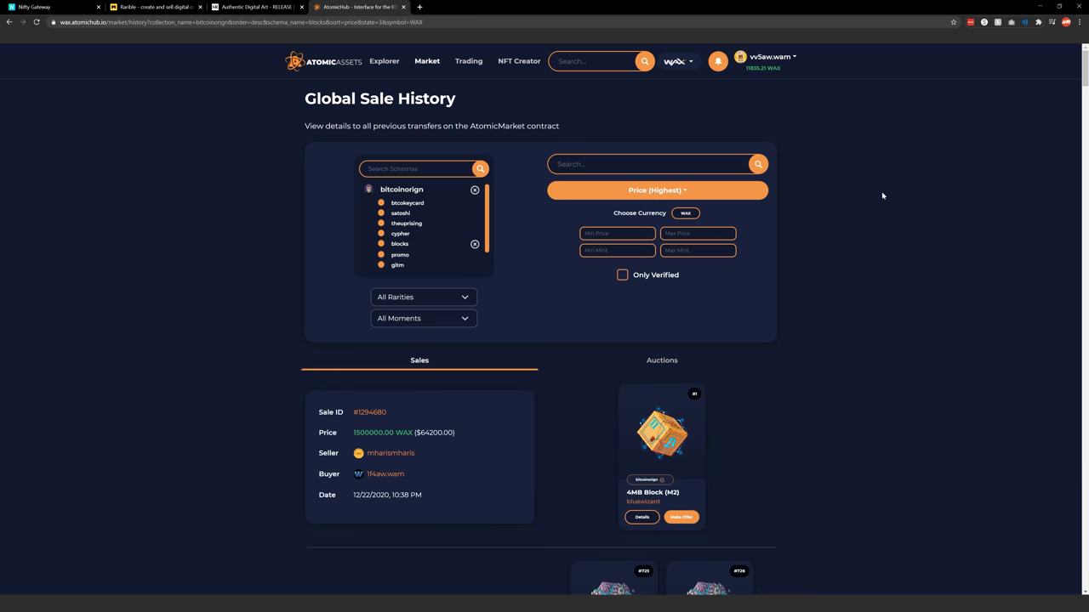
{"action": "scroll", "scroll_direction": "down", "scroll_amount": 3}
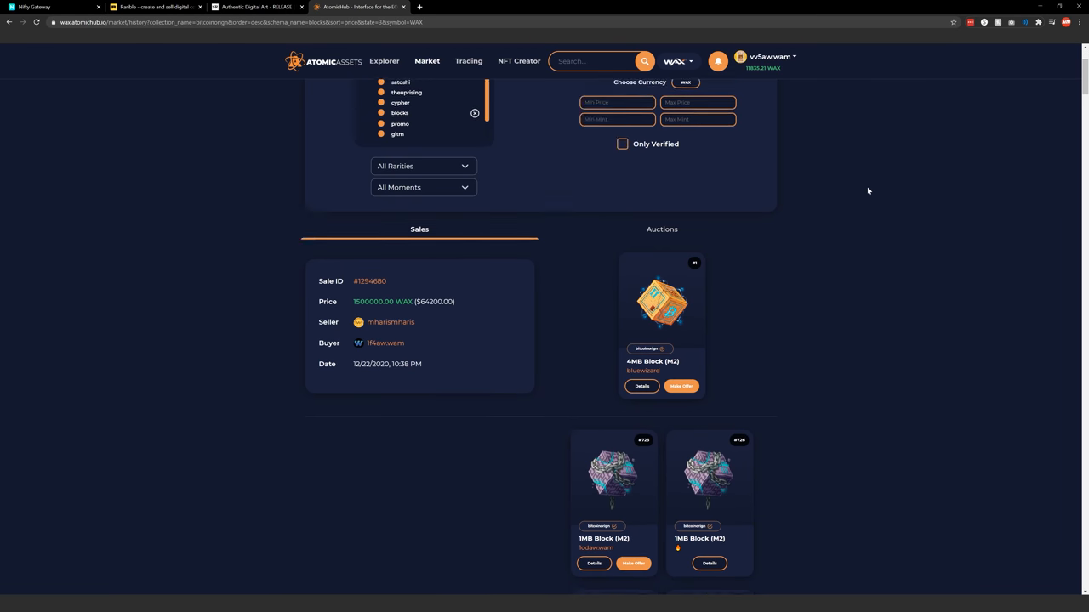
{"action": "scroll", "scroll_direction": "down", "scroll_amount": 3}
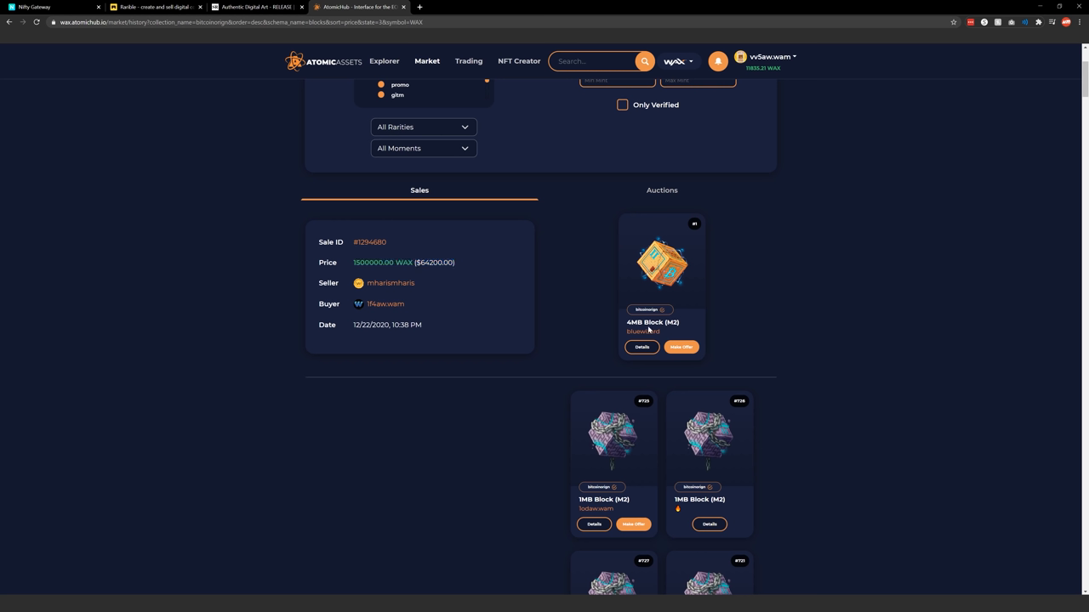
{"action": "mouse_move", "coordinate": [653, 338]}
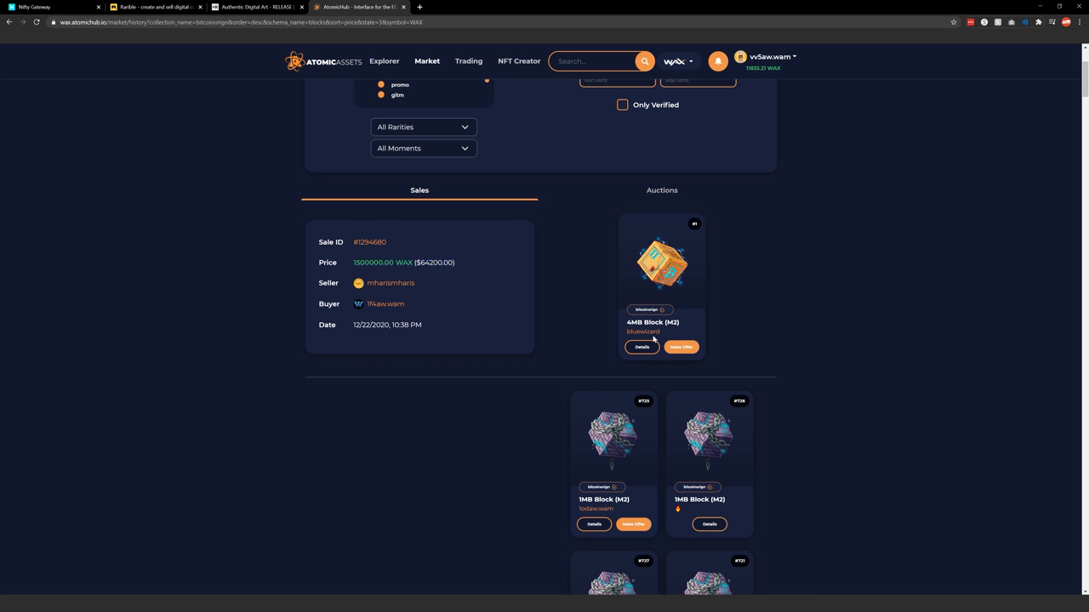
{"action": "mouse_move", "coordinate": [643, 331]}
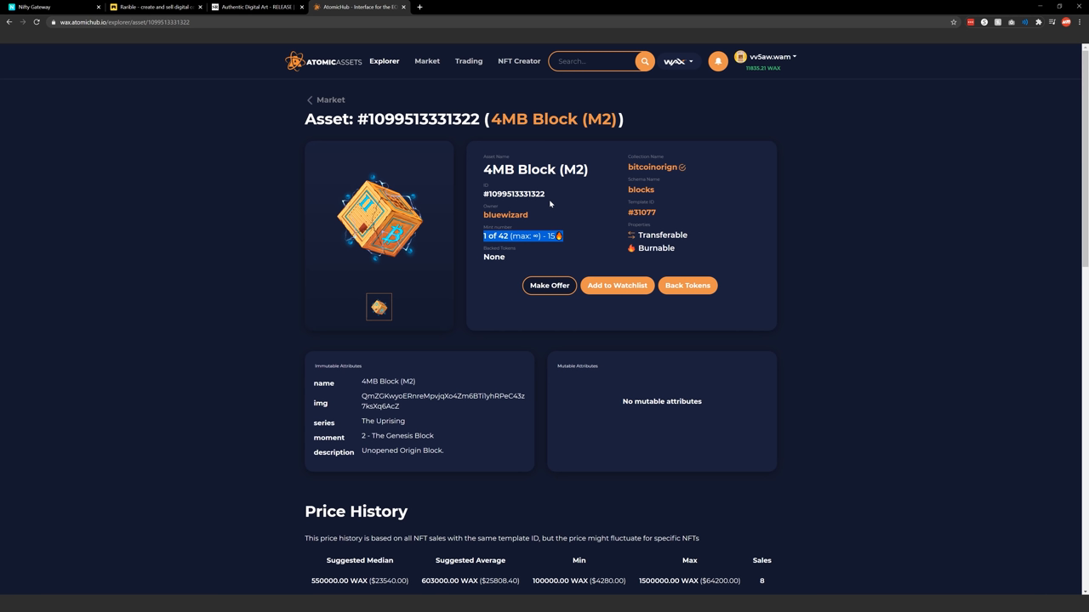
Step: Switch from the 4MB Block asset page to Rarible's Rare storm item page
{"action": "left_click", "coordinate": [156, 7]}
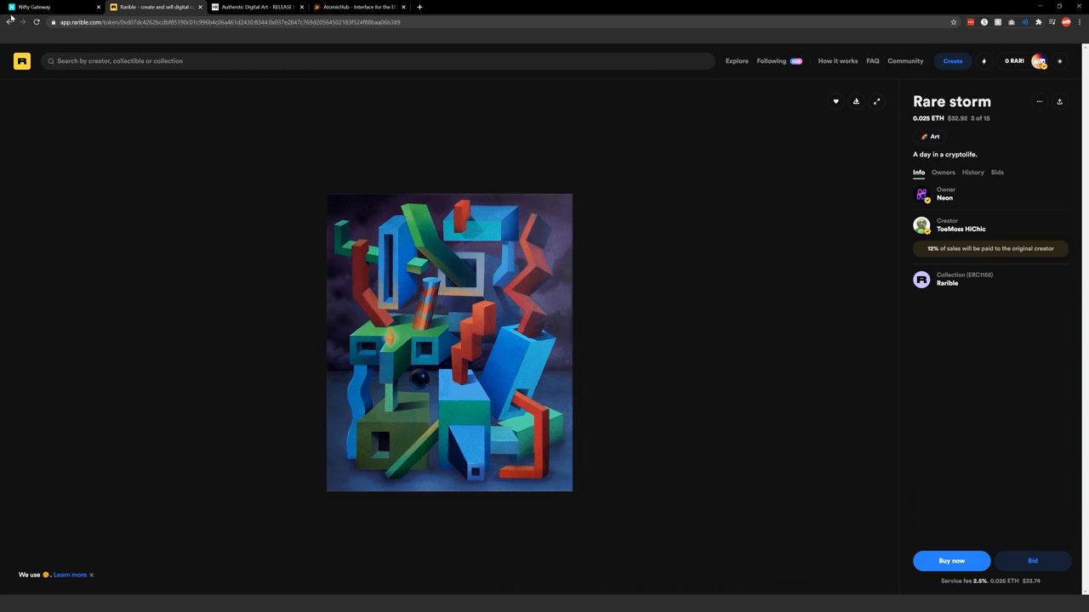
Step: Browse Rarible's Explore grid from the home page, then switch to SuperRare's RELEASE page
{"action": "left_click", "coordinate": [11, 22]}
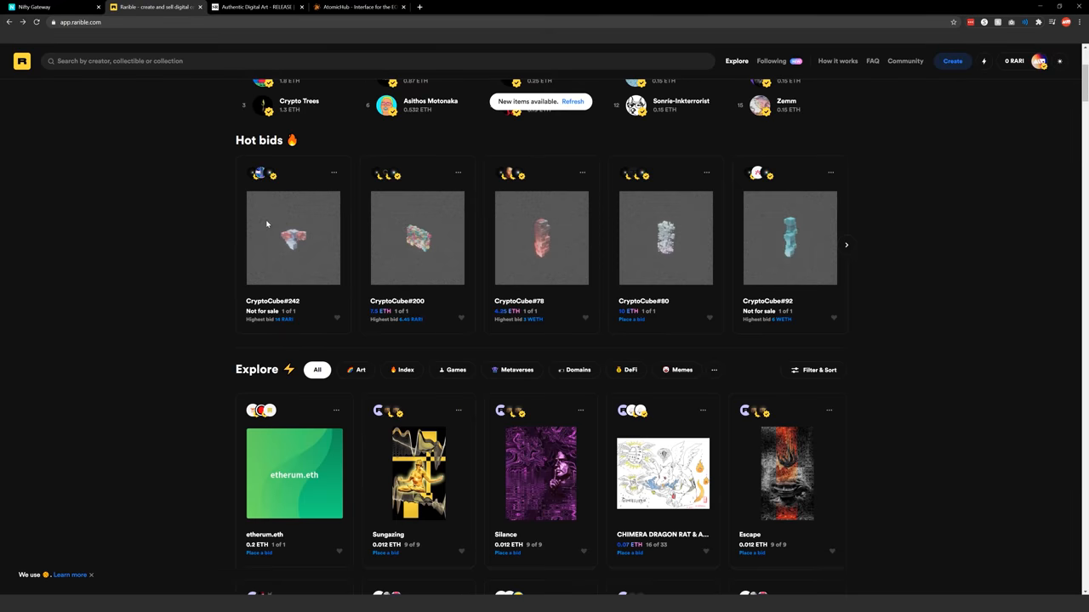
{"action": "scroll", "scroll_direction": "down", "scroll_amount": 3}
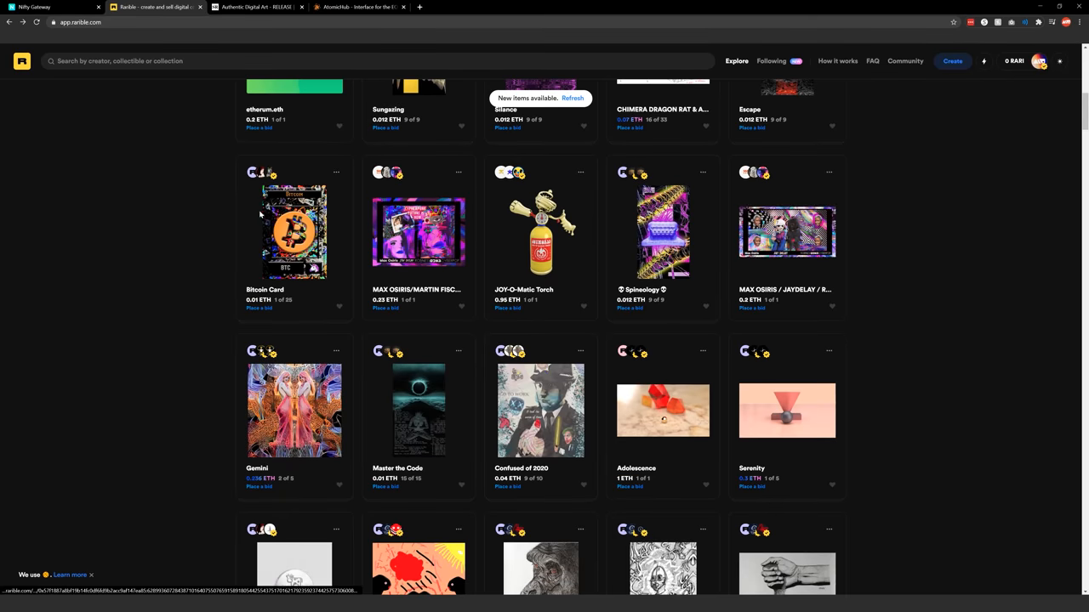
{"action": "scroll", "scroll_direction": "down", "scroll_amount": 3}
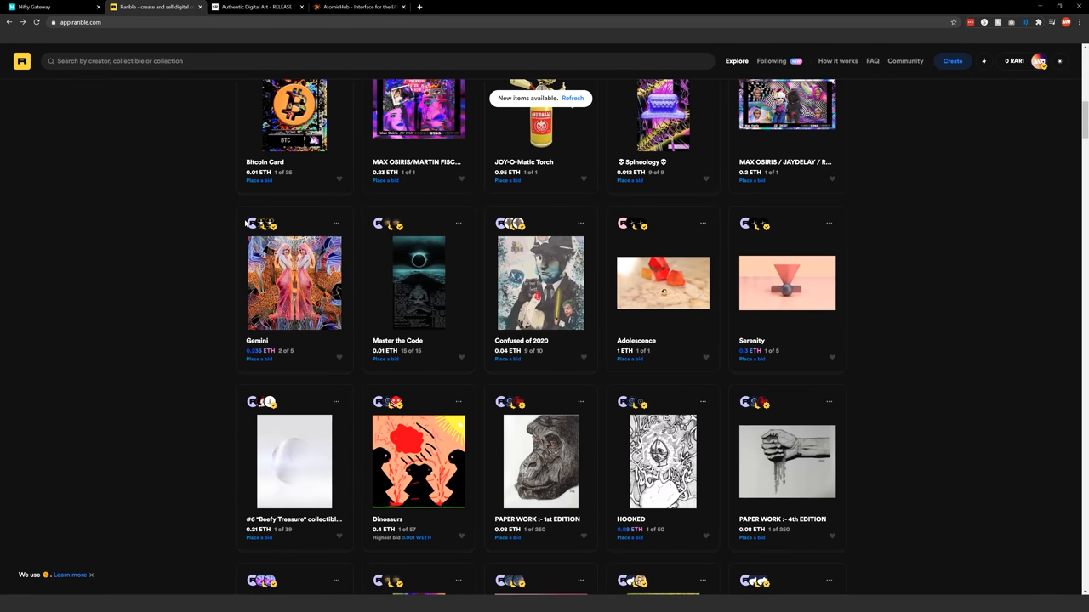
{"action": "scroll", "scroll_direction": "down", "scroll_amount": 3}
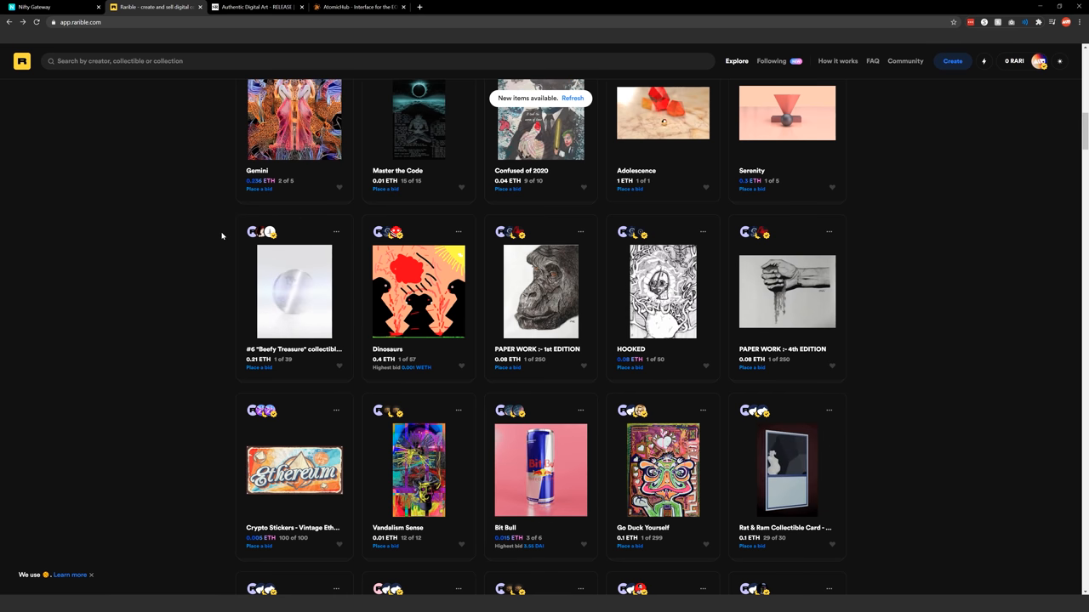
{"action": "scroll", "scroll_direction": "down", "scroll_amount": 3}
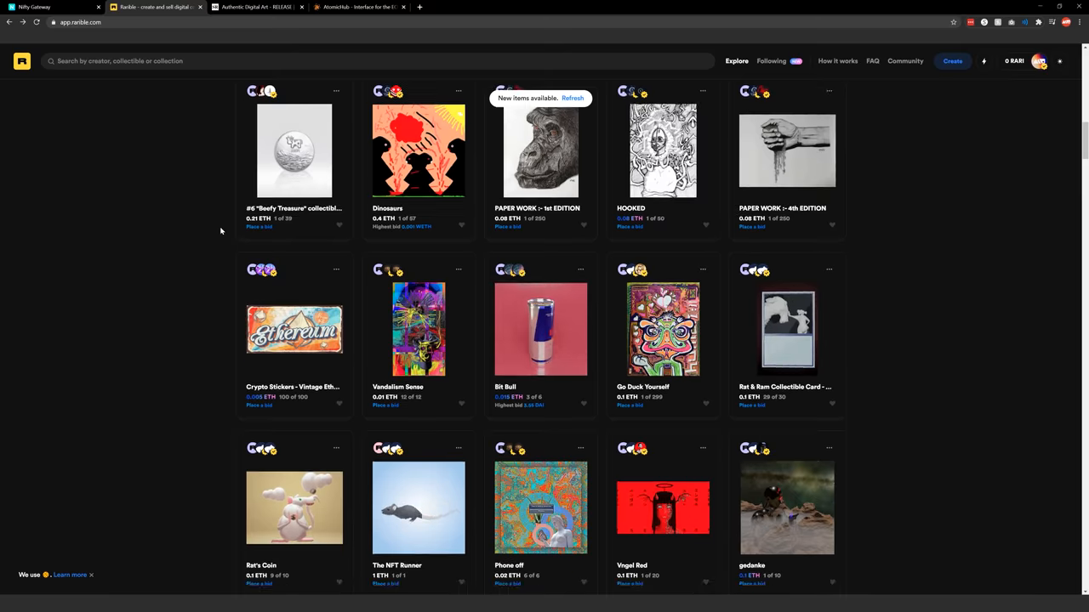
{"action": "left_click", "coordinate": [255, 6]}
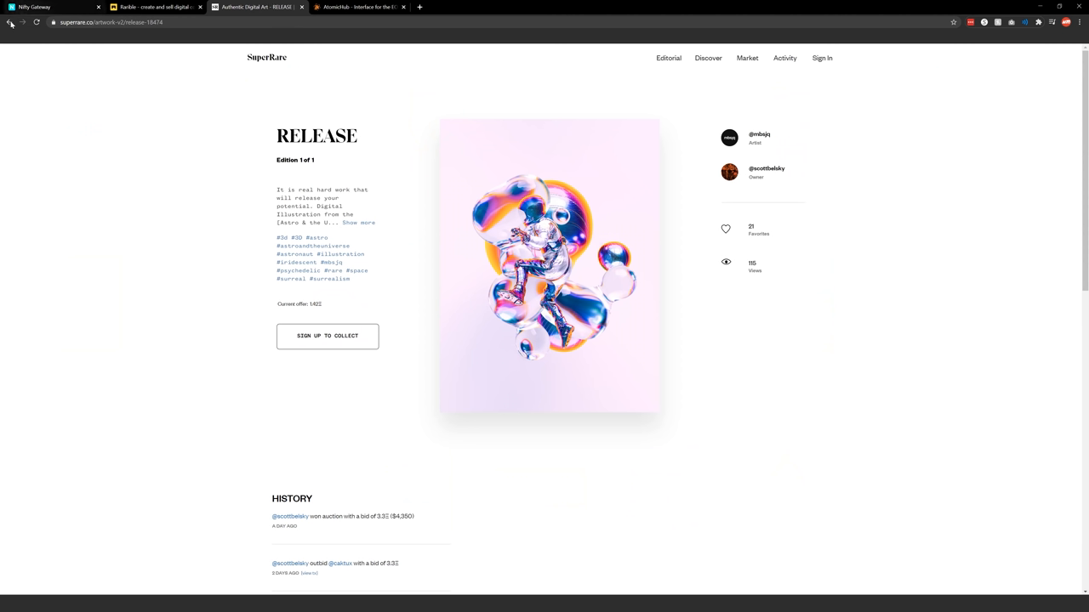
Step: Visit the RELEASE artist mbsjq's profile, then open SuperRare Editorial
{"action": "left_click", "coordinate": [759, 134]}
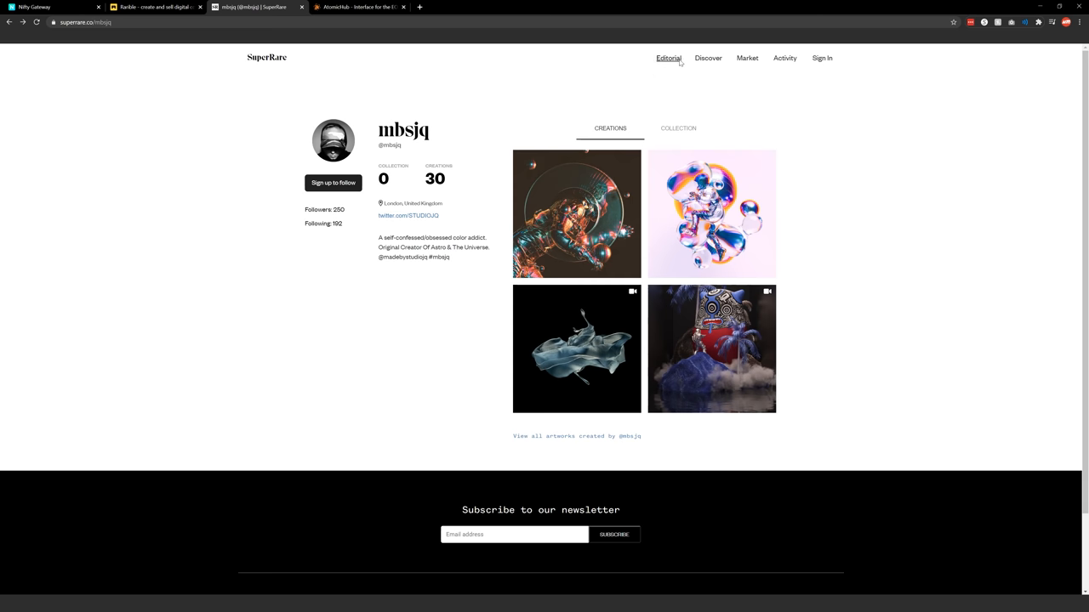
{"action": "left_click", "coordinate": [668, 58]}
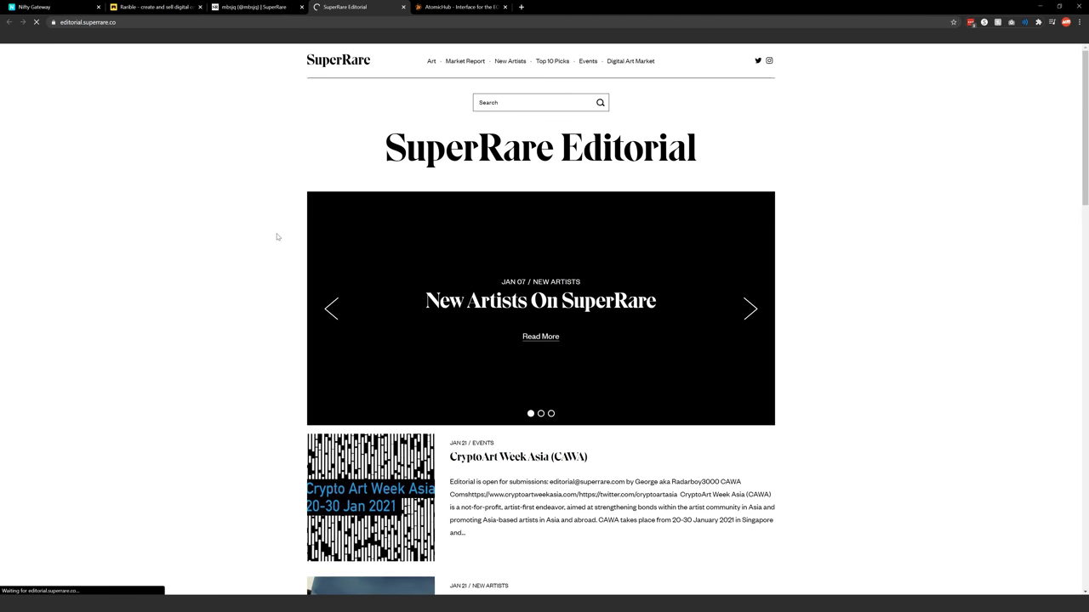
Step: Scroll through the Editorial article list to its end, then return to the mbsjq profile tab
{"action": "scroll", "scroll_direction": "down", "scroll_amount": 3}
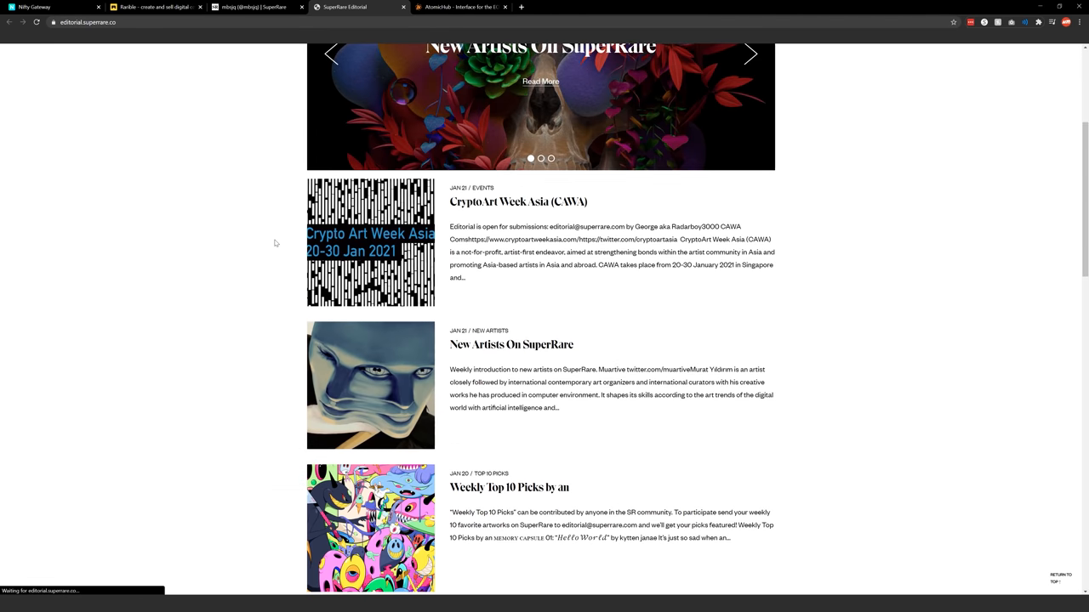
{"action": "scroll", "scroll_direction": "down", "scroll_amount": 3}
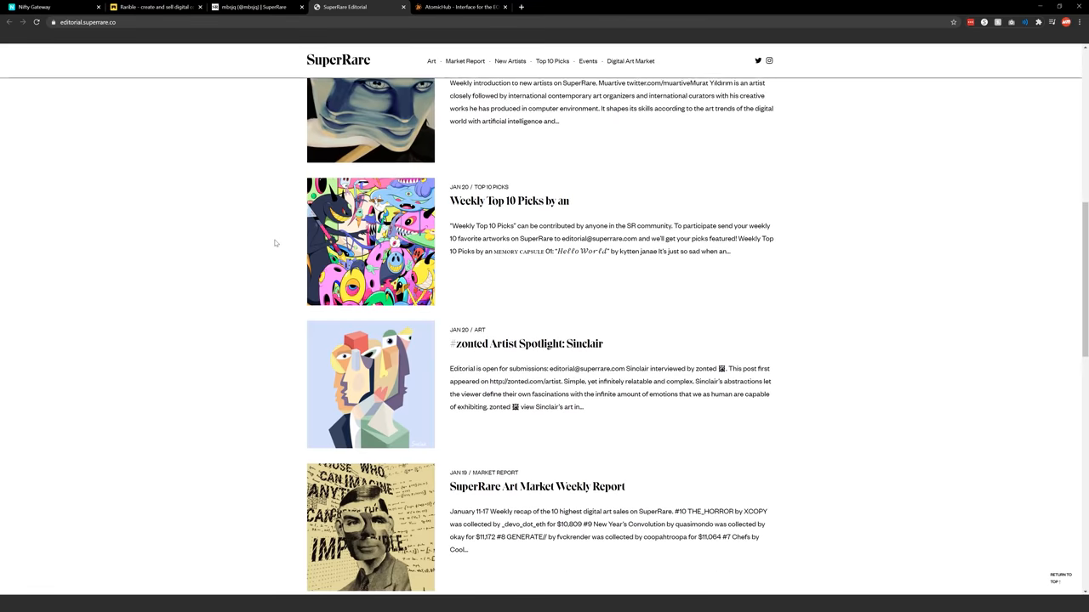
{"action": "scroll", "scroll_direction": "down", "scroll_amount": 3}
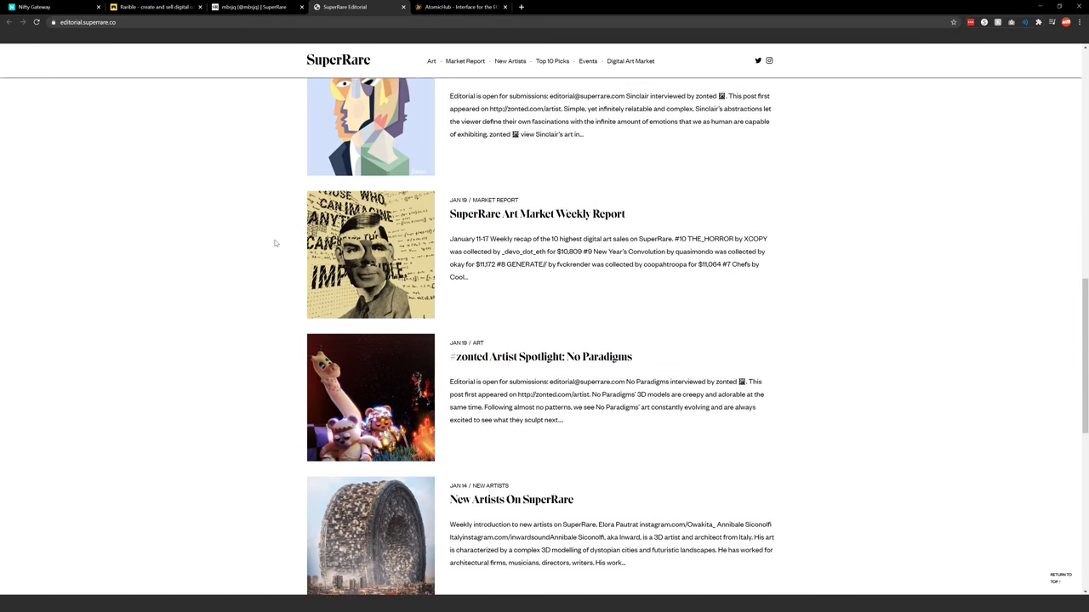
{"action": "scroll", "scroll_direction": "down", "scroll_amount": 3}
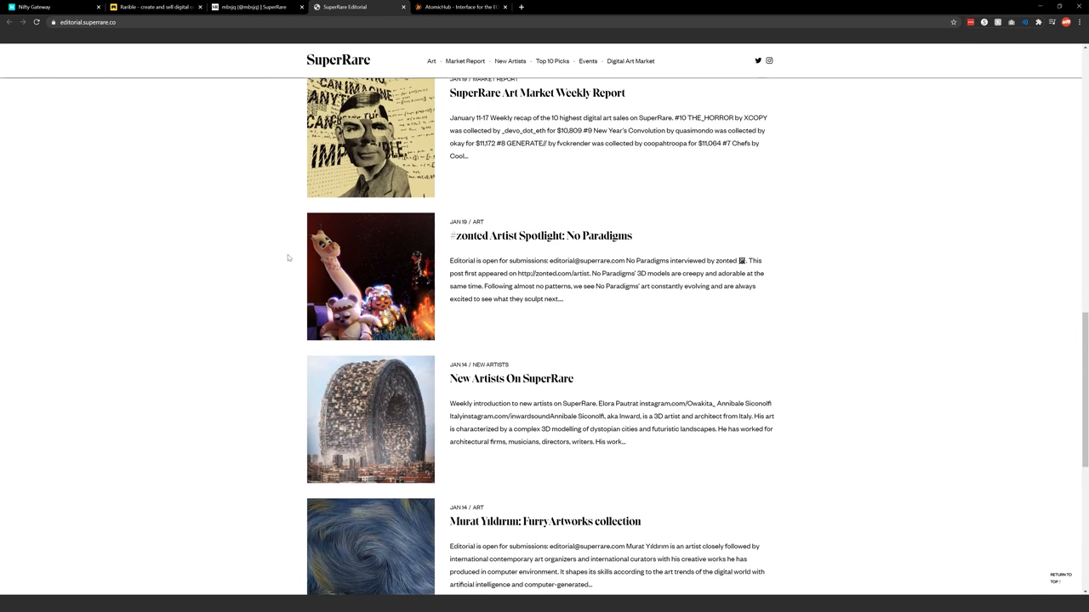
{"action": "scroll", "scroll_direction": "down", "scroll_amount": 3}
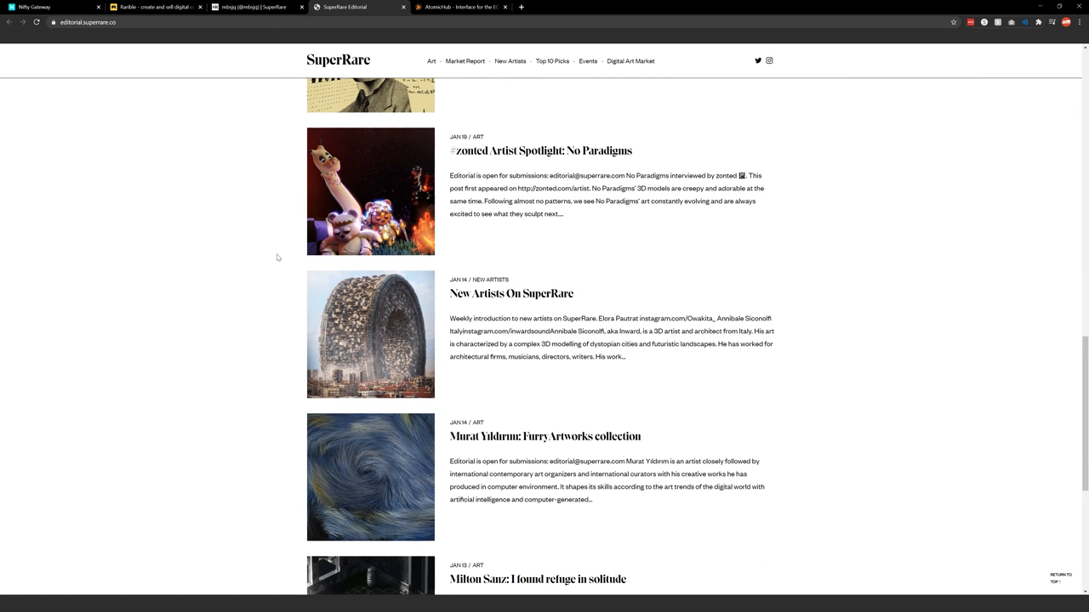
{"action": "scroll", "scroll_direction": "down", "scroll_amount": 3}
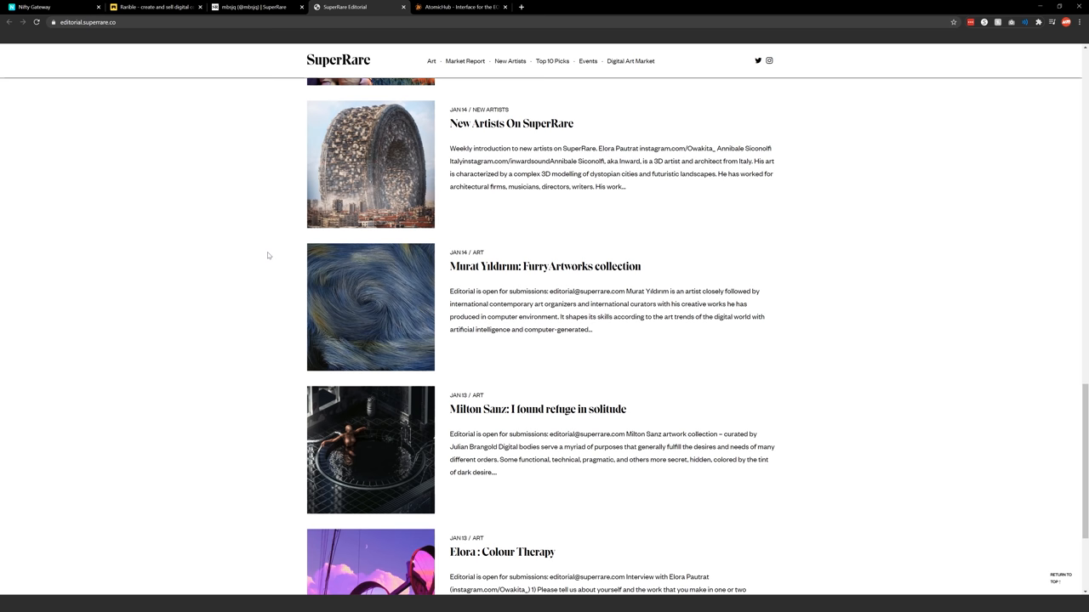
{"action": "scroll", "scroll_direction": "down", "scroll_amount": 3}
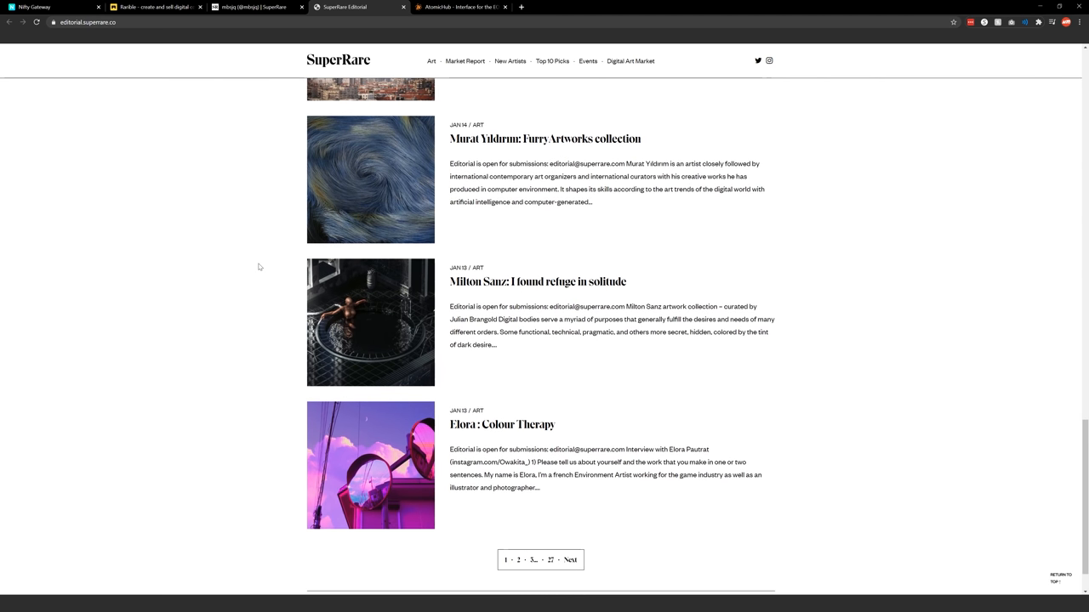
{"action": "scroll", "scroll_direction": "down", "scroll_amount": 3}
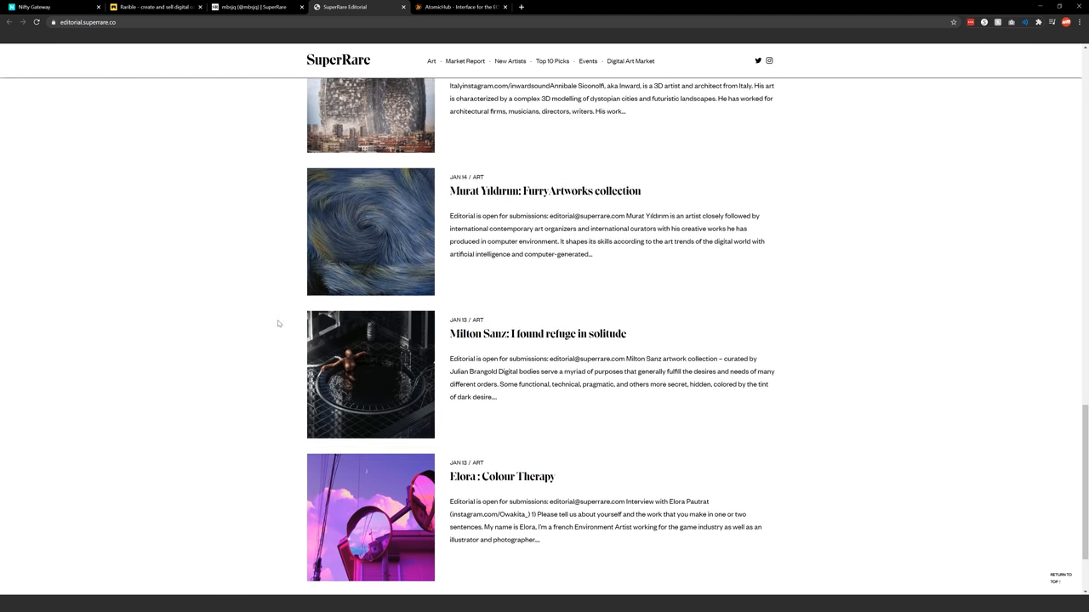
{"action": "scroll", "scroll_direction": "up", "scroll_amount": 3}
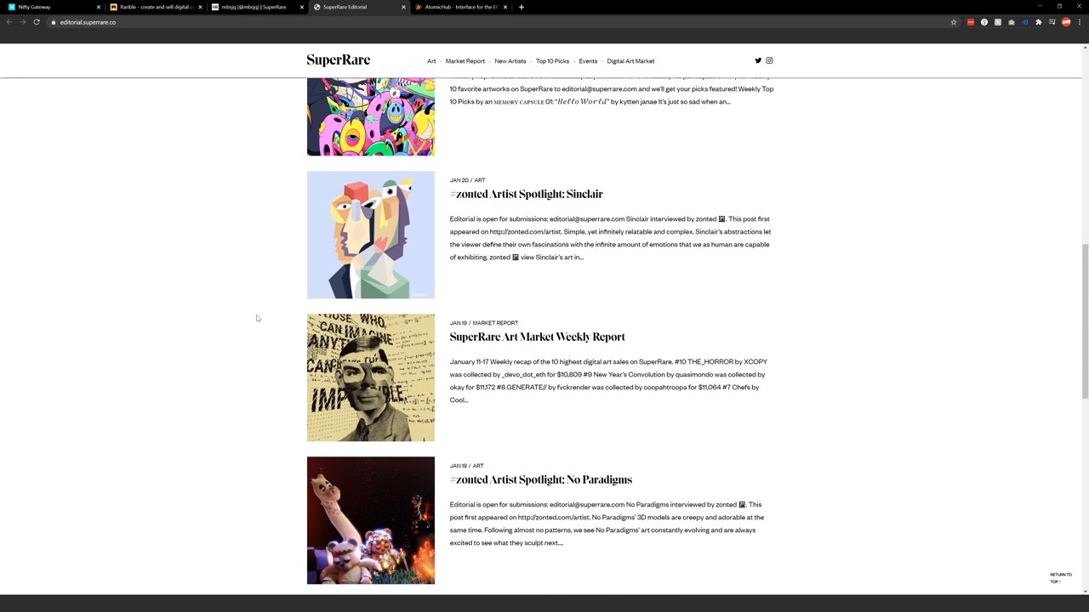
{"action": "left_click", "coordinate": [252, 7]}
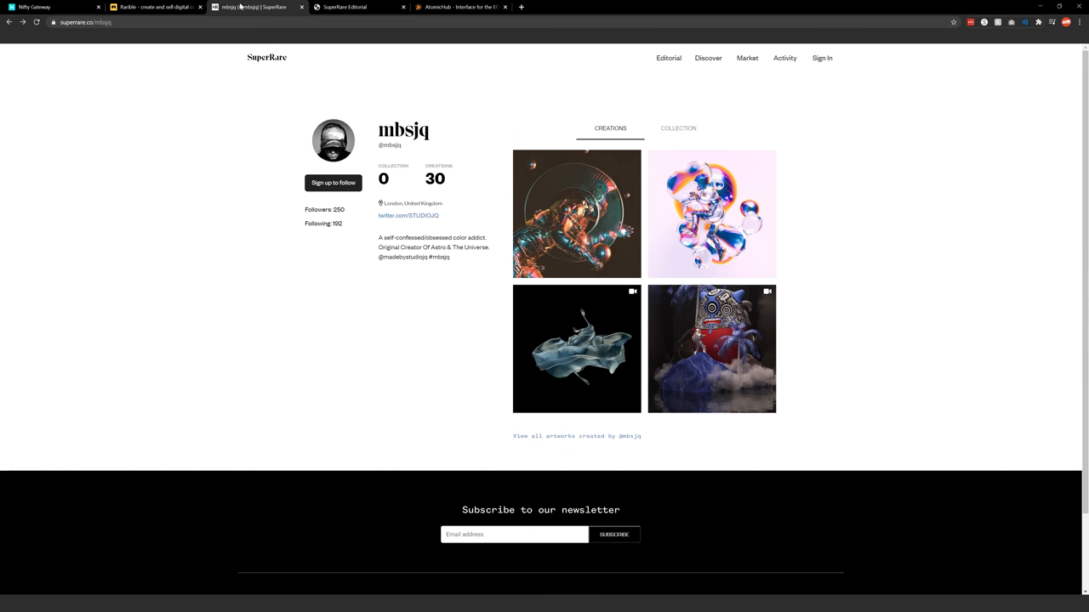